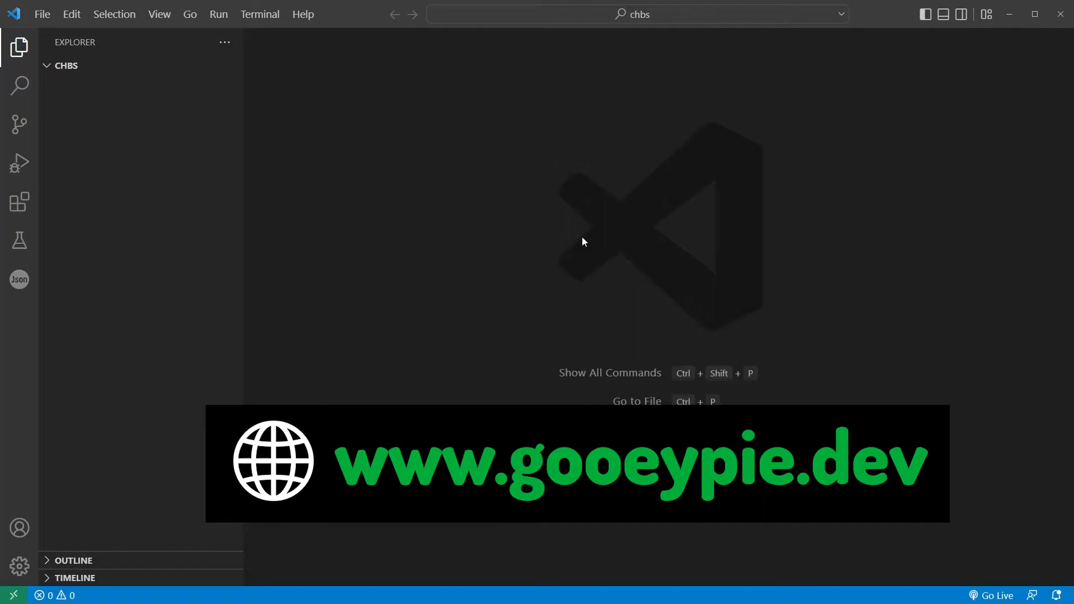
Create a new file named app.py in the chbs folder
click(174, 64)
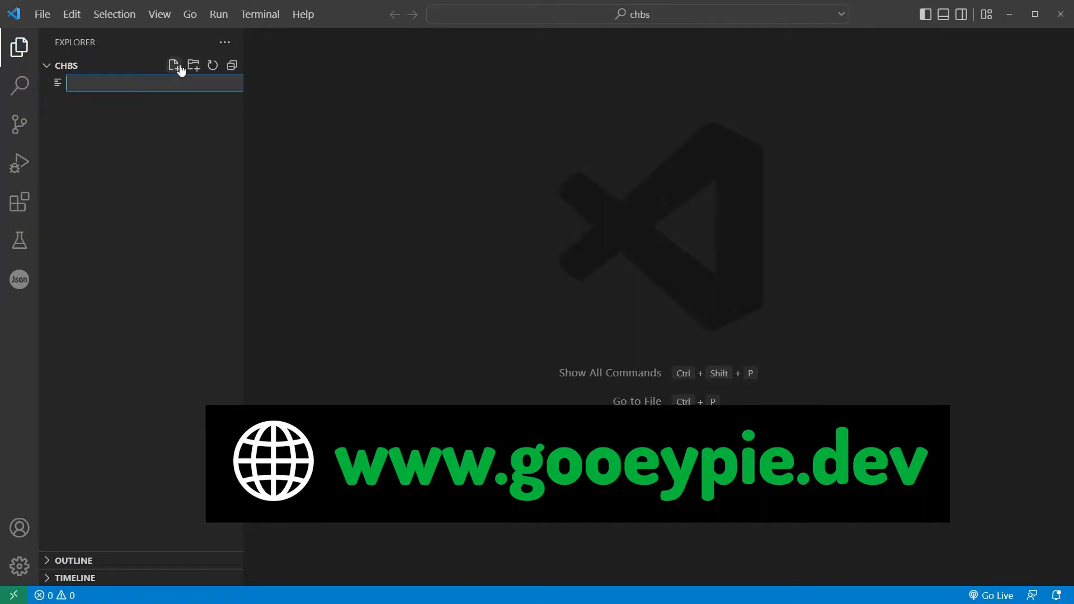
text(app.py)
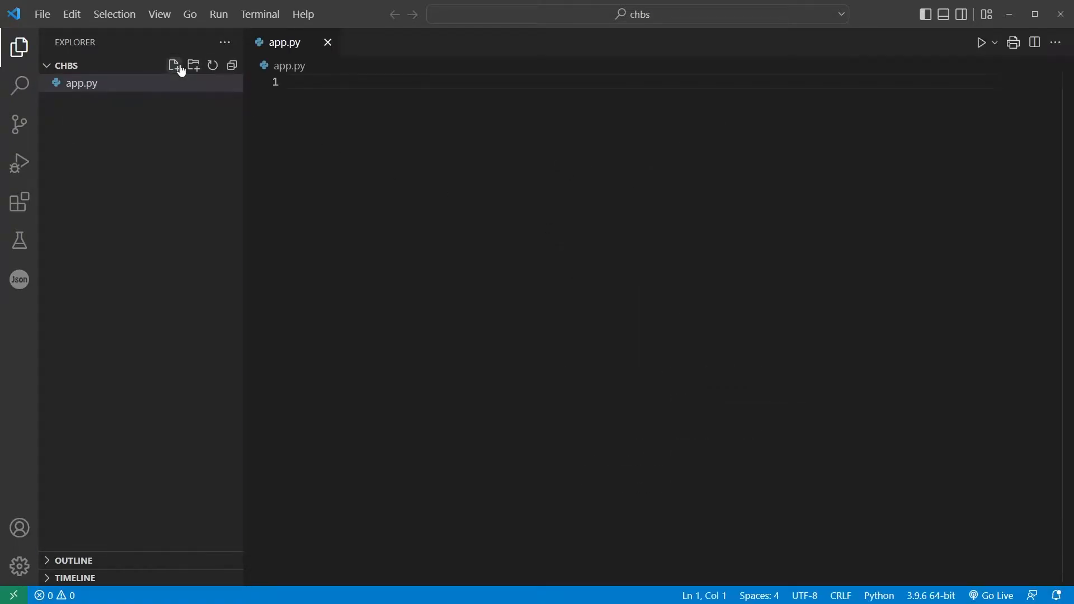
Import gooeypie as gp and create the 'Horse Battery Staple Password Generator' main window
text(import gooeypie as)
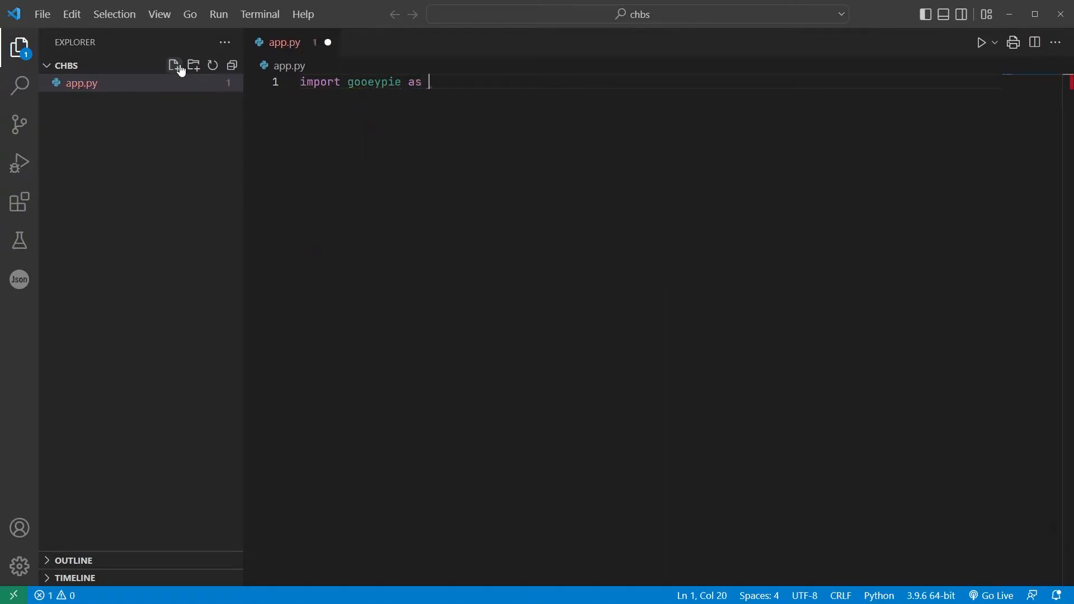
text(gp)
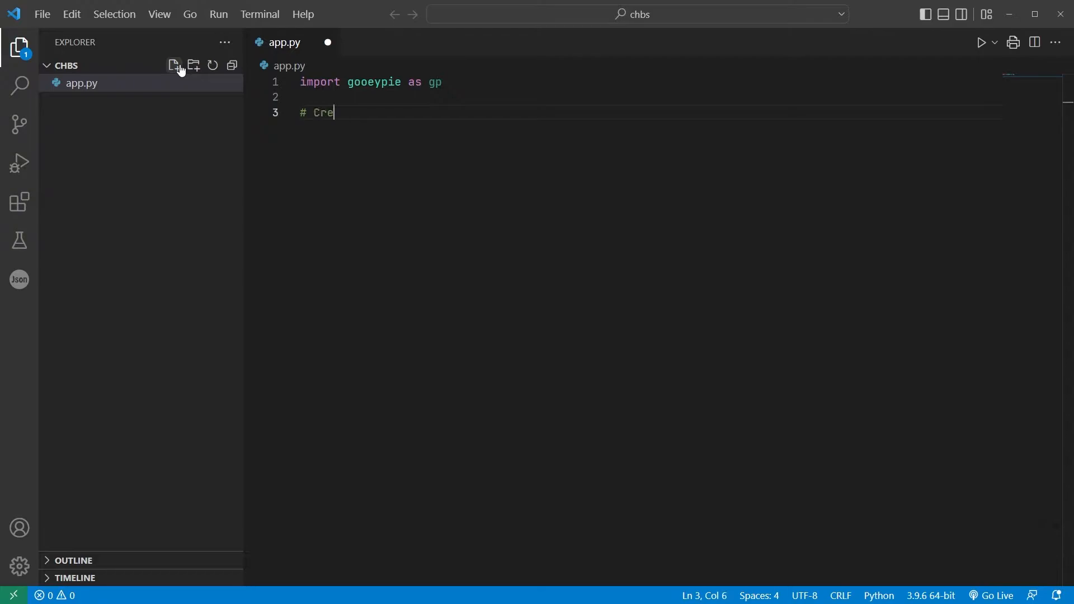
text(ate the main window)
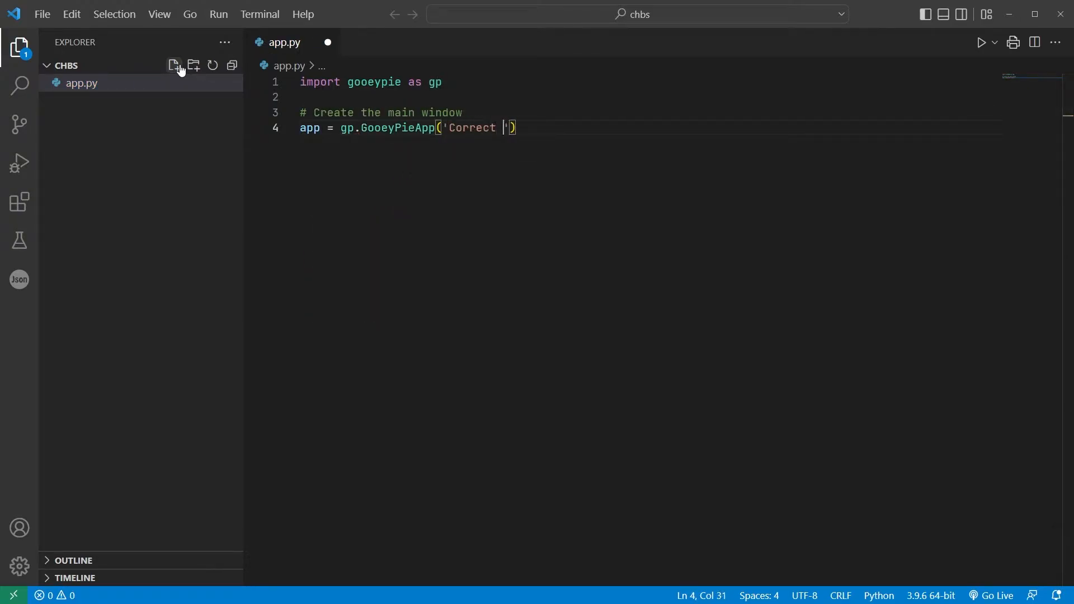
text(Horse Battery Staple Password Generator)
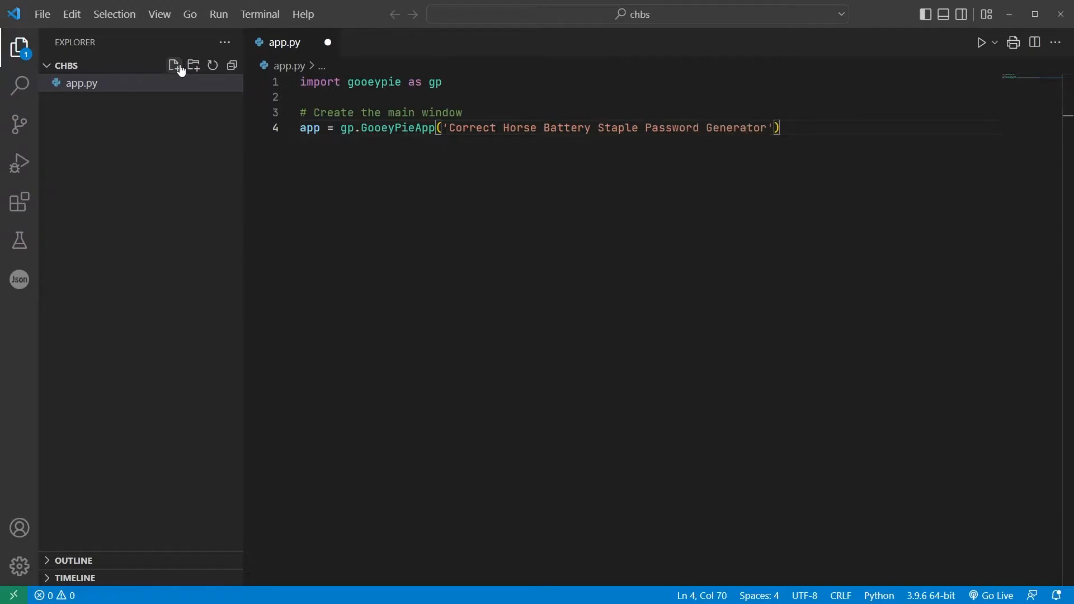
Add a password_lbl StyleLabel reading 'correct horse b…' with font size 20
text(# Cre)
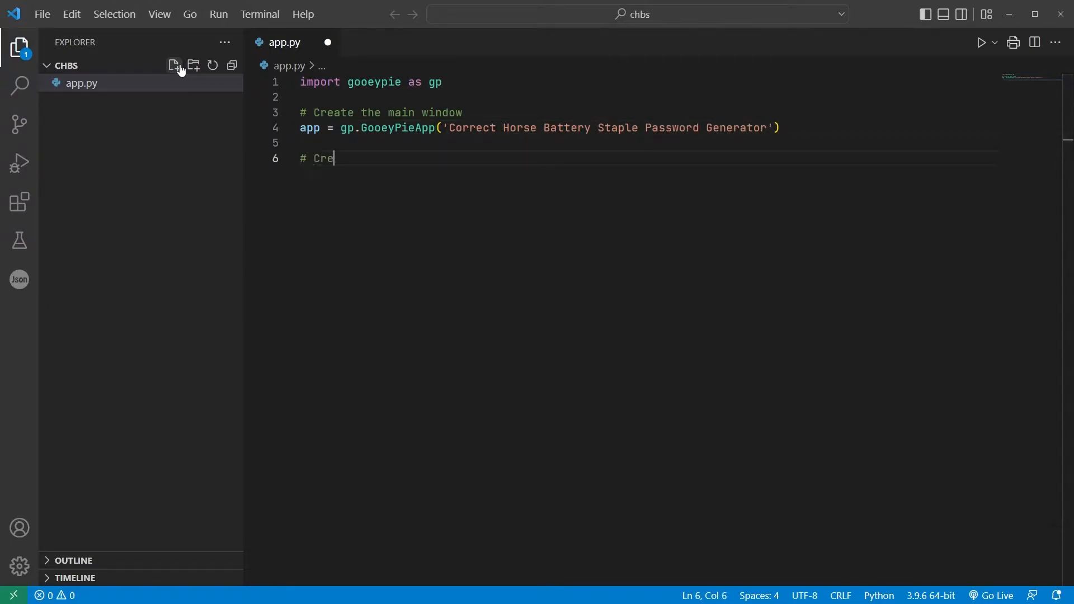
text(ate widgets for the main window)
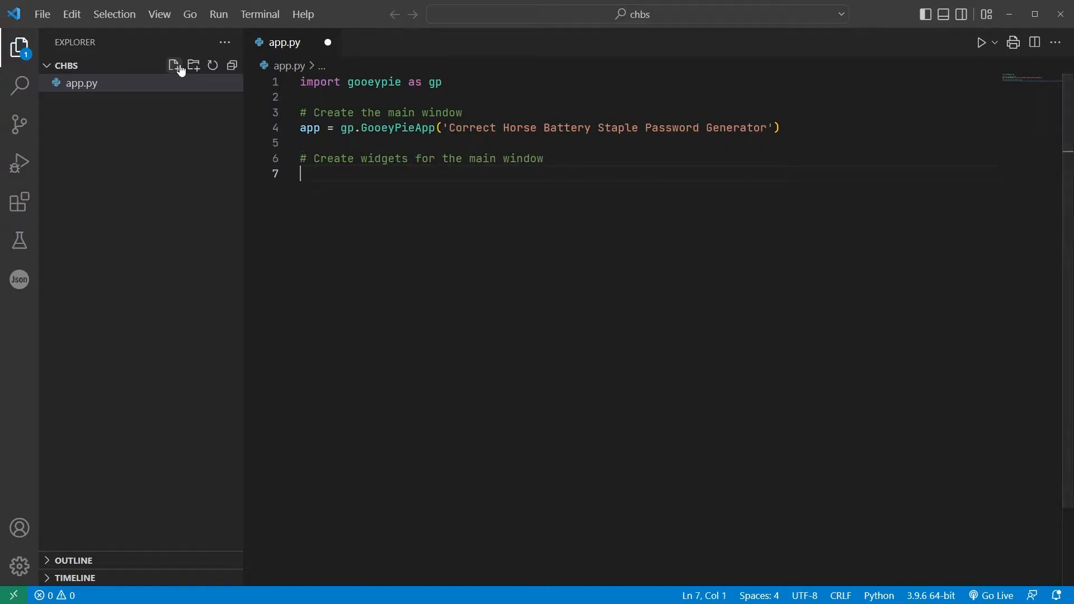
text(password_lbl =)
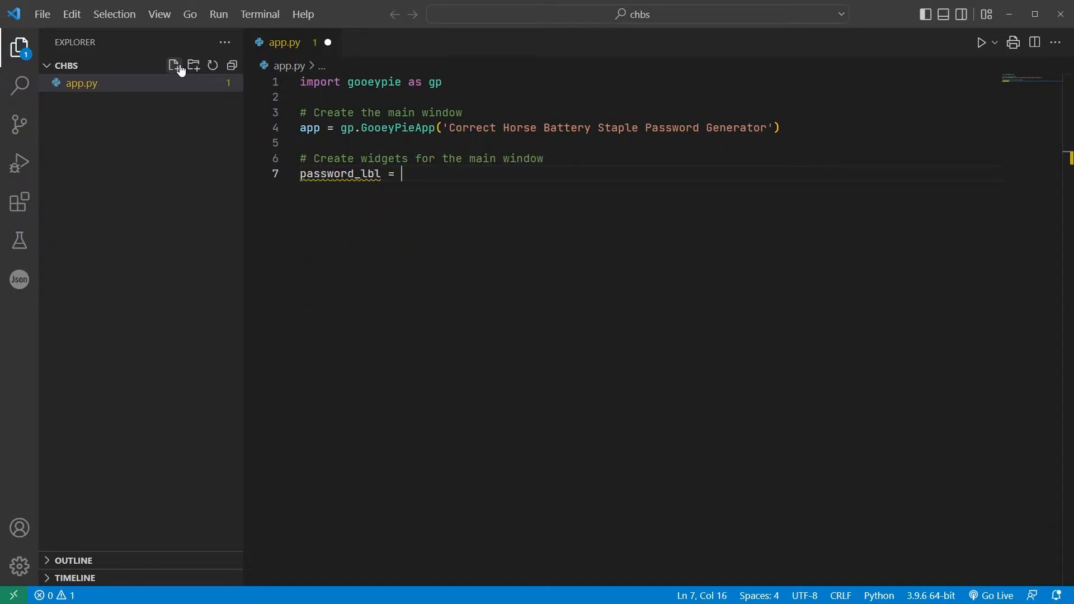
text(gp.StyleLavbel(app,)
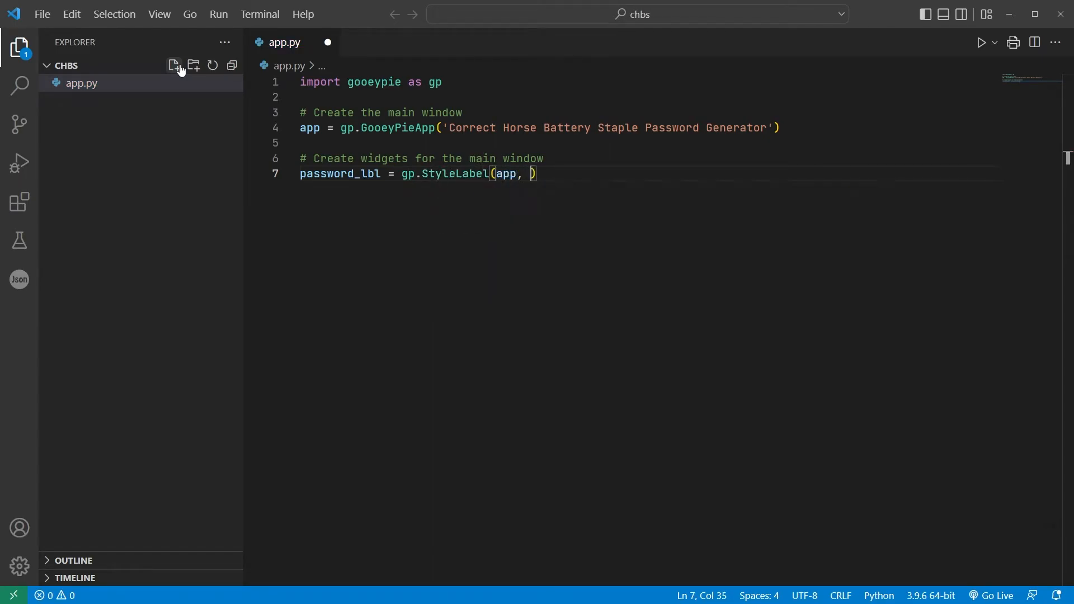
text('correct horse battery staple)
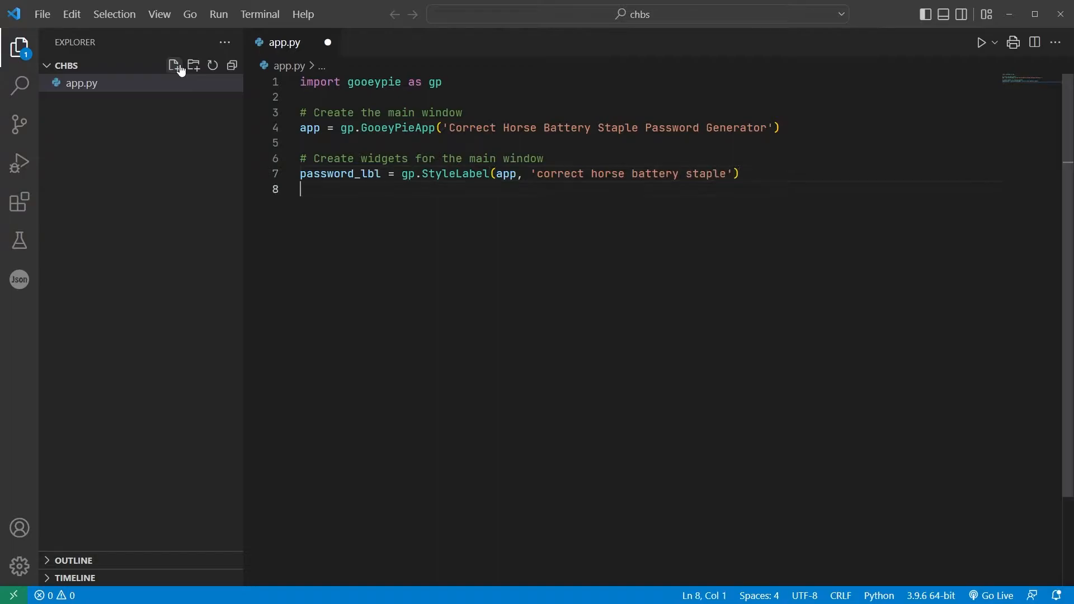
text(password_lbl)
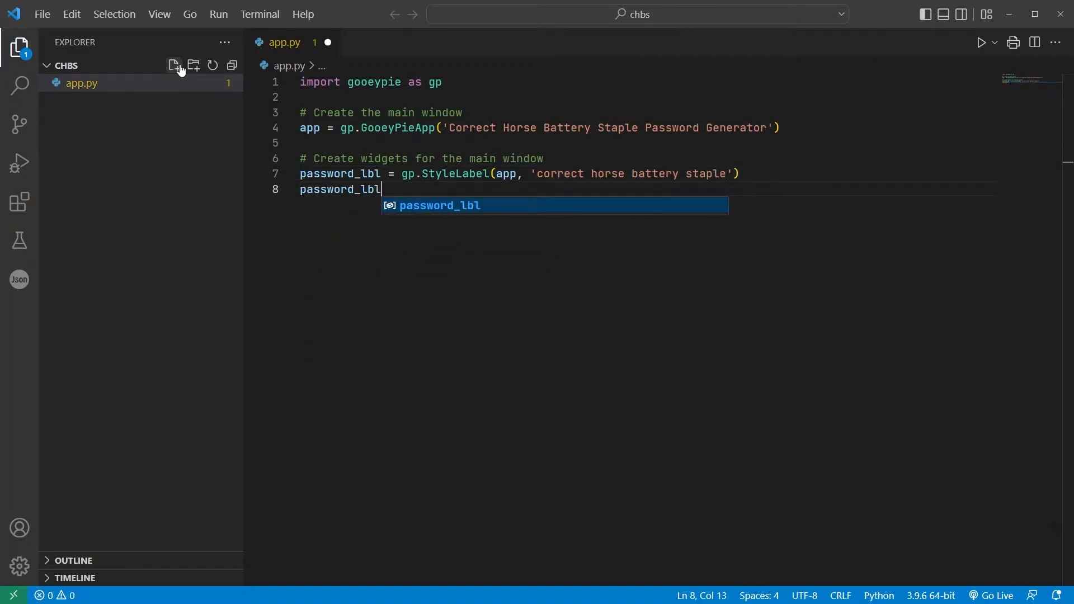
text(.font_size =)
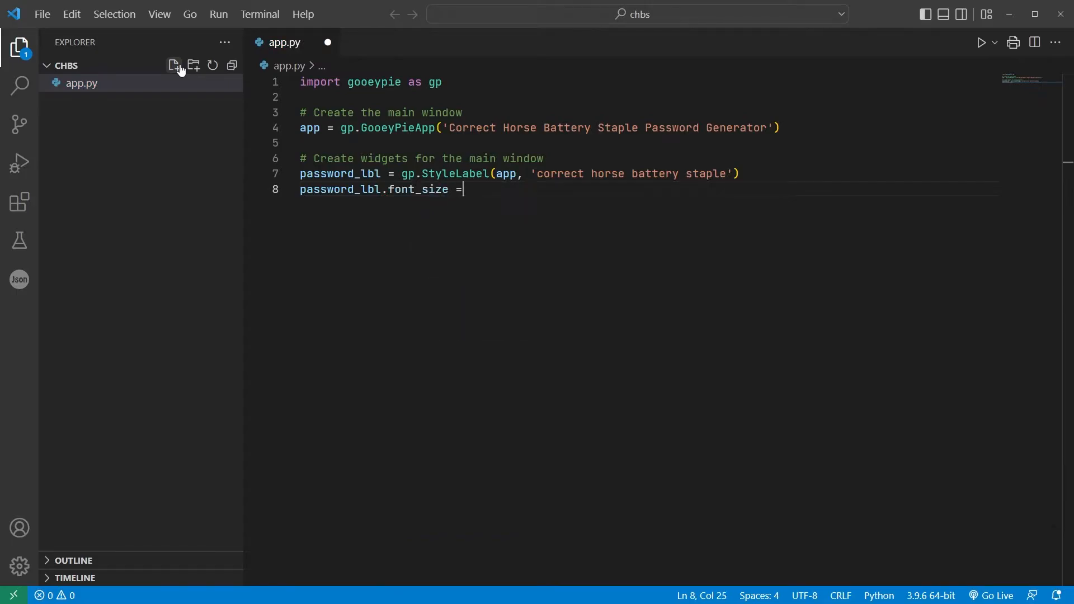
text(20)
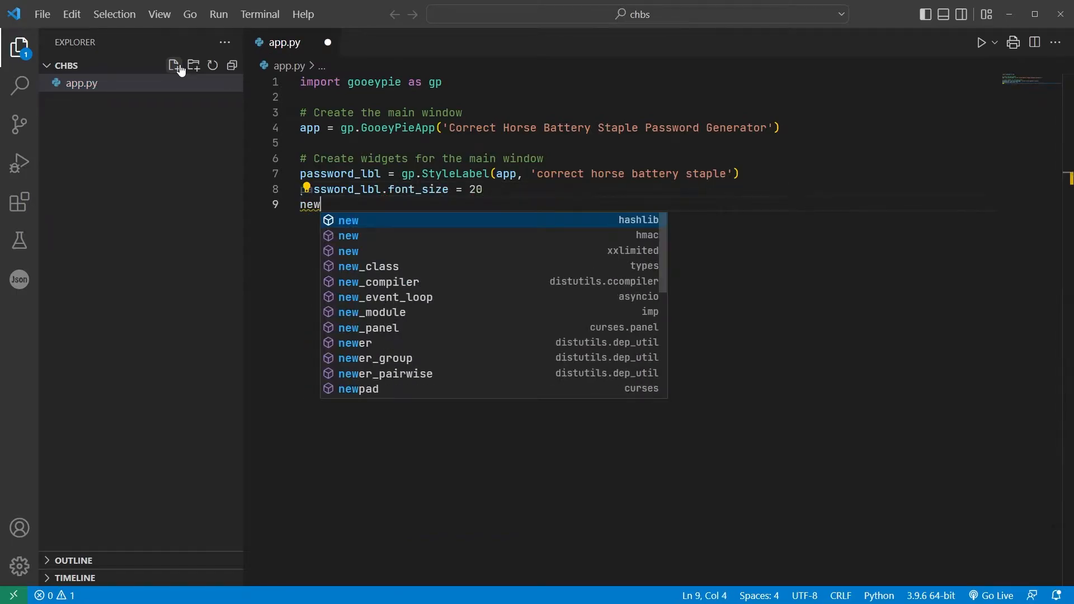
Add new_password_btn labelled "You've already memorized it" with callback None
text(_password_btn = g)
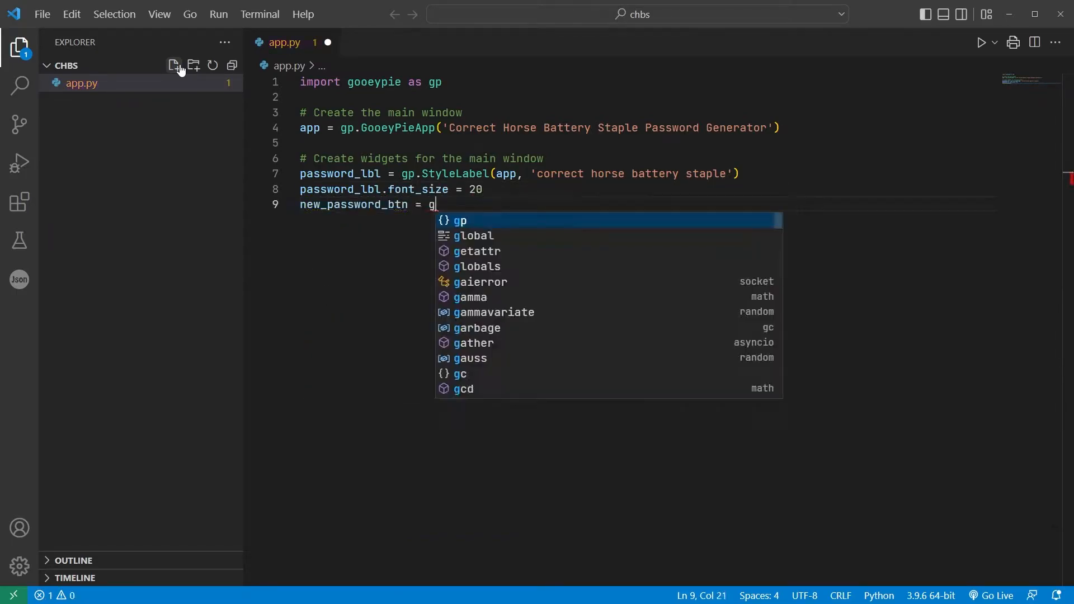
text(p.Button(app,)
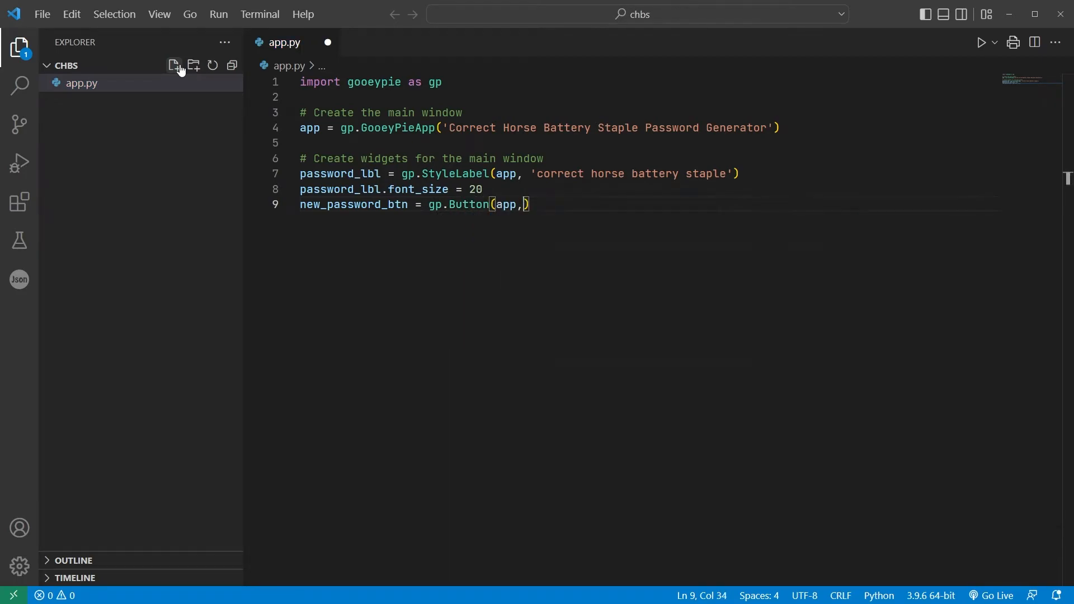
text("You've already mem)
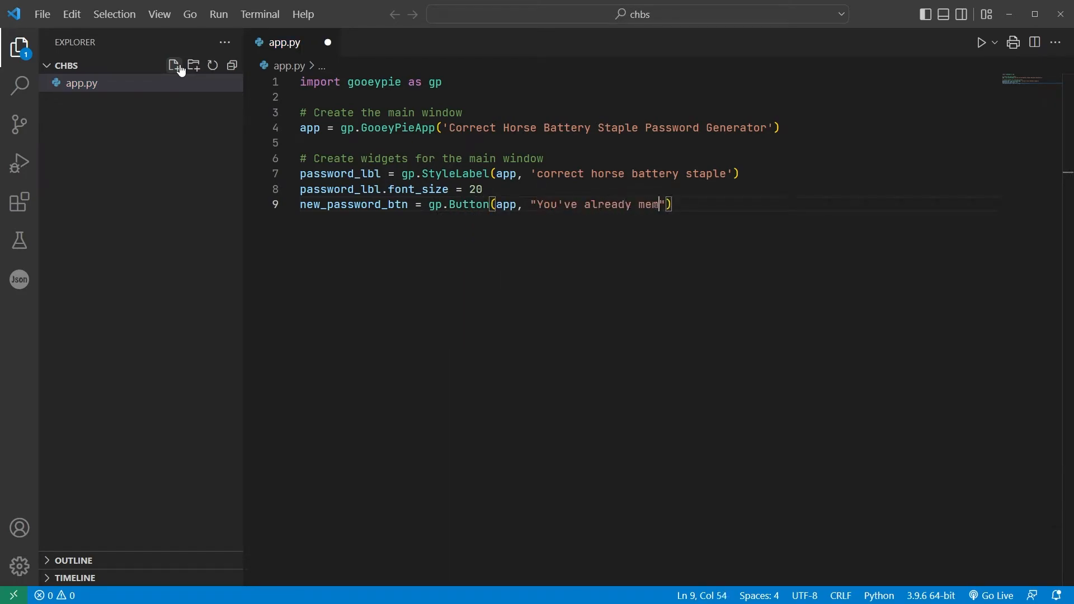
text(orized it)
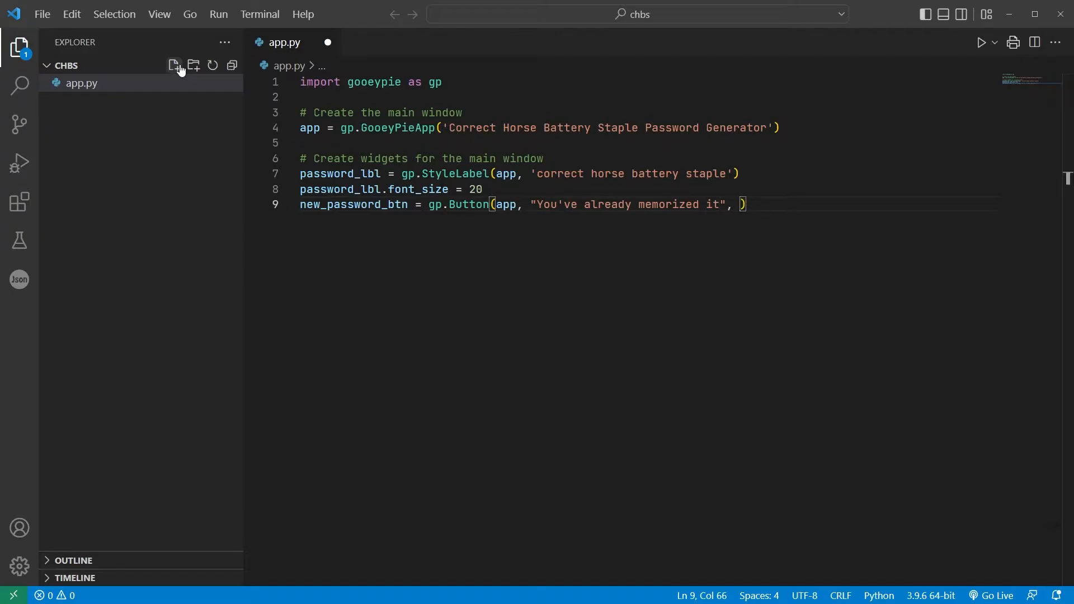
text(None)
text(a)
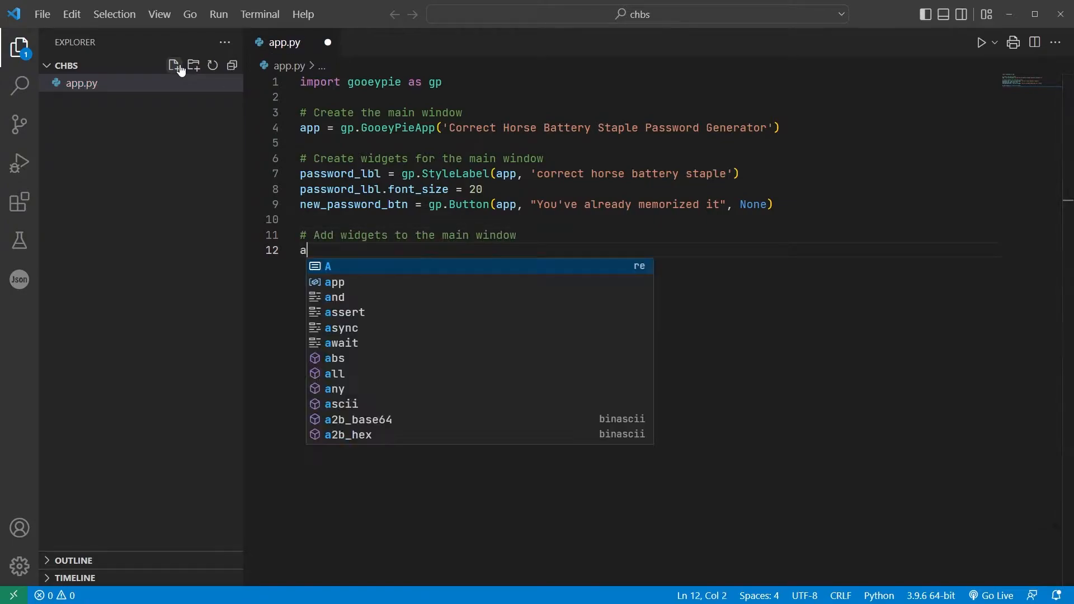
Set a 2-by-1 grid, add label and button centred, and end with app.run()
text(pp.set_grid)
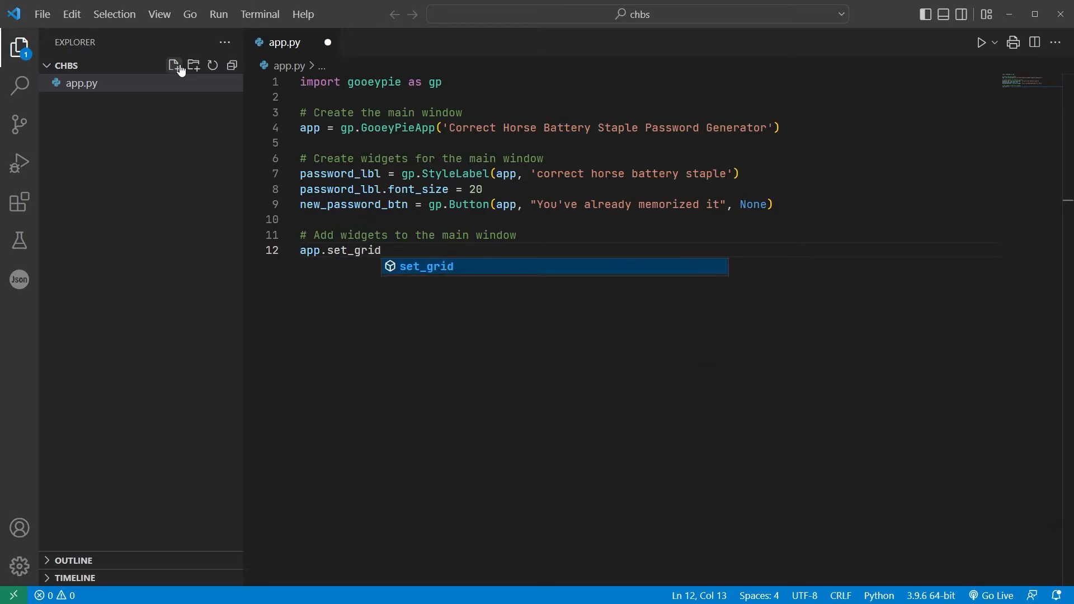
text((2, 1))
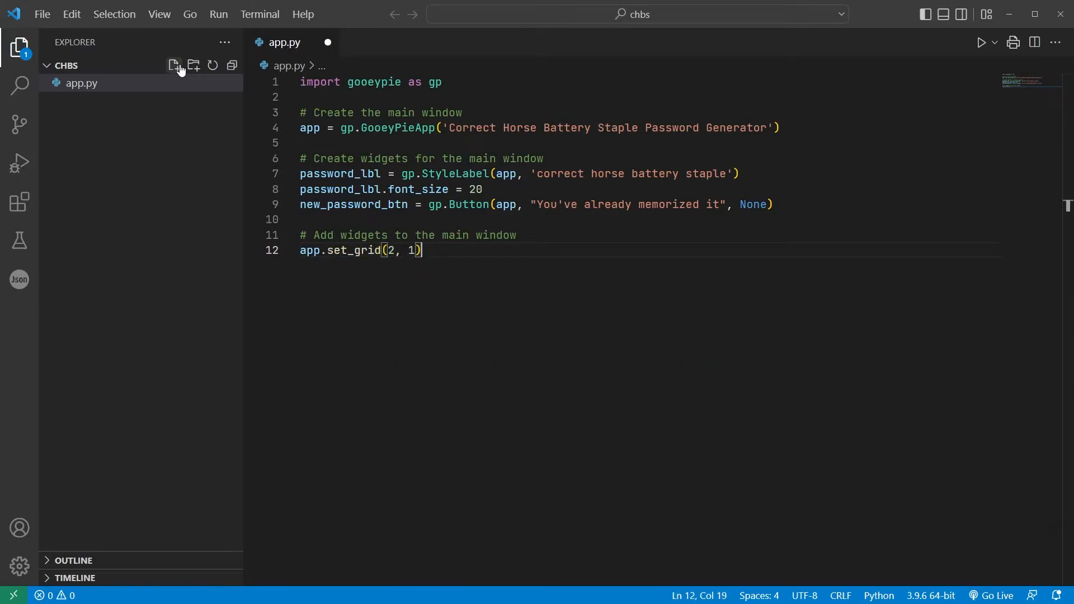
text(app.add())
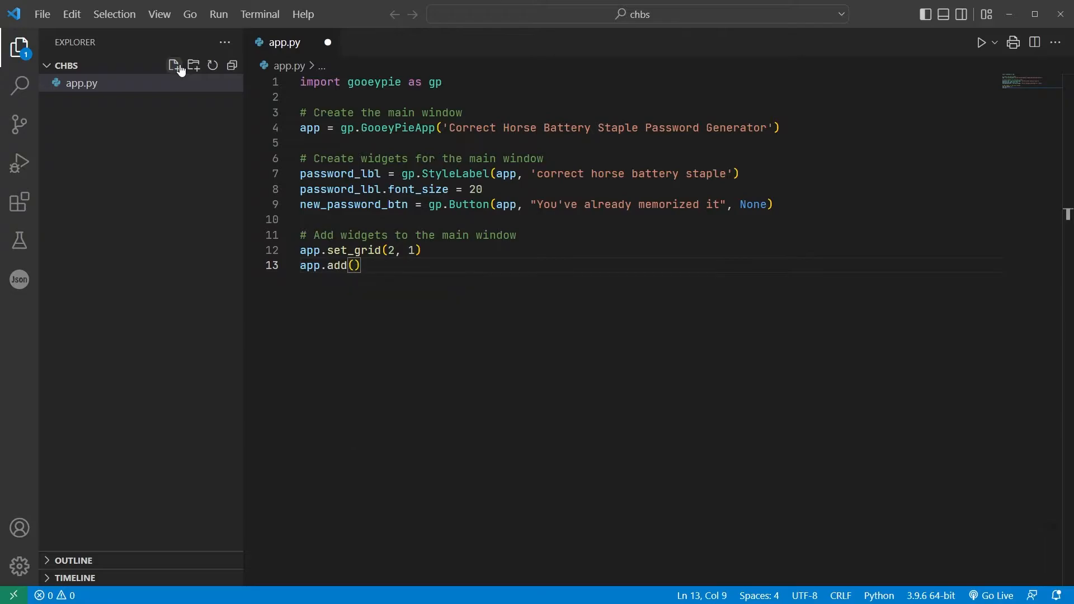
text(password_lbl, 1, 1)
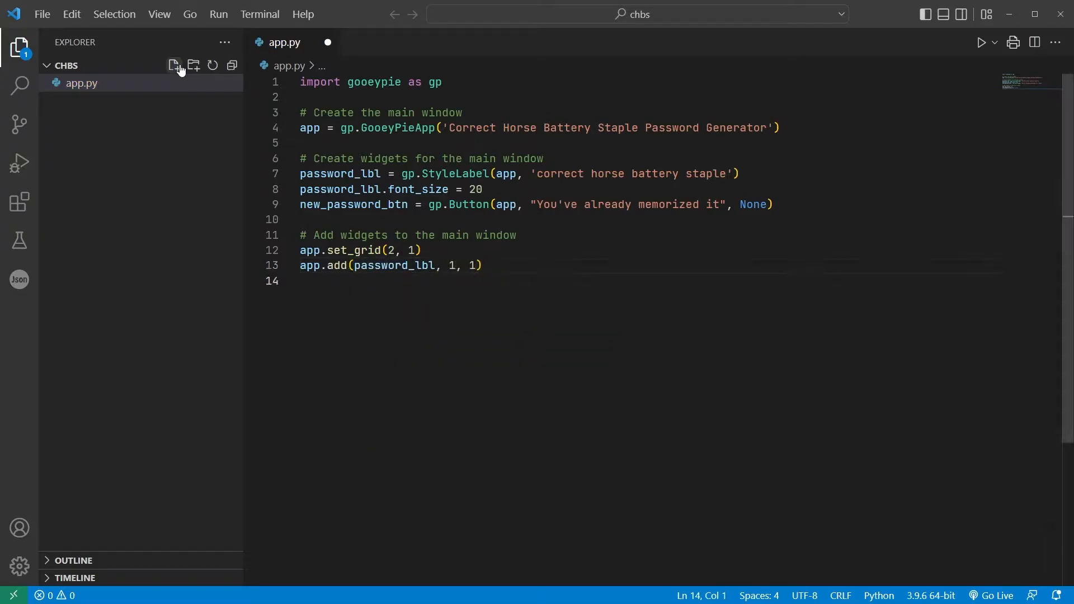
text(app.add(new_password_btn, ))
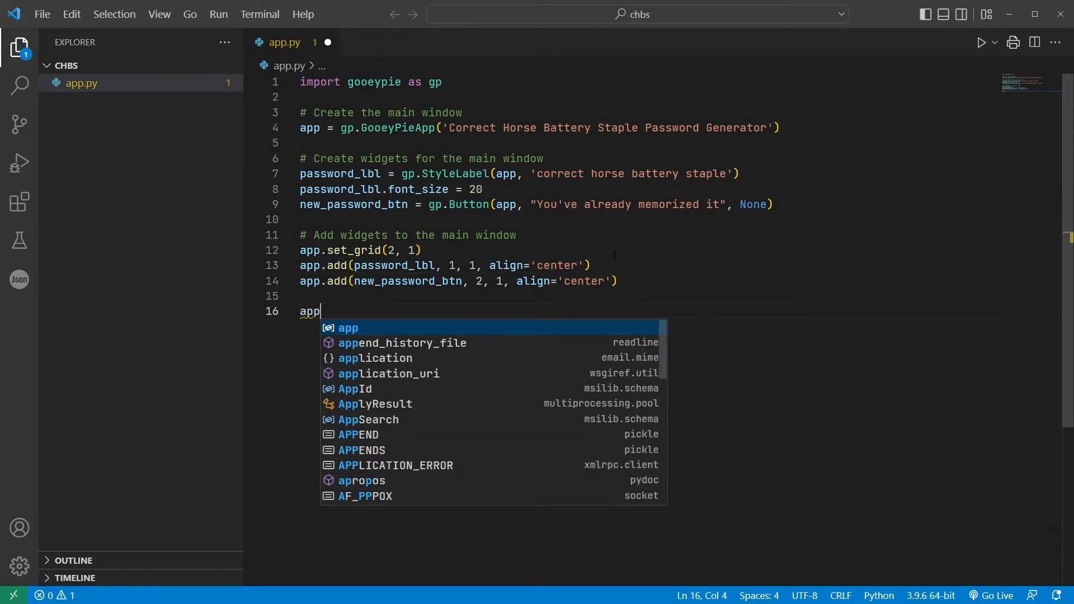
text(.run())
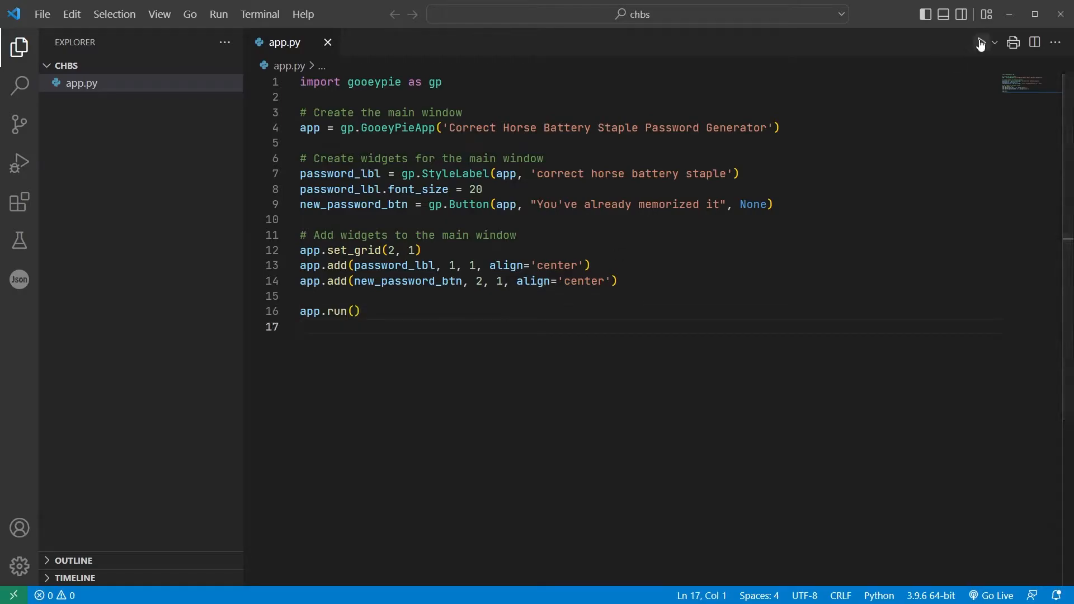
Run app.py, move the generator window over the code, then close it
click(961, 42)
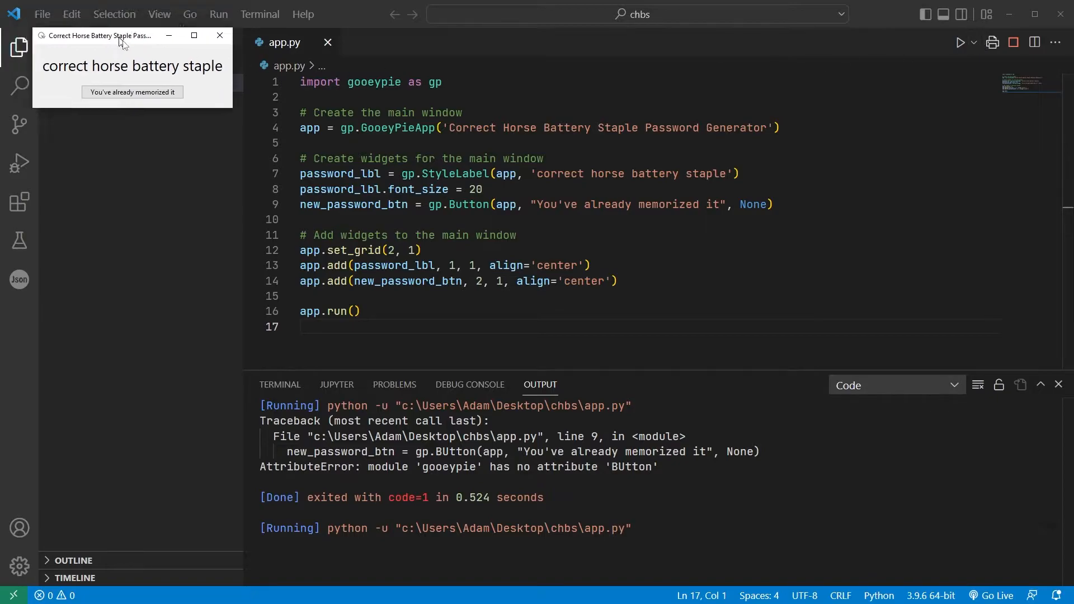
drag(103, 36, 398, 266)
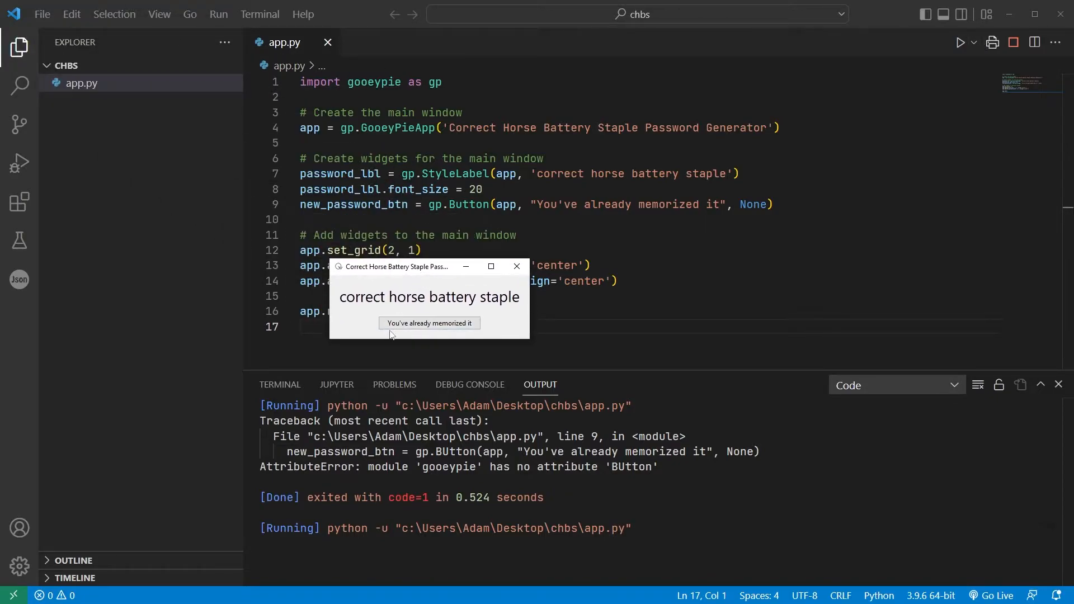
mouse_move(516, 266)
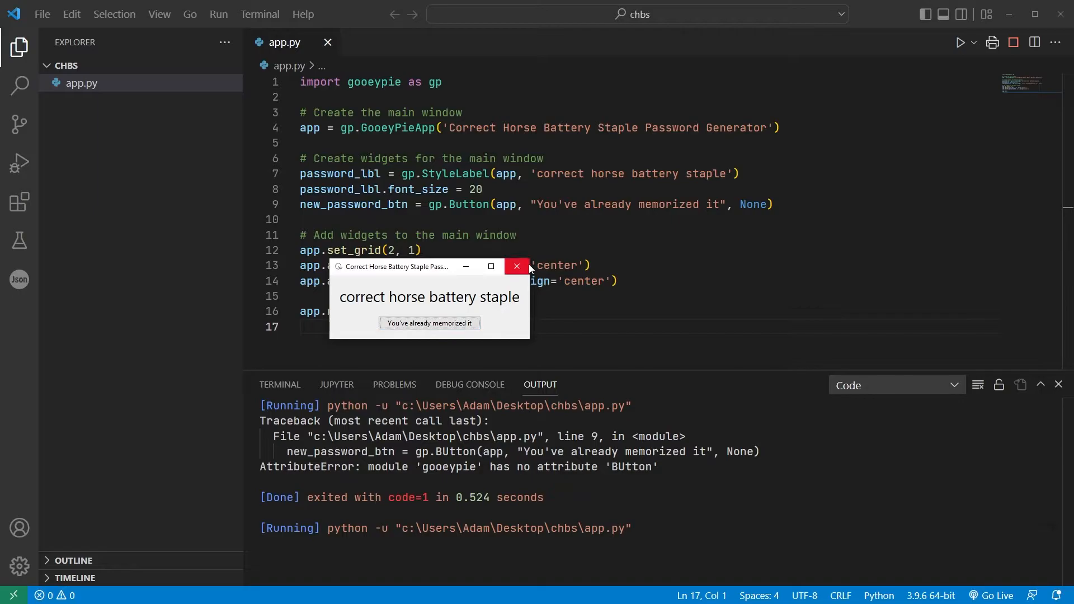
click(516, 266)
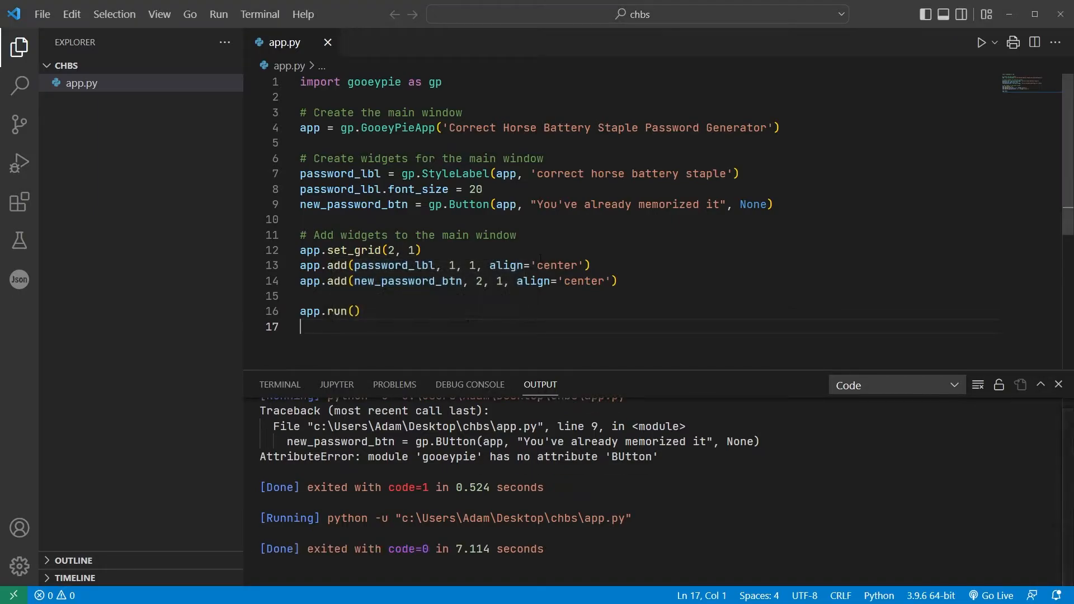
Add app.width = 600 and app.resizable_vertical = False below the GooeyPieApp line
text(app.width = 600)
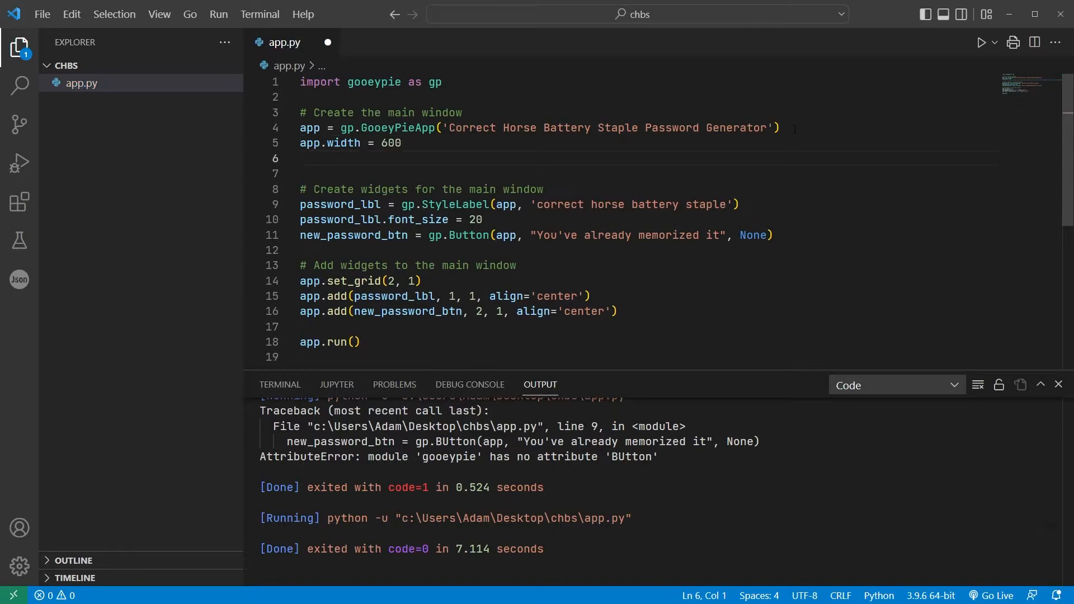
text(app.)
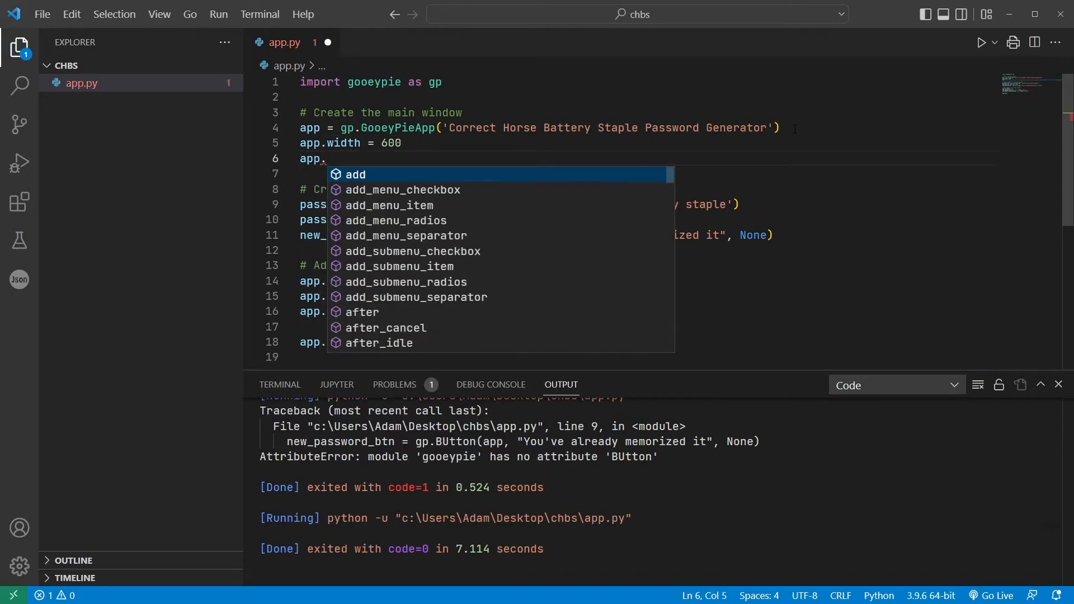
text(resizable_vertical = False)
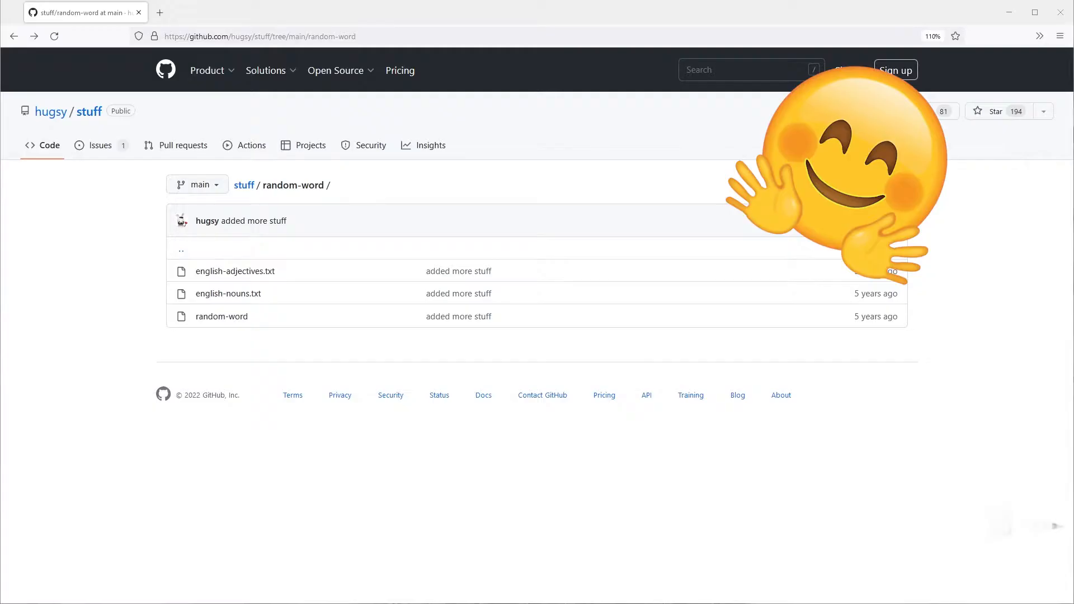
Open english-adjectives.txt in the random-word folder and scroll through its words
click(235, 270)
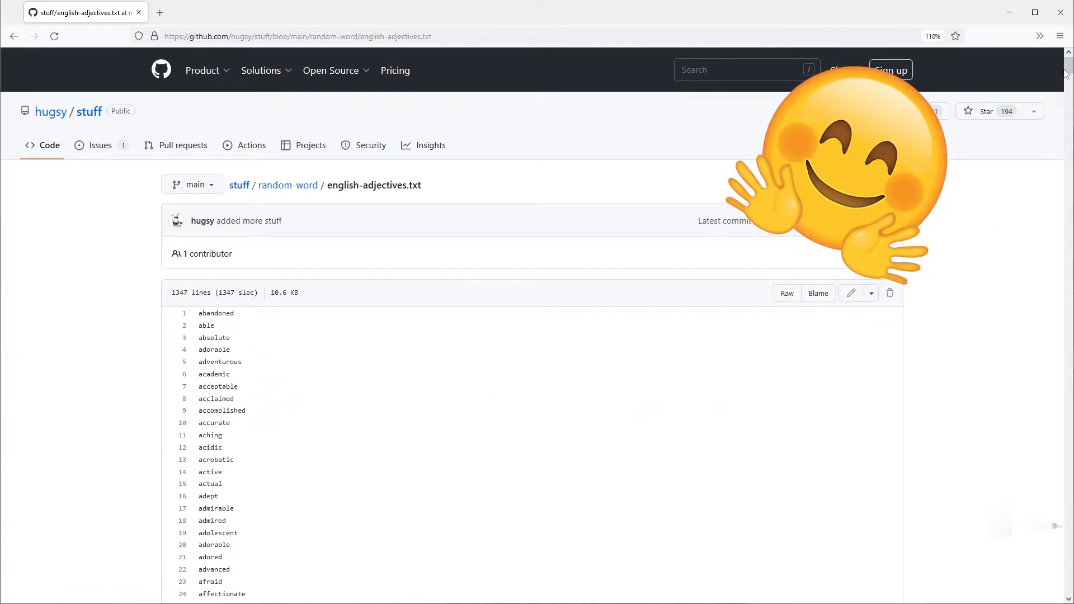
scroll(down, 3)
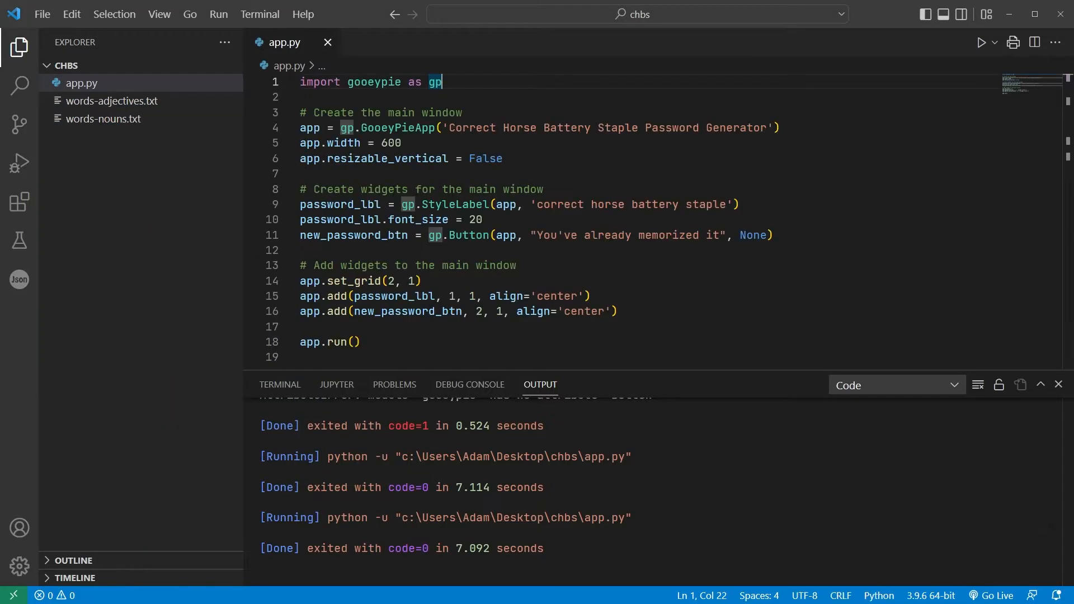
Load words-nouns.txt into a nouns list, run the check, and inspect the nouns file
text(# Load words into lists)
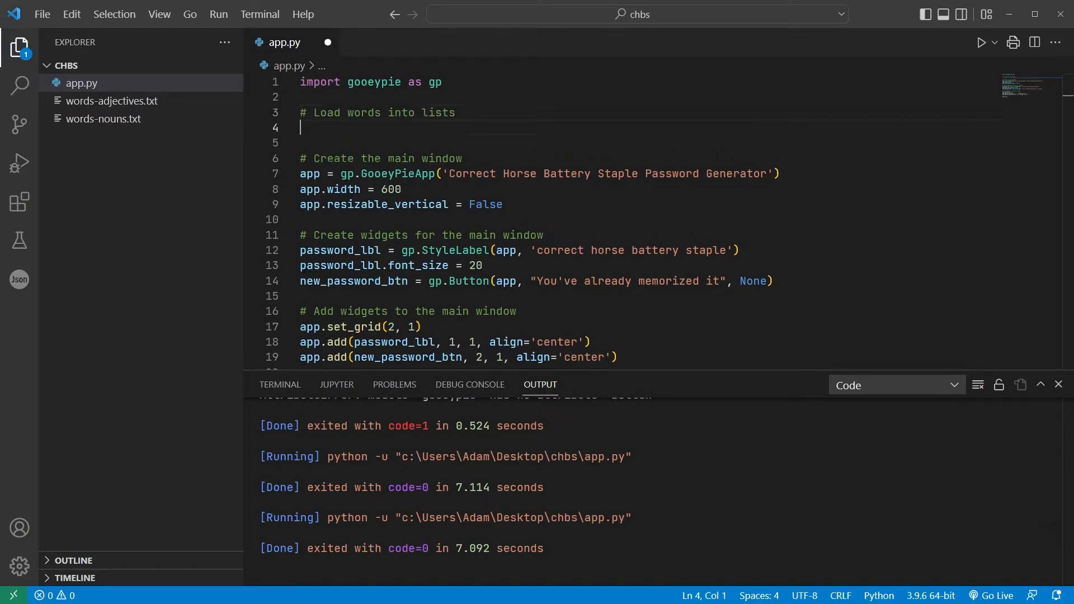
text(nouns = open)
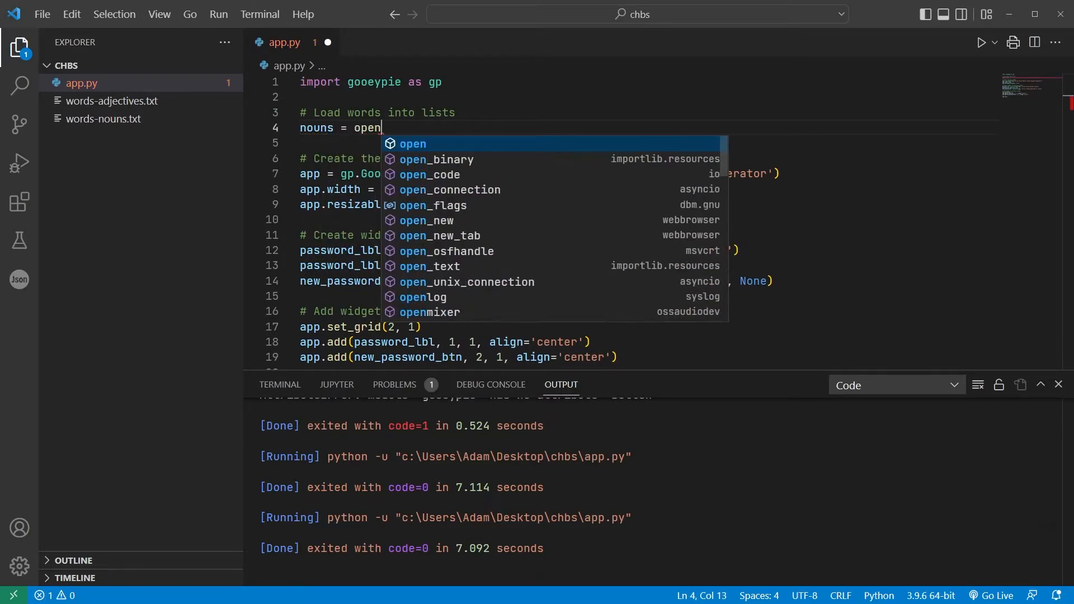
text(('words-nouns.')
text(print(len(nouns)))
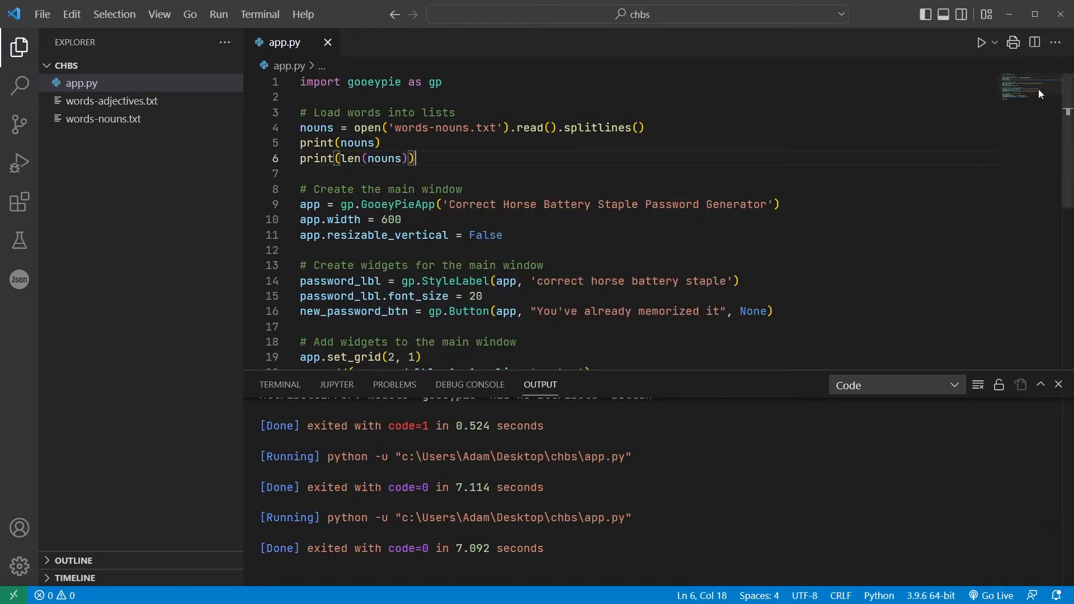
click(979, 42)
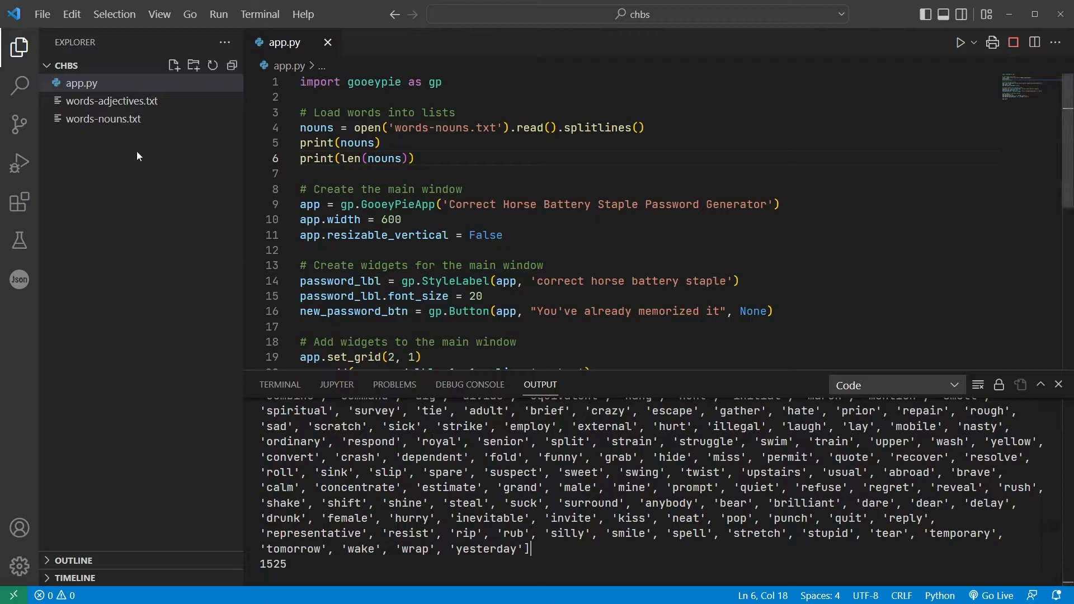
click(104, 119)
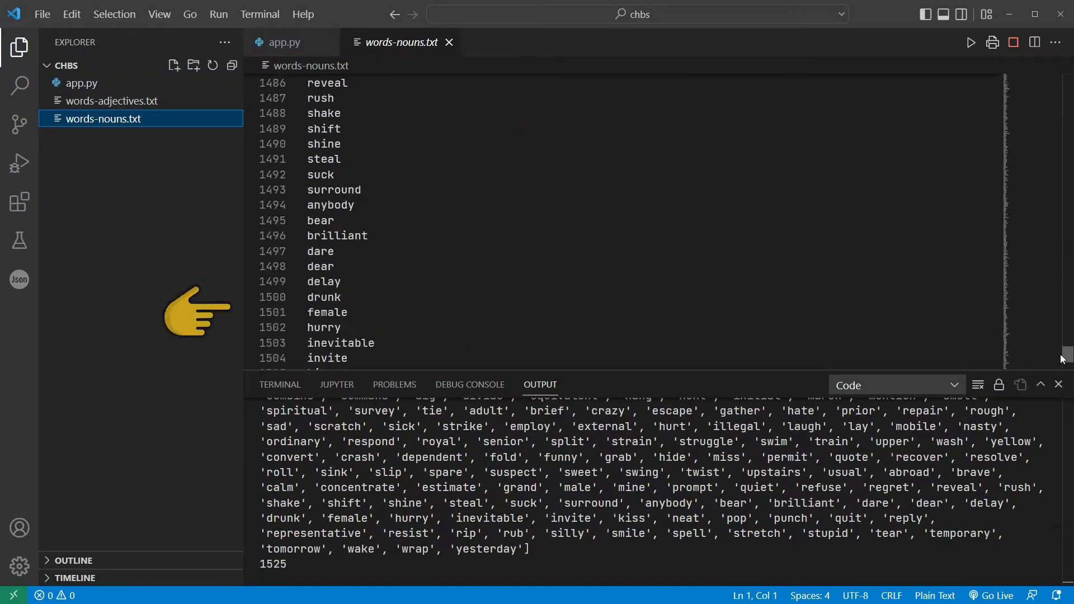
scroll(down, 3)
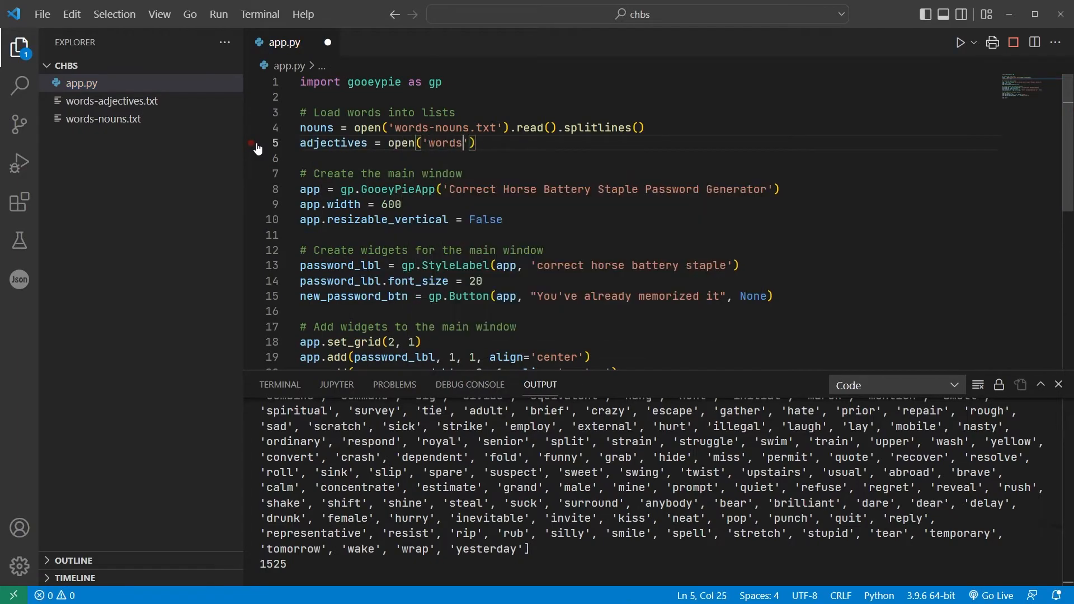
Load words-adjectives.txt, define generate_password(event) with a docstring, and set it as the button callback
text(-adjectives.txt').read().splitlines())
text(def)
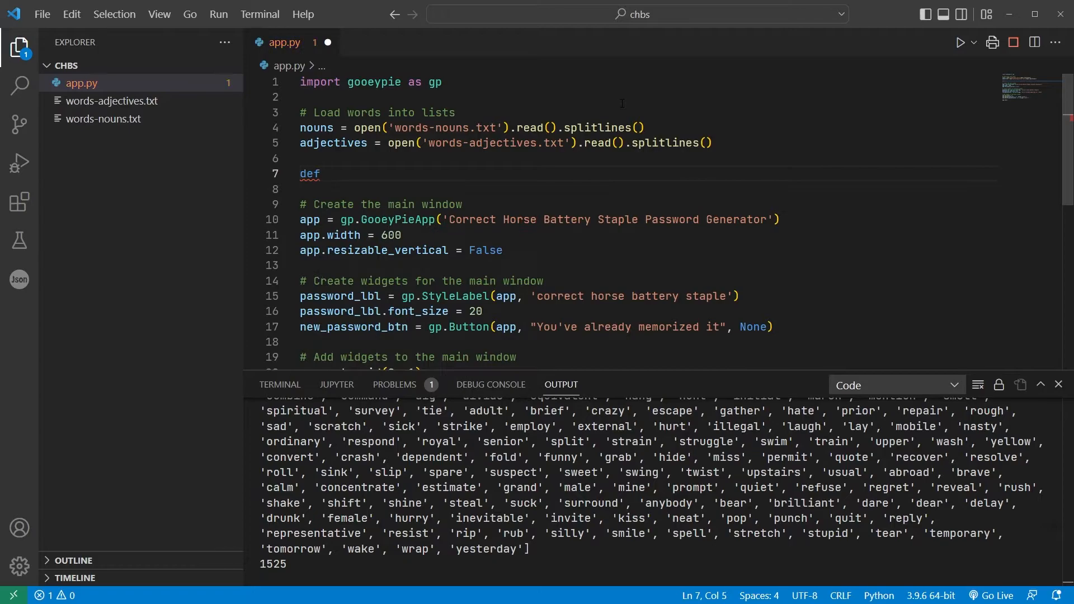
text(generate_password(ev))
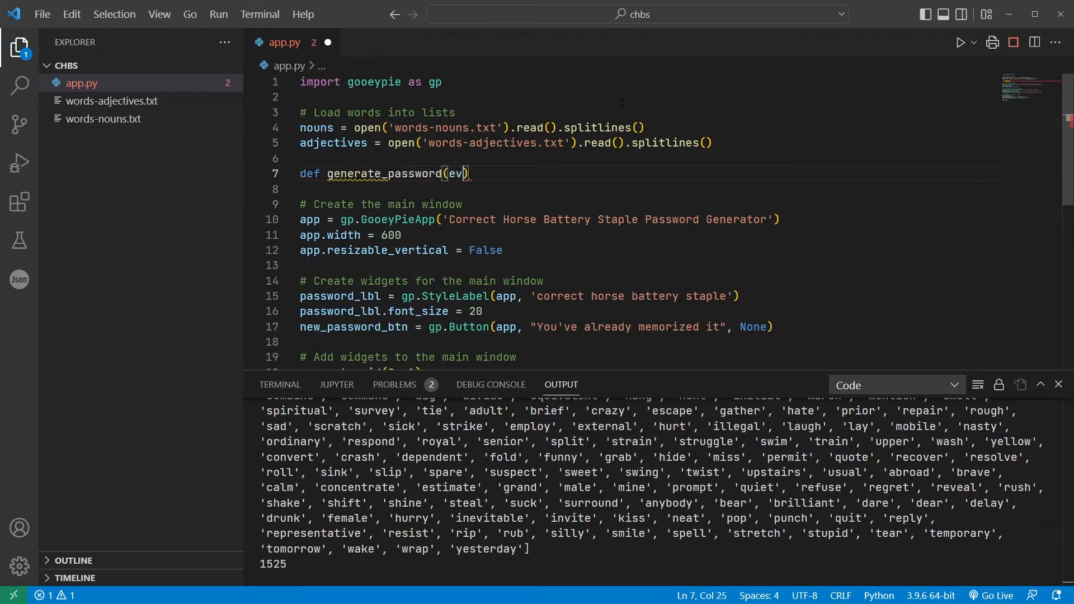
text(ent):)
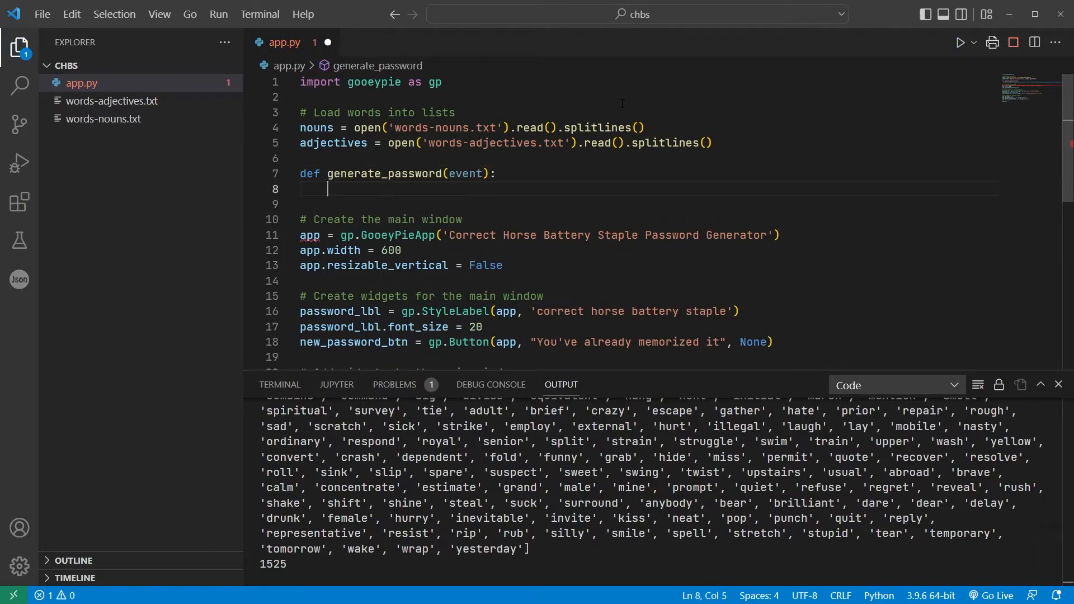
text("""Generates a""")
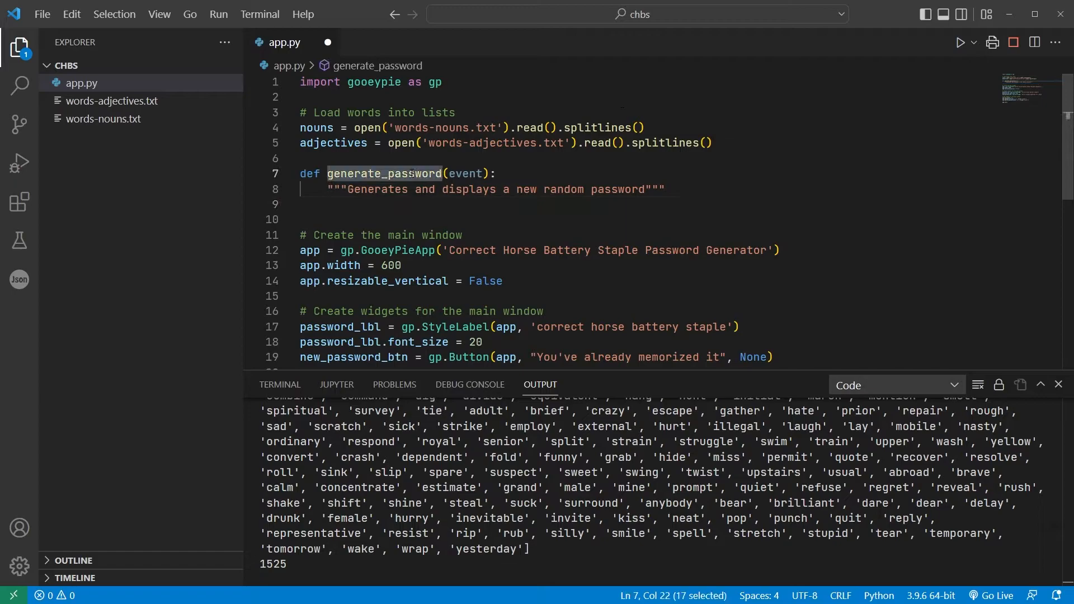
text(generate_password)
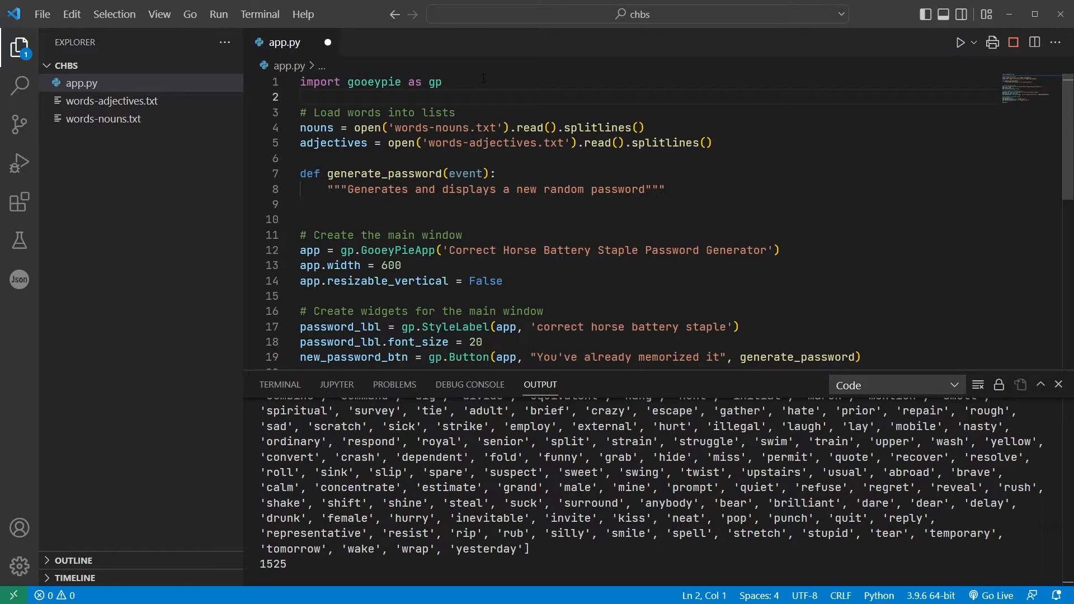
Import choice and set word1–word4 to choice(nouns + adjectives)
text(from random i)
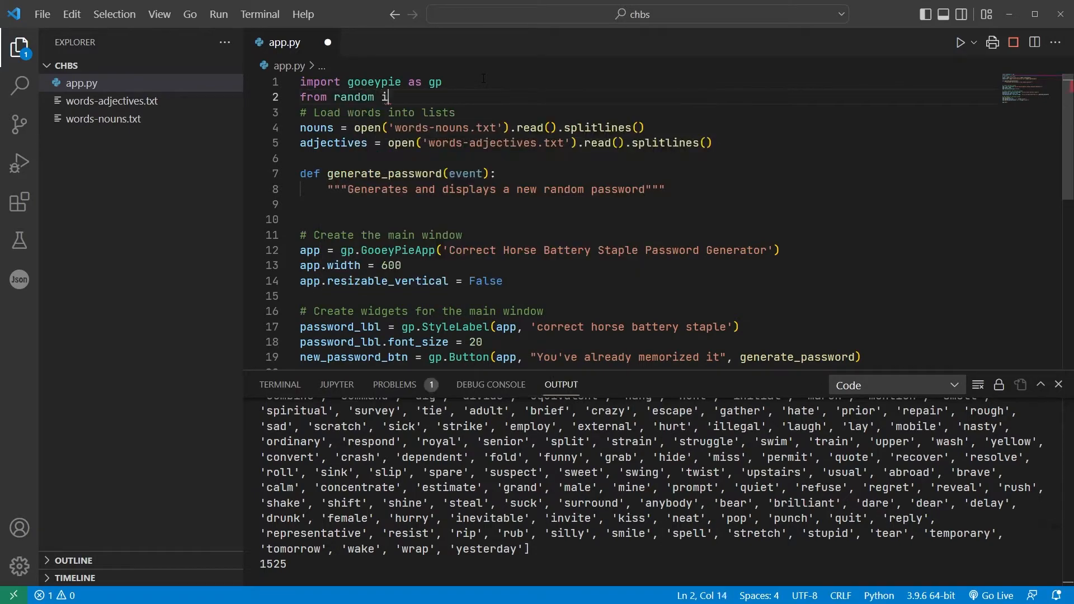
text(mport choice)
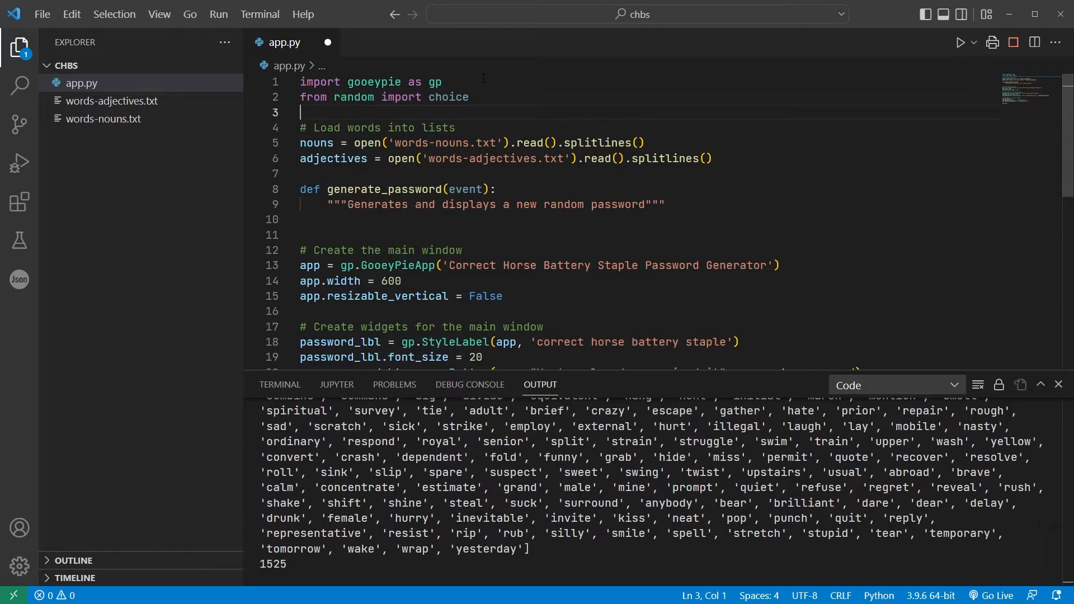
text(word1 = choice(adjectives))
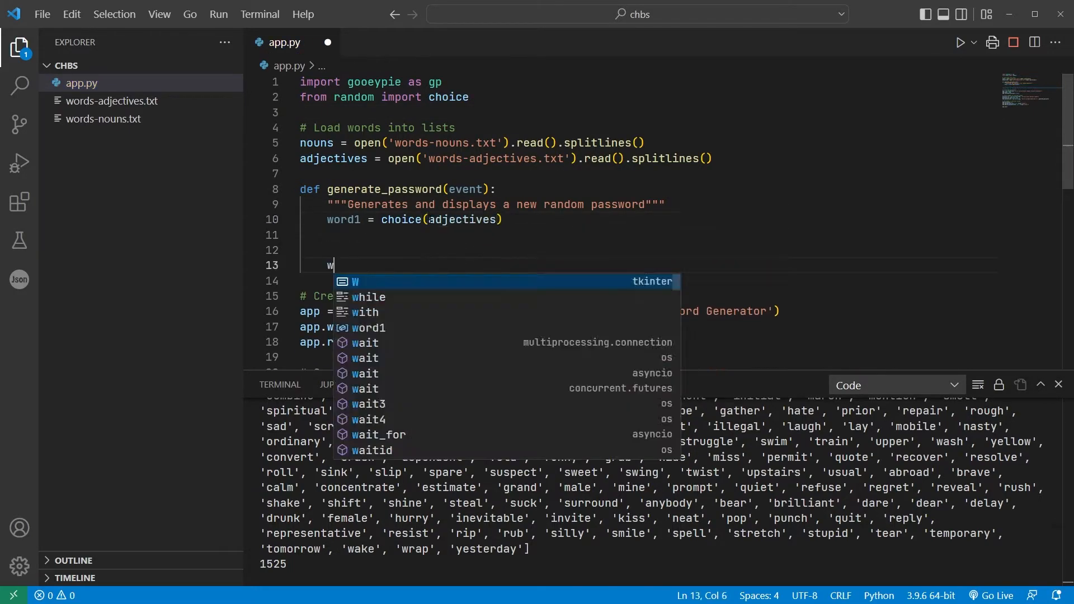
text(ord2 =)
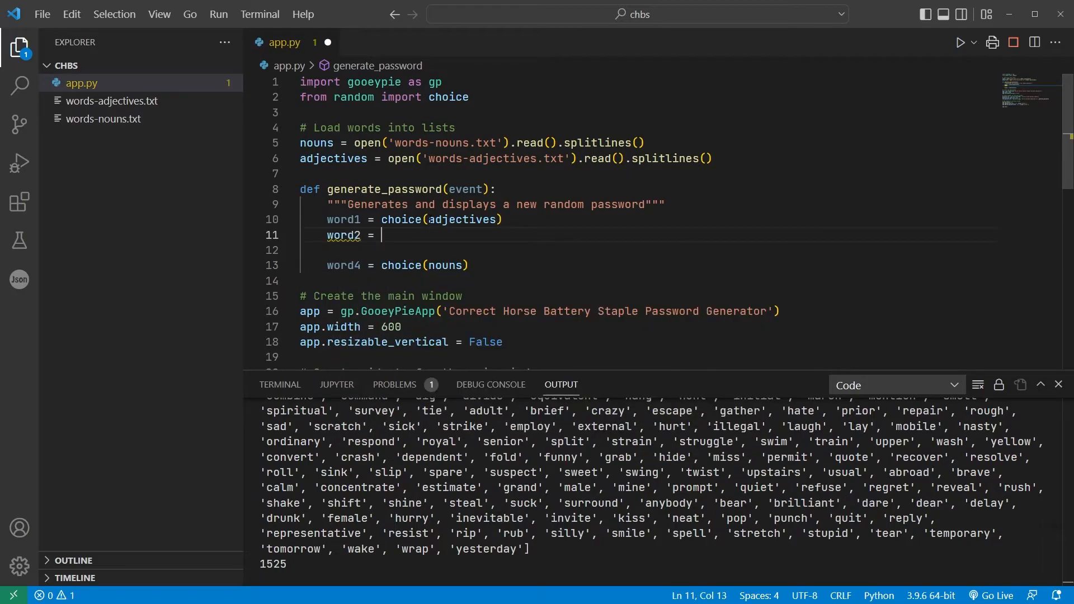
text(choice(nouns + adjectives))
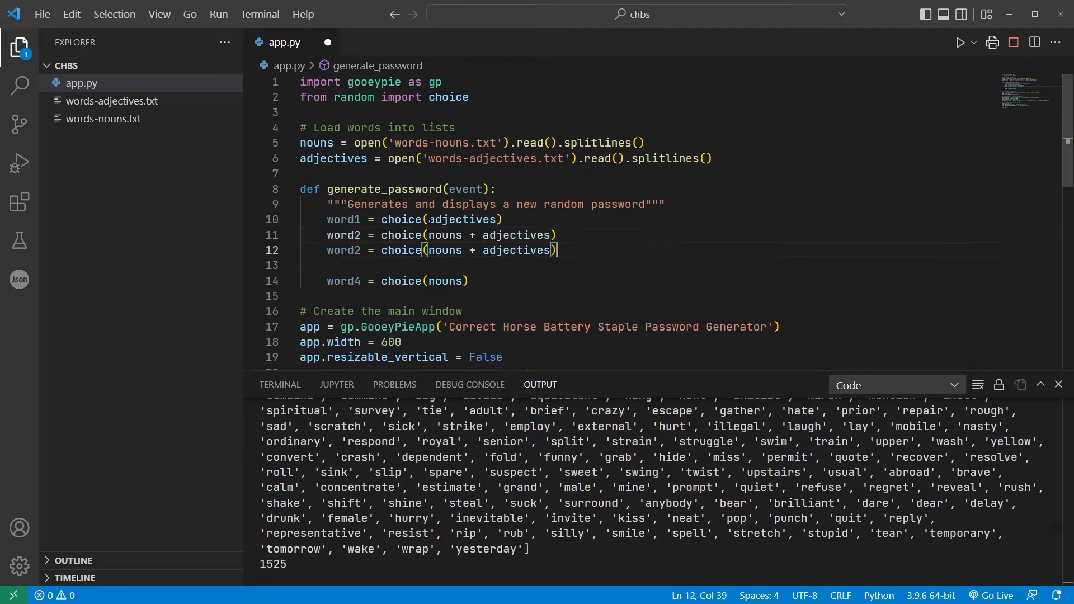
Set password_lbl.text to '{word1} {word2} {word3} {word4}' and run the app
text(pa)
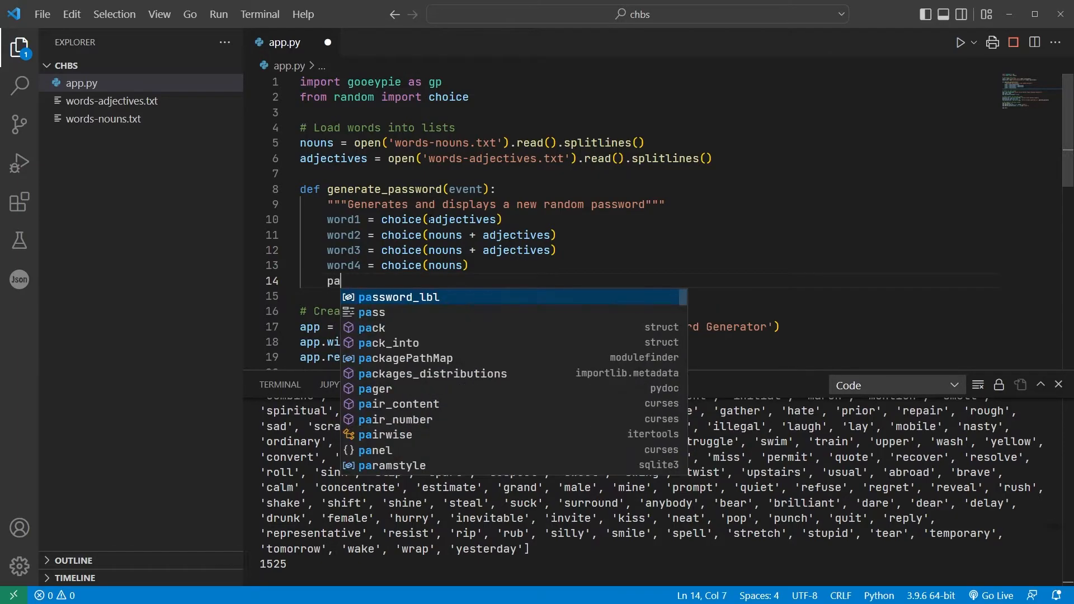
text(ssword_lbl.text = f'{word')
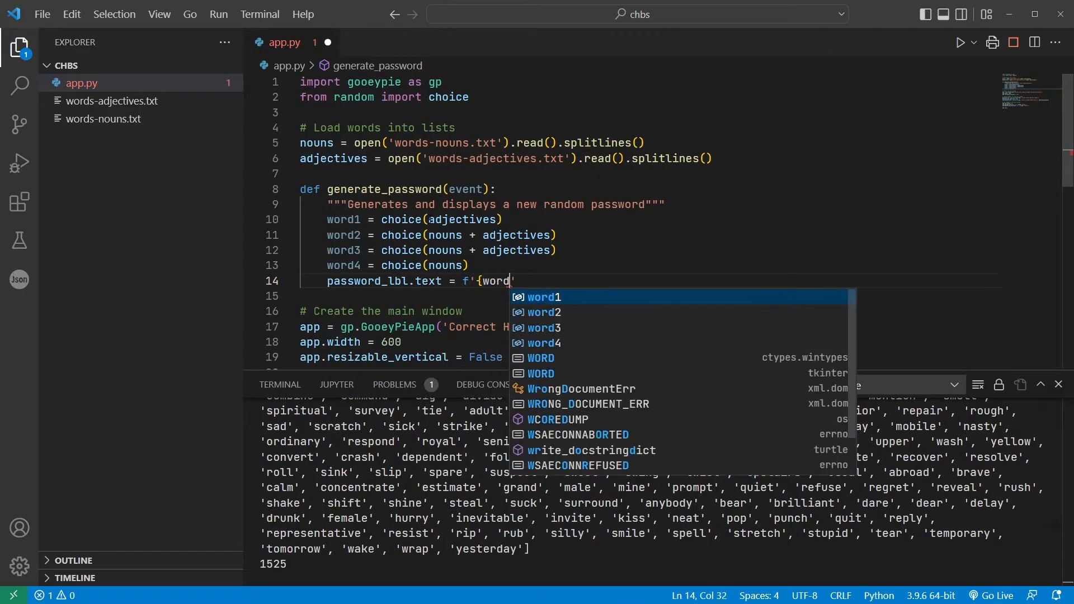
text(1} {word2)
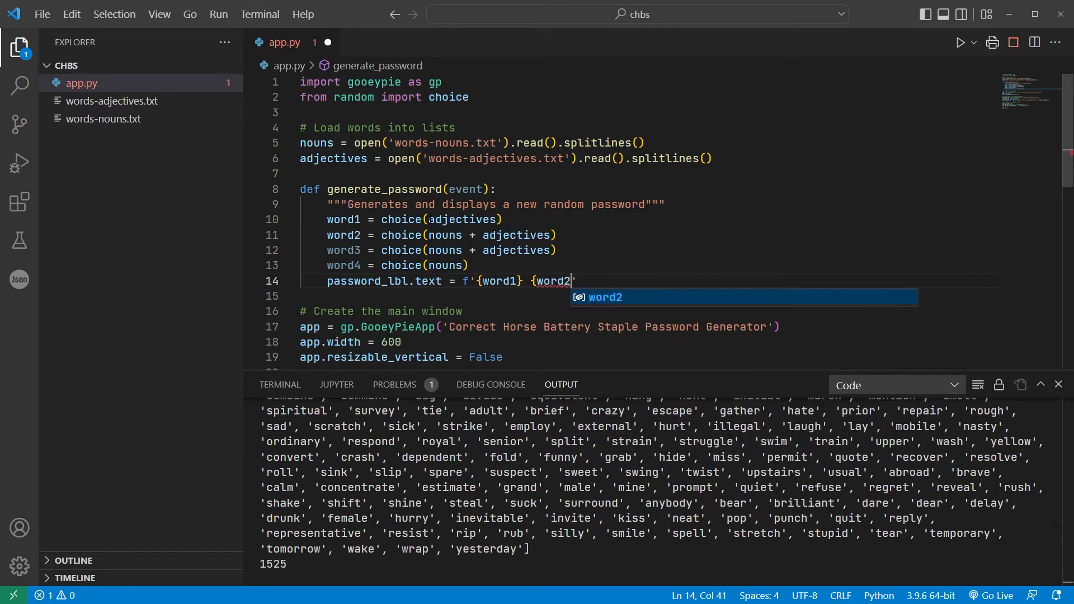
text(} {word3} {word4})
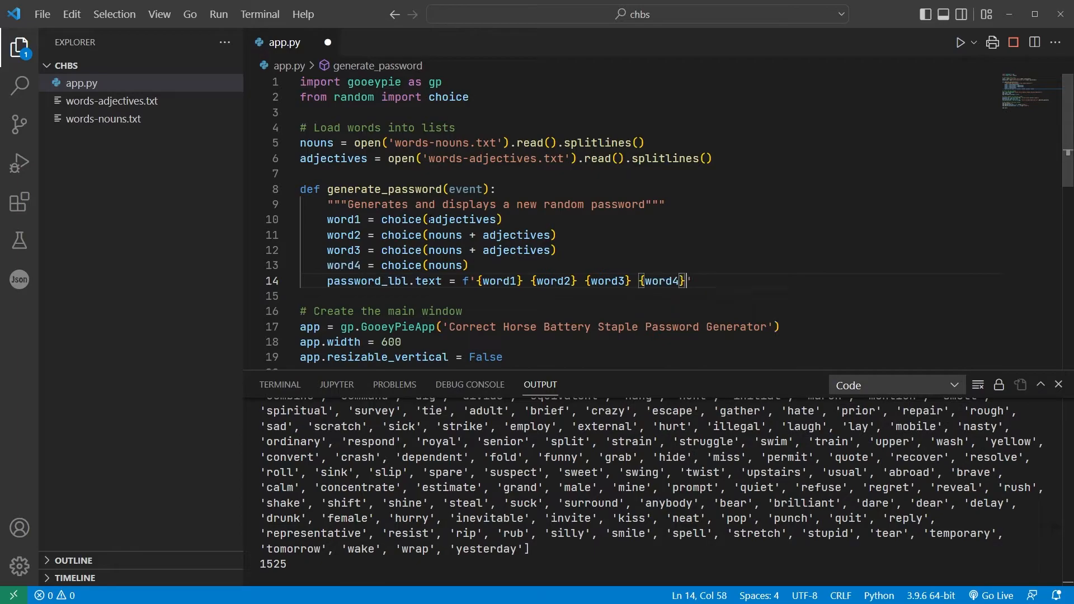
click(962, 43)
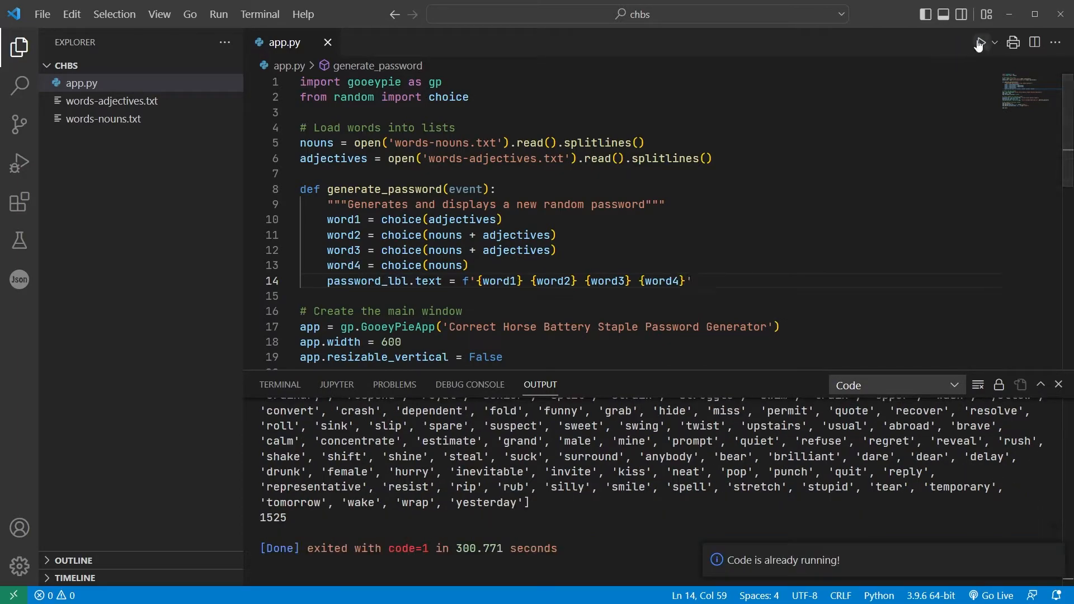
Run the app and click 'You've already memorized it' six times for new passwords
click(979, 43)
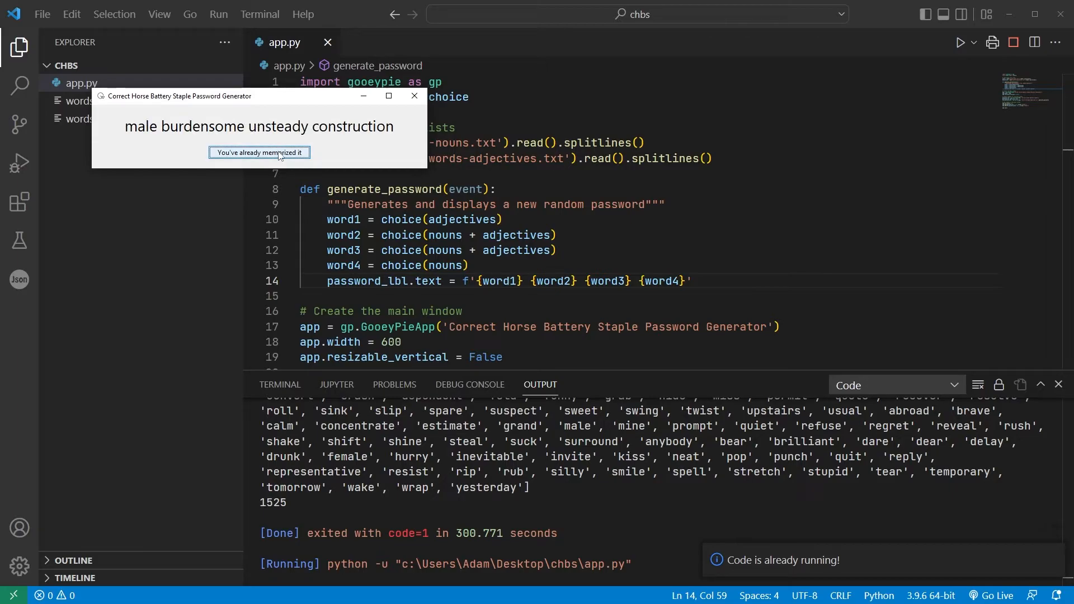
click(259, 152)
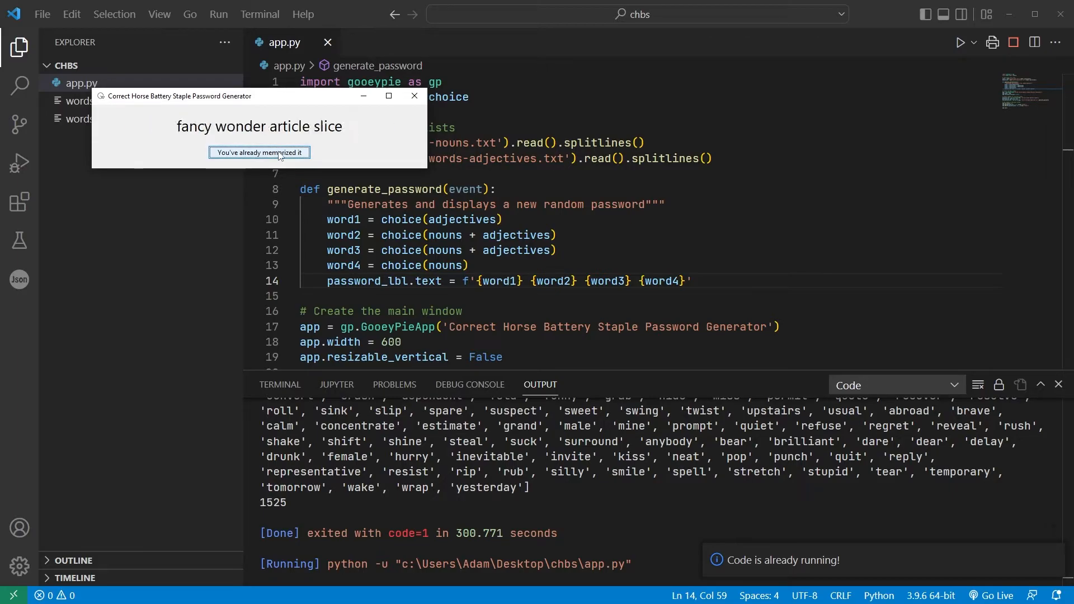
click(259, 152)
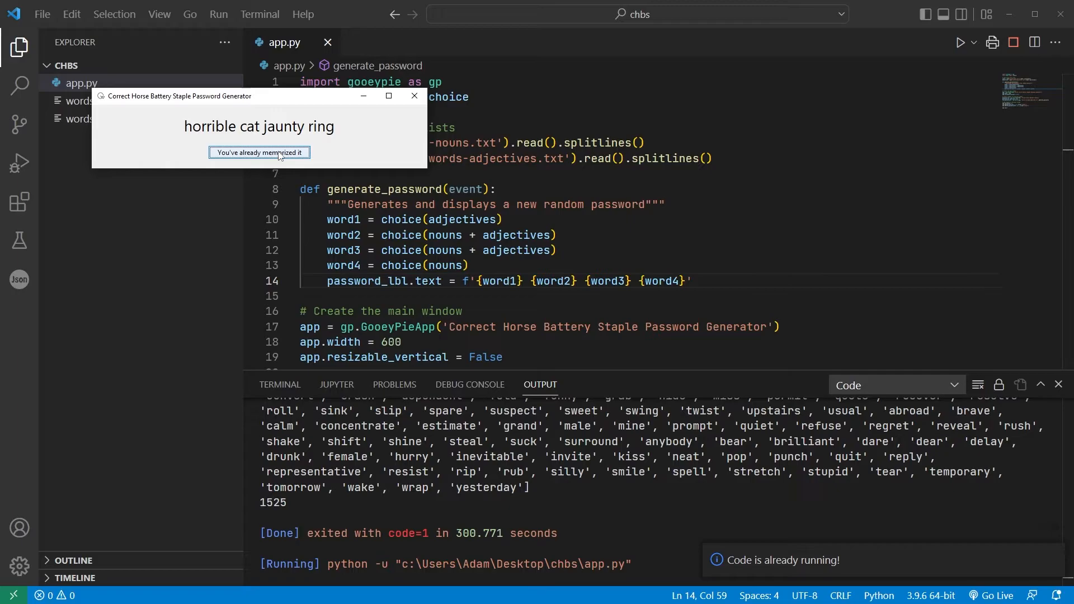
click(259, 152)
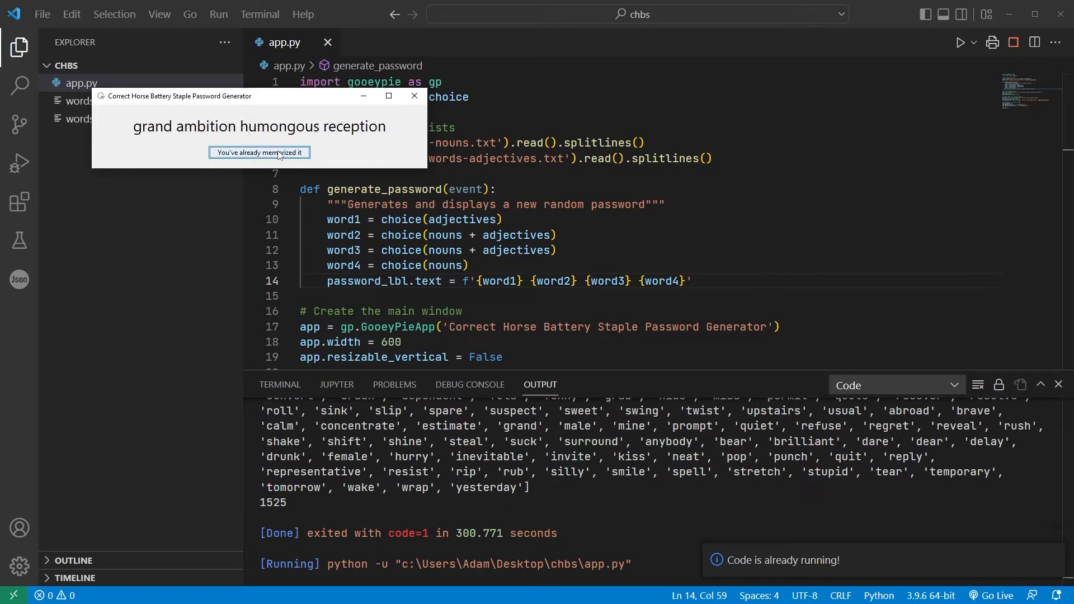
click(259, 153)
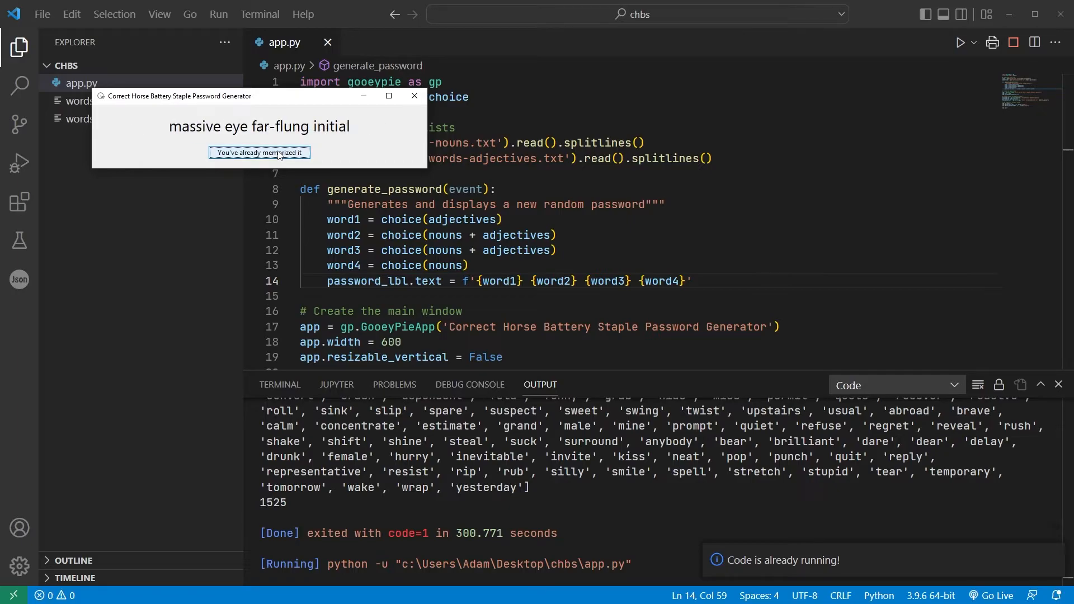
click(259, 152)
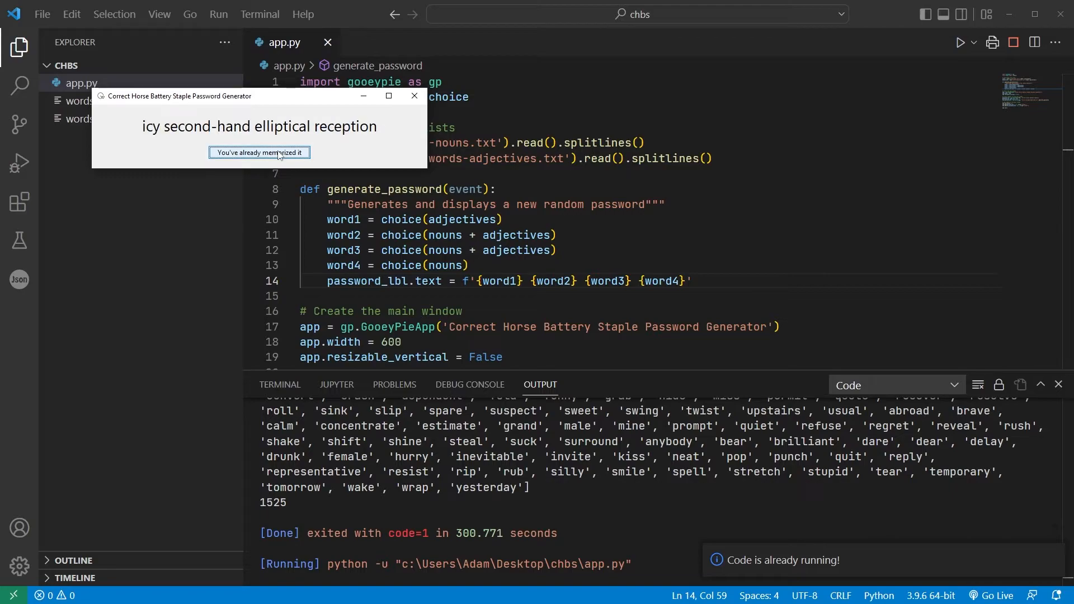
click(259, 152)
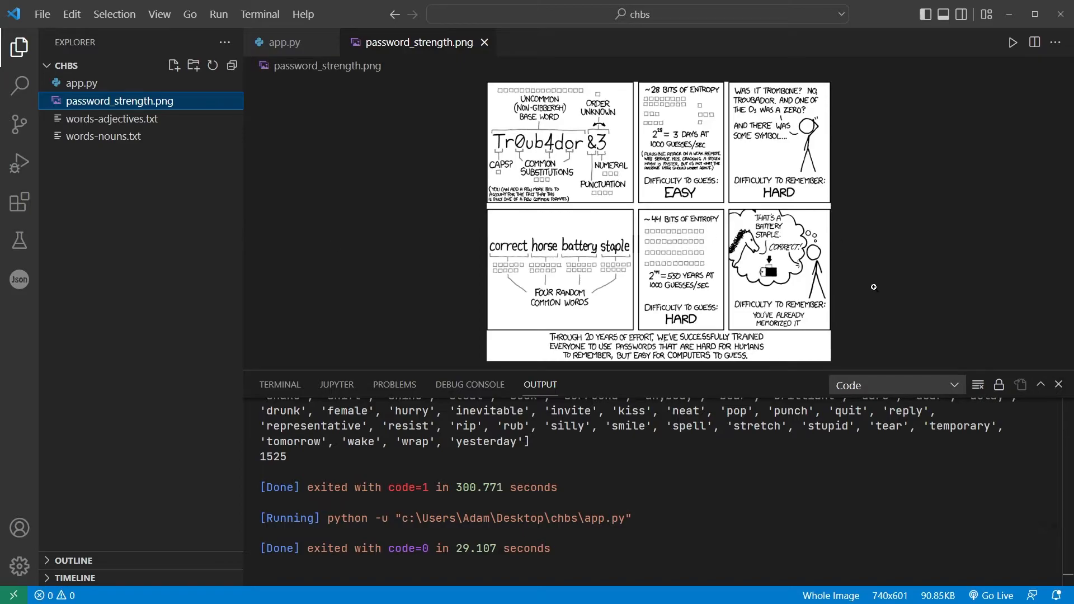
In app.py, create the 'About' window with gp.Window and a description label
click(284, 43)
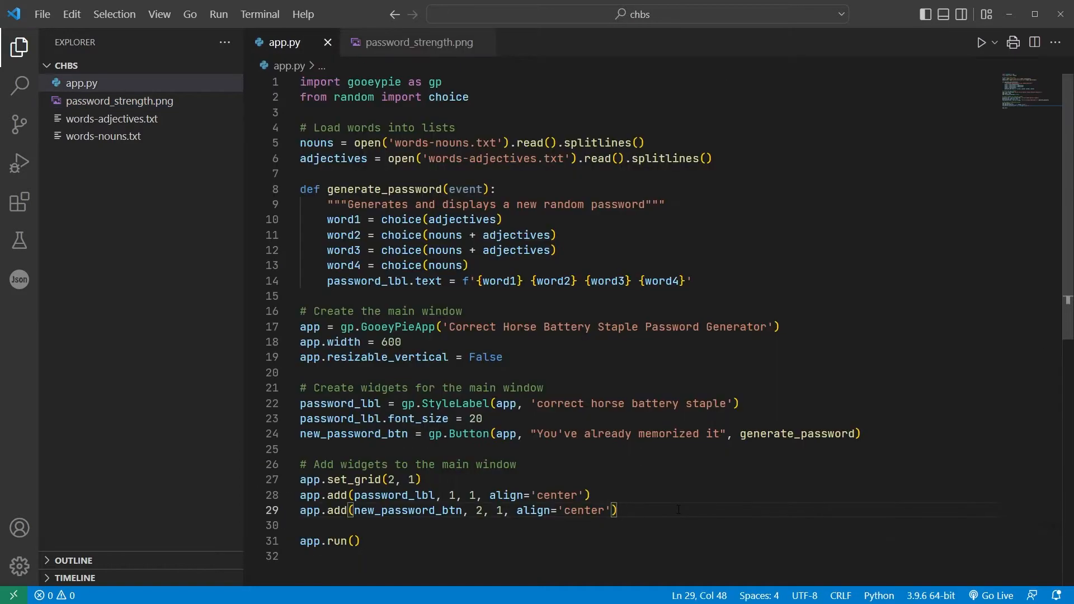
text(# Create the 'about' window)
text(about_window =)
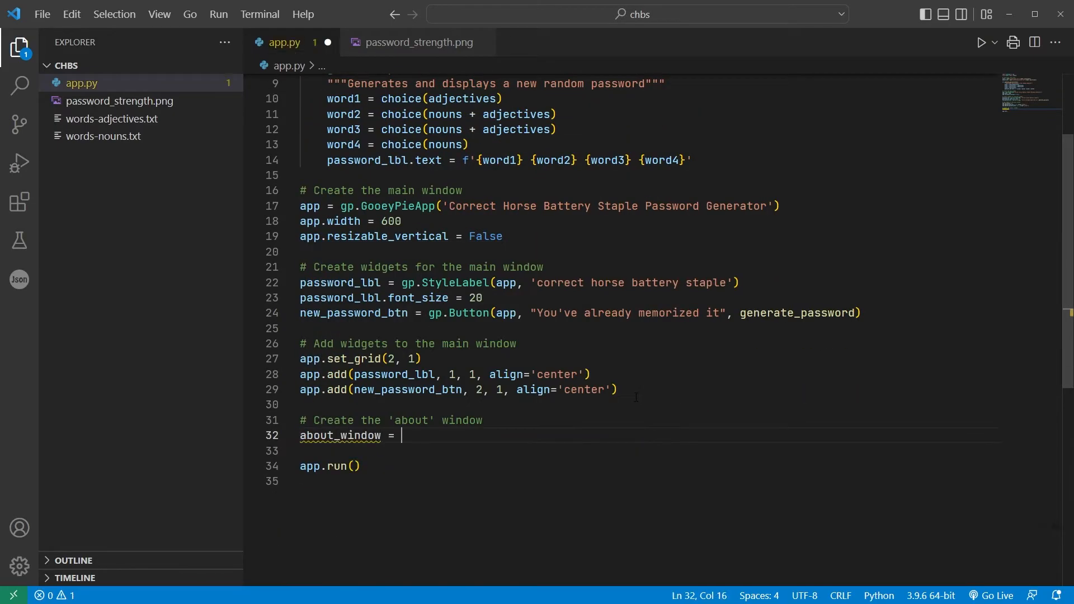
text(gp.Window(app, 'About '))
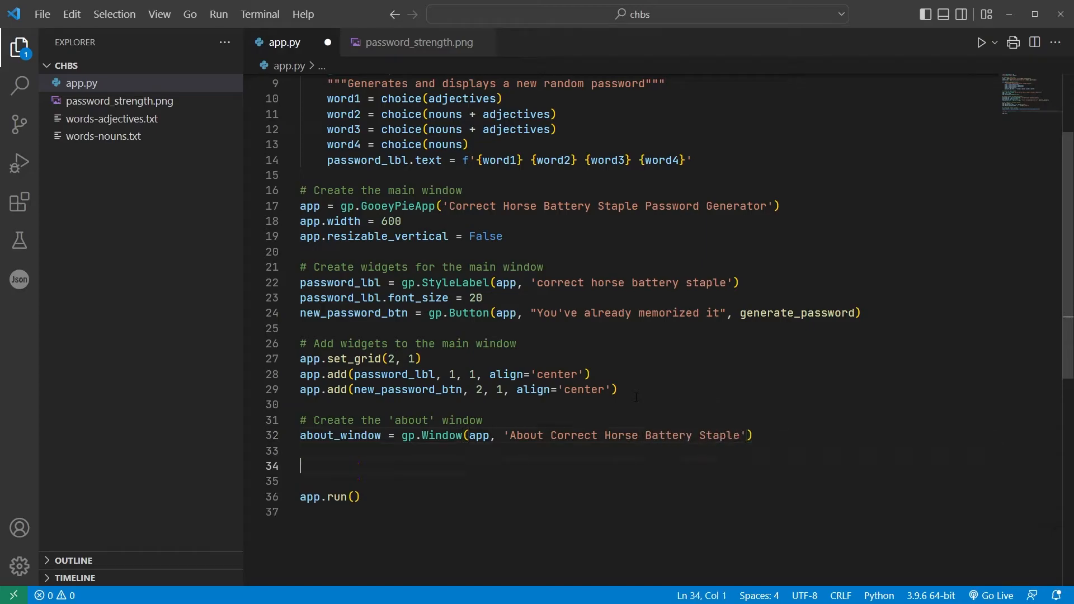
text(# Create widgets for the 'About' window)
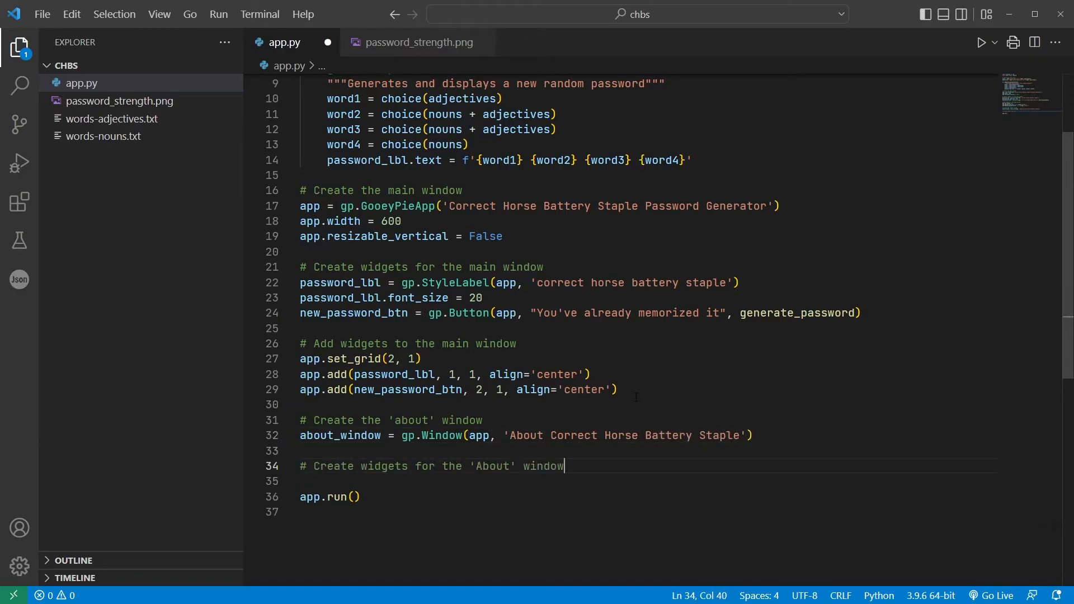
text(description_lbl = gp.Label(about_window, 'This app is based on the following xkcd comic)
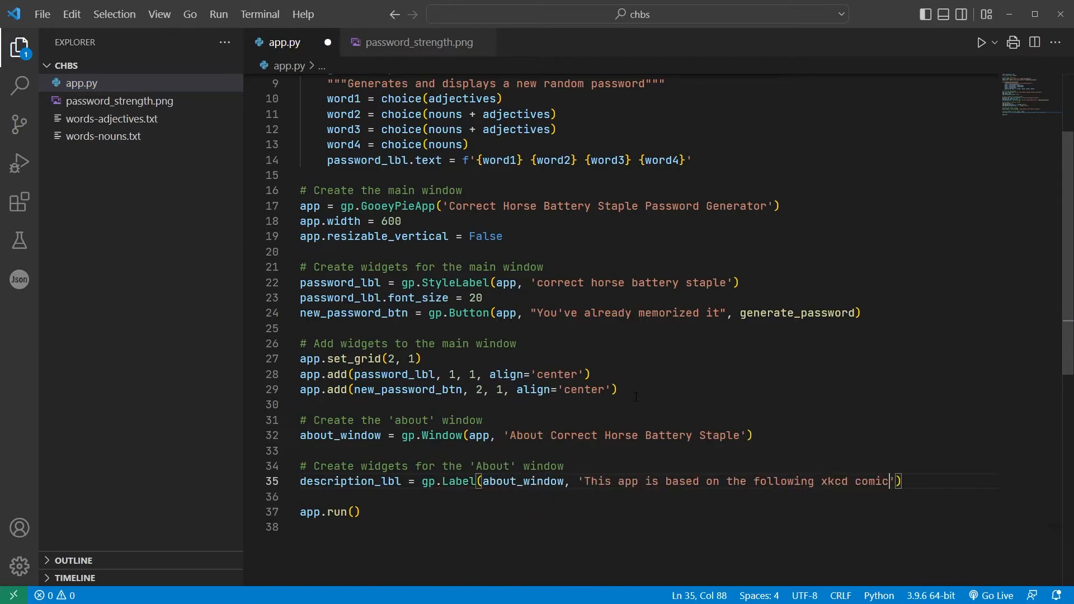
Add the xkcd image and 'Comic by xkcd' hyperlink, and place widgets centre-aligned in rows
text(xkcd_img =)
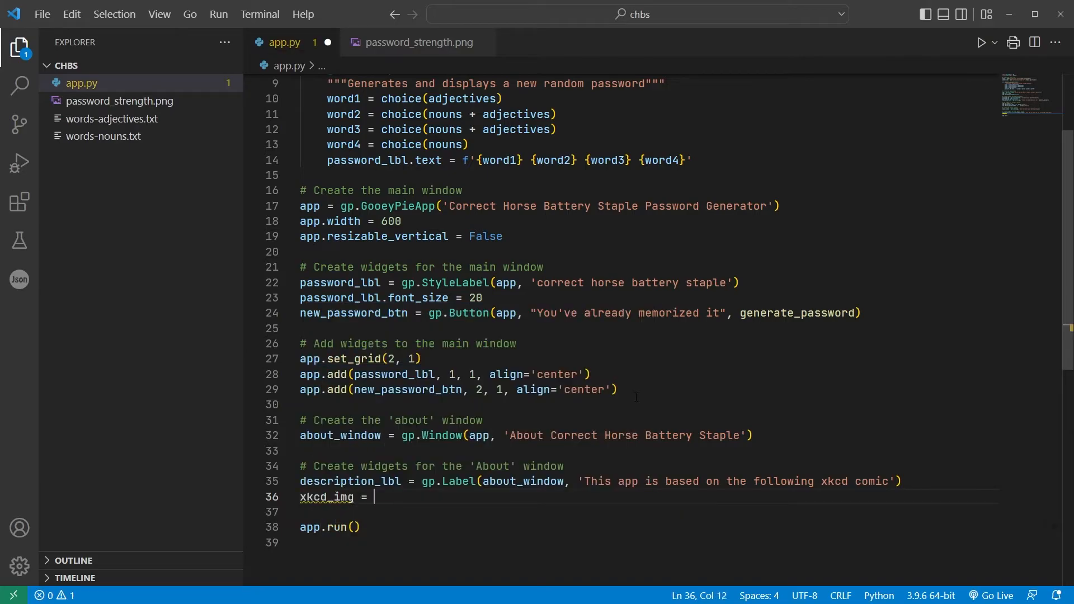
text(gp.Image(about_window, 'pas')
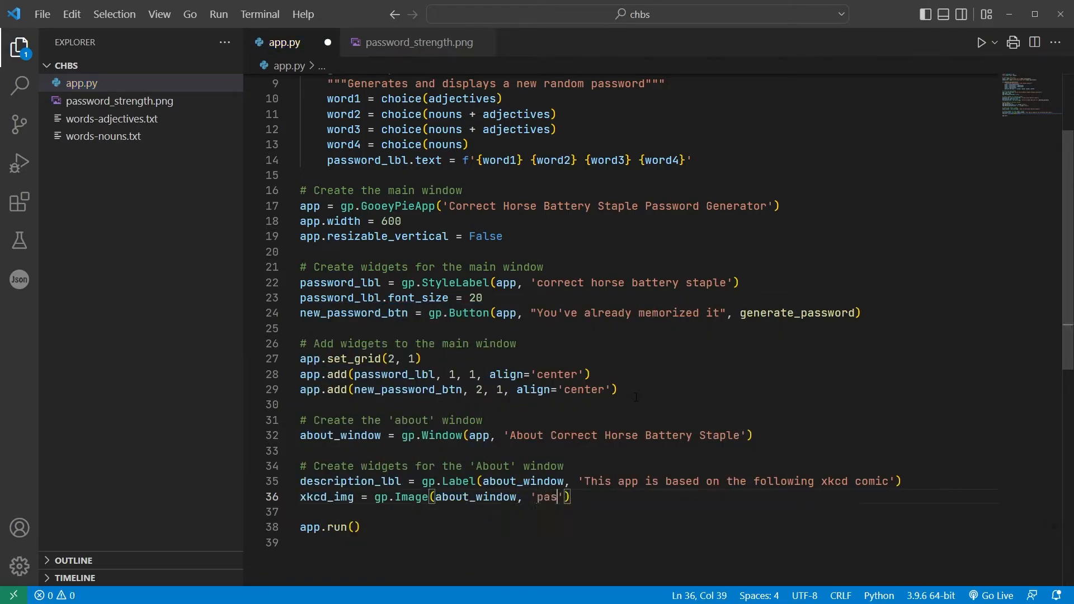
text(x)
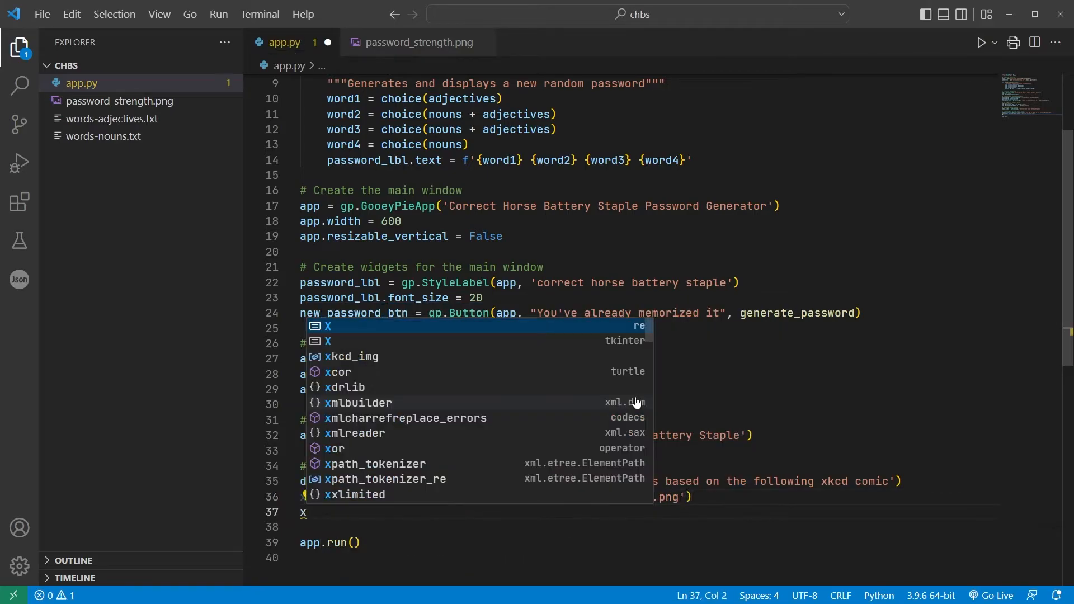
text(kcd_link = gp.Hyperlink(about_window)
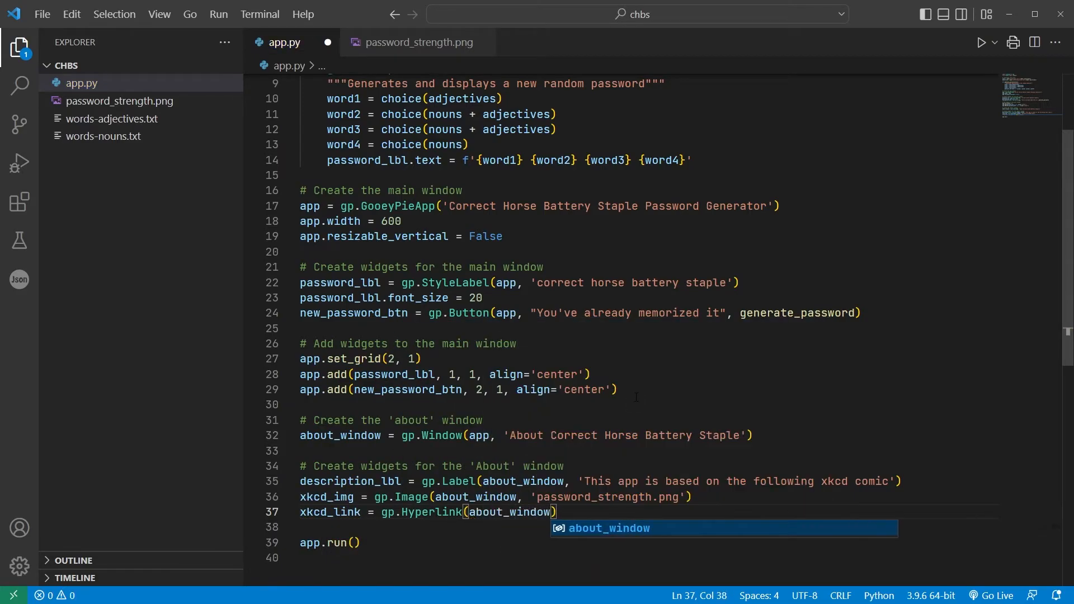
text(, 'Comic by xkcd', 'https://xkcd.com/936/)
text(about_window.set_grid(3, 1)
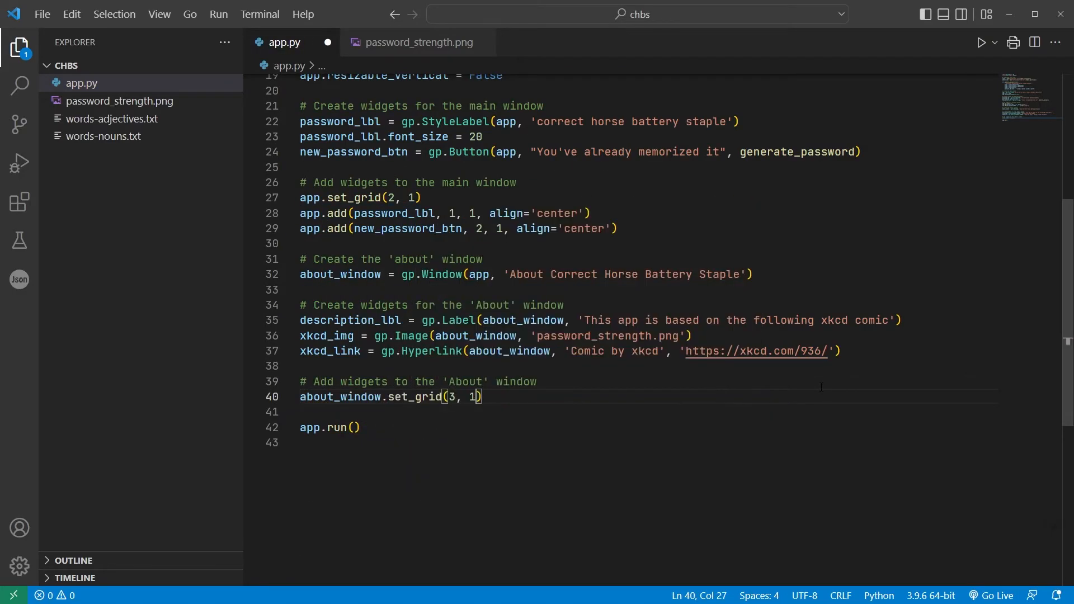
text(about_window.add(description_lbl, 1, 1, align='center)
text(about_window.add(xkcd_link, 3, 1)
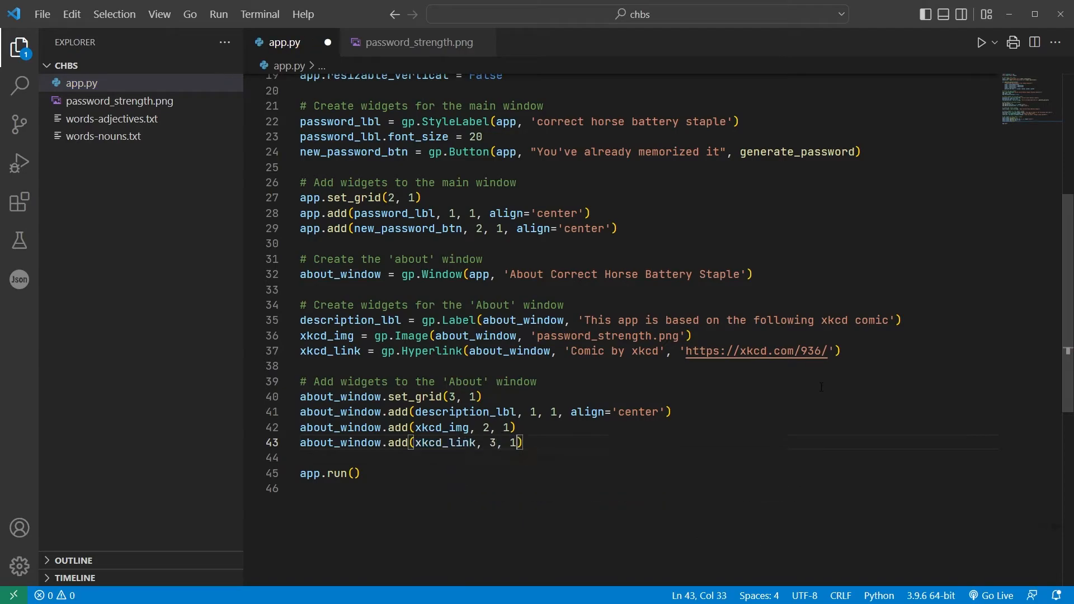
text(, align='center')
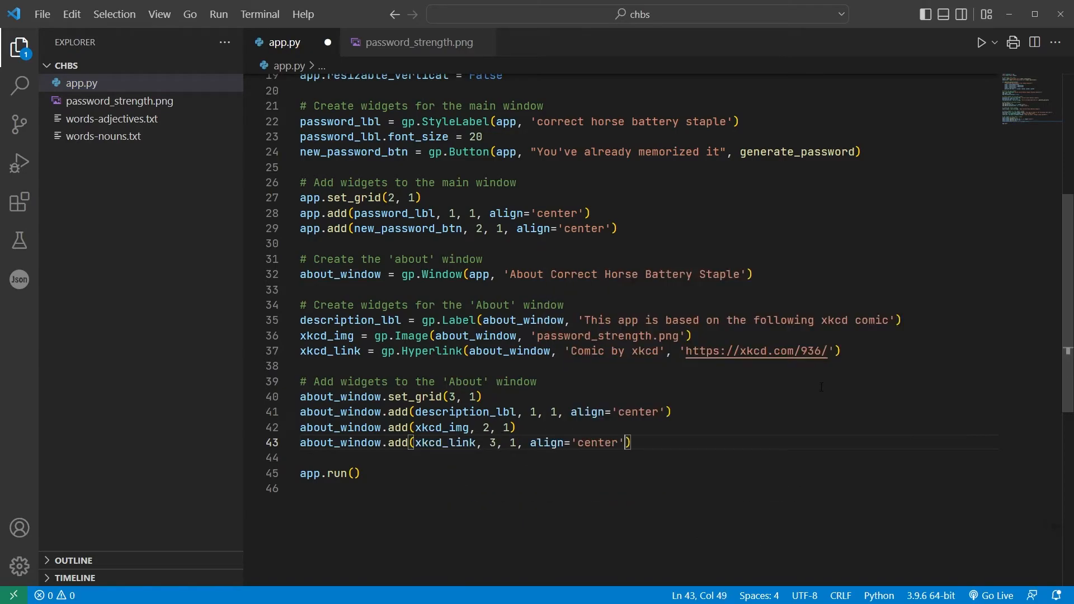
Define show_about_window(event) with docstring "Opens the 'About' window" calling about_window.show()
text(def show_about_window(event):)
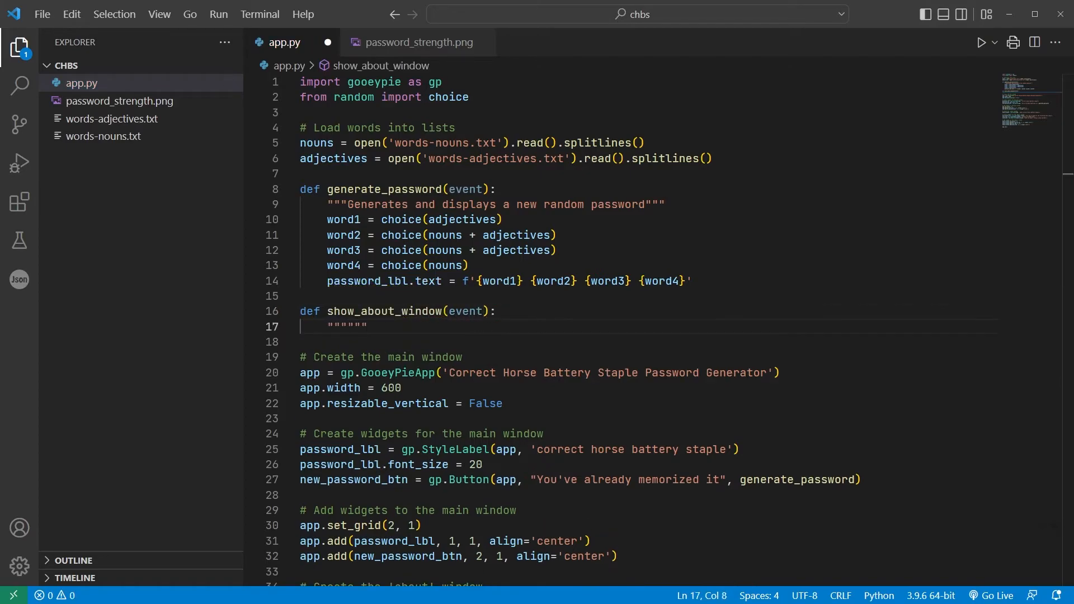
text(Opens the 'About' window)
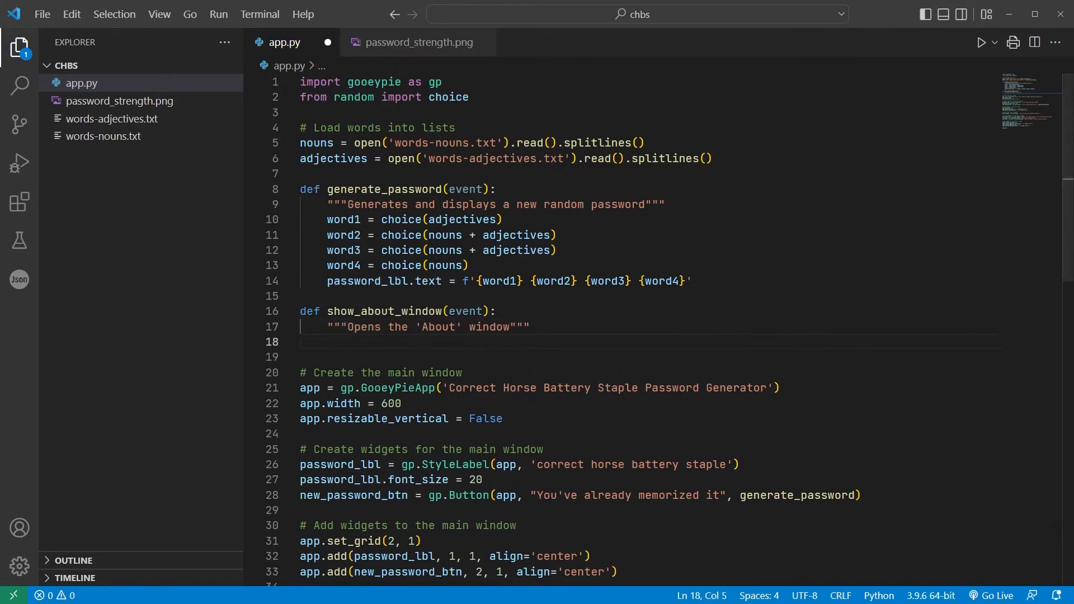
text(about_window.show())
text(# Add the Help -)
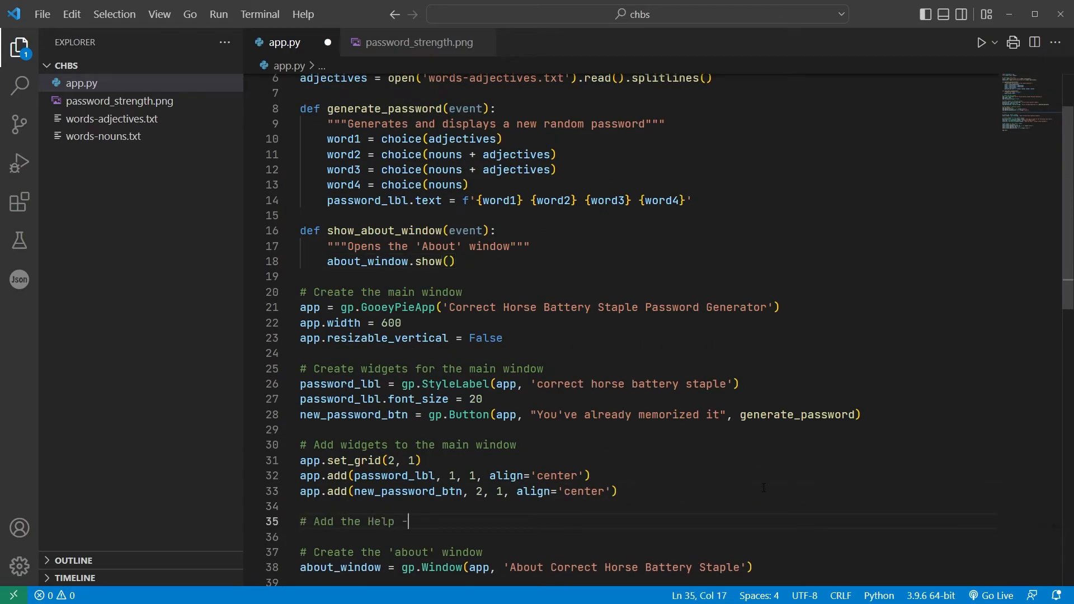
Add app.add_menu_item('Help', 'About', show_about_window) and save app.py
text(app.)
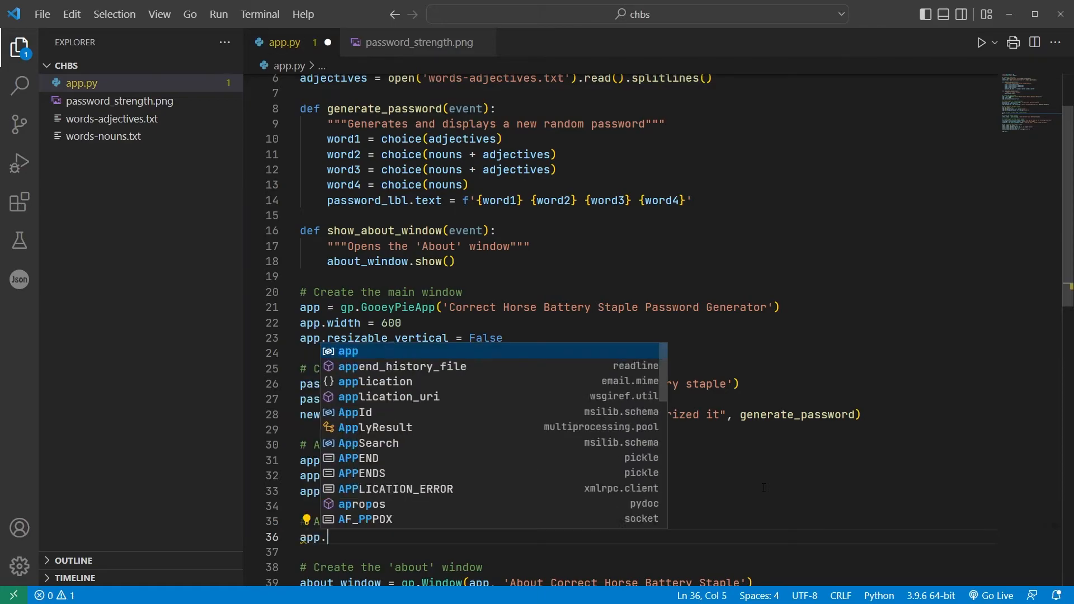
text(add_menu_item()
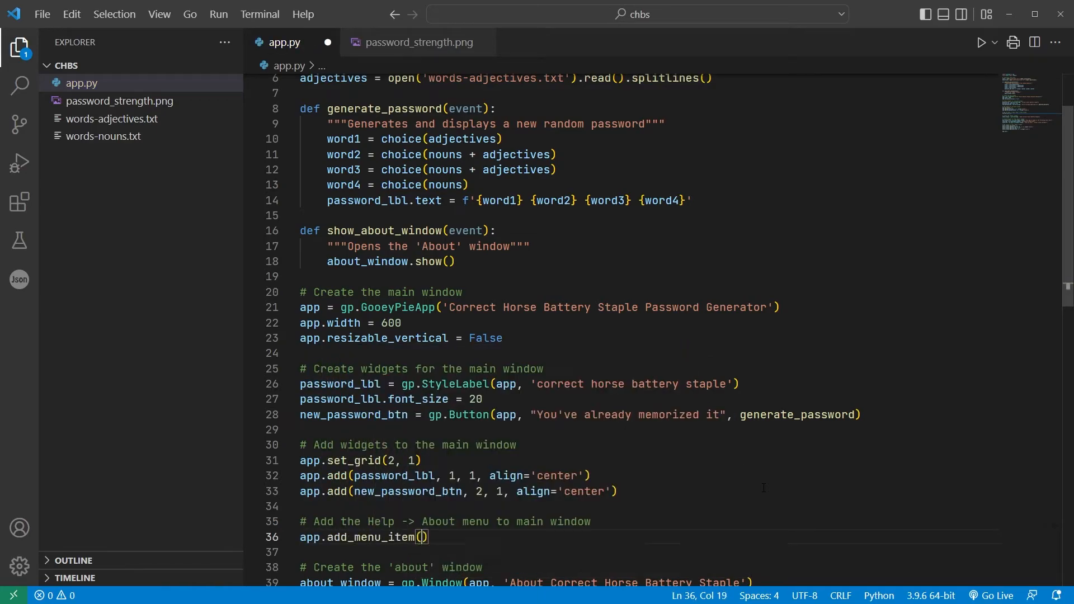
text('Help', 'About', show_about_w)
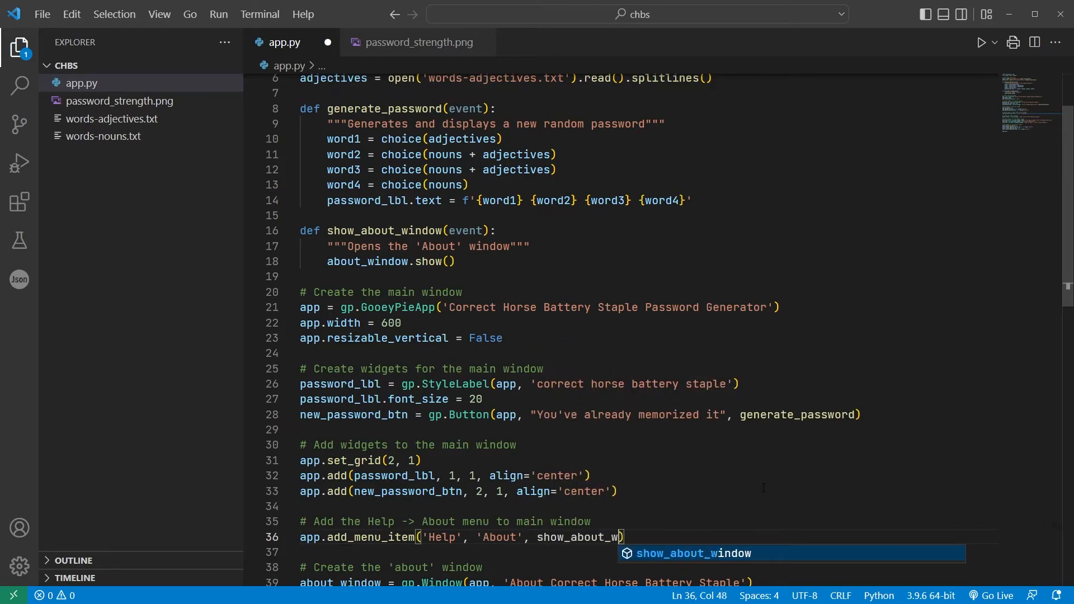
key(Tab)
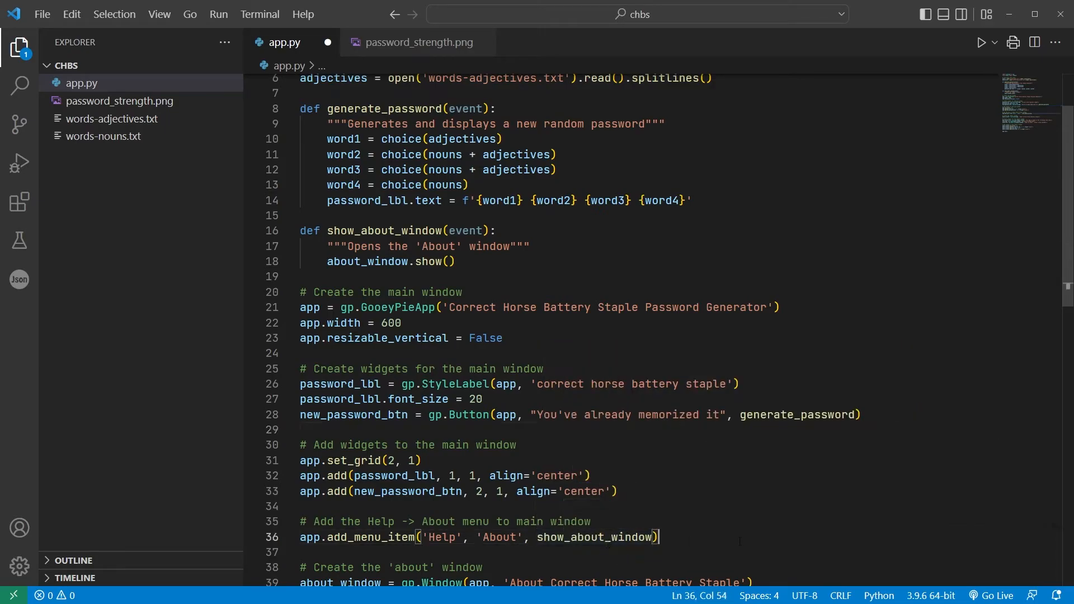
key(ctrl+s)
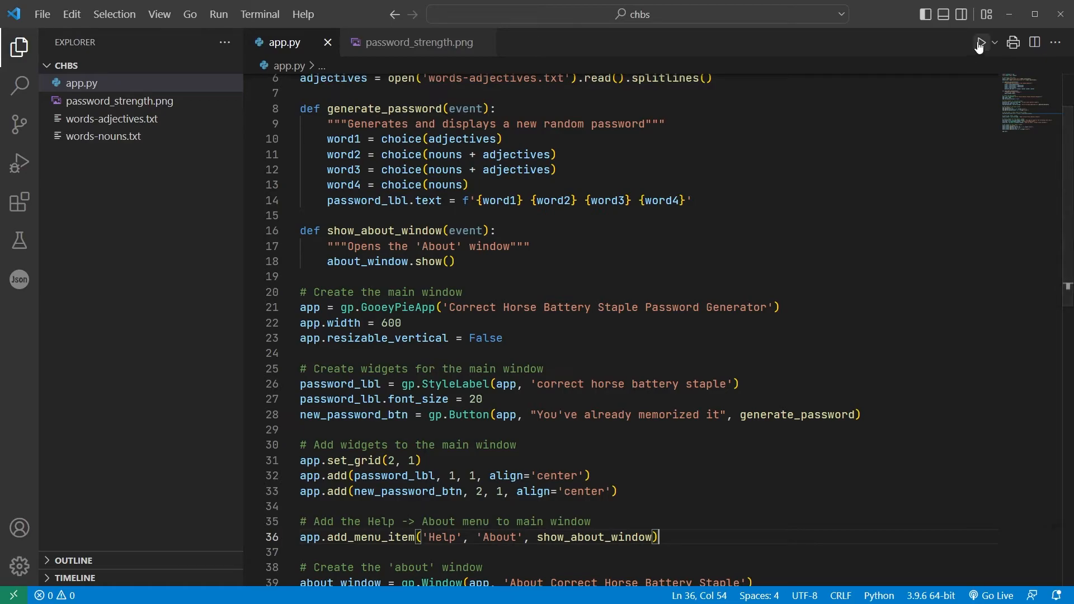
Run app.py to view the About window with the xkcd comic, then close it
click(979, 42)
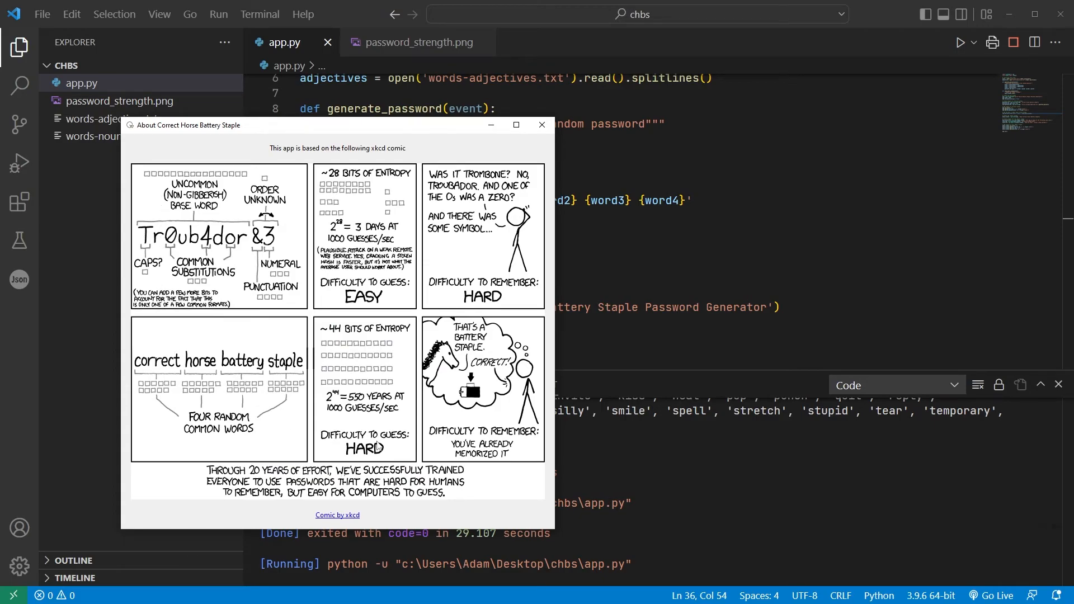
mouse_move(550, 141)
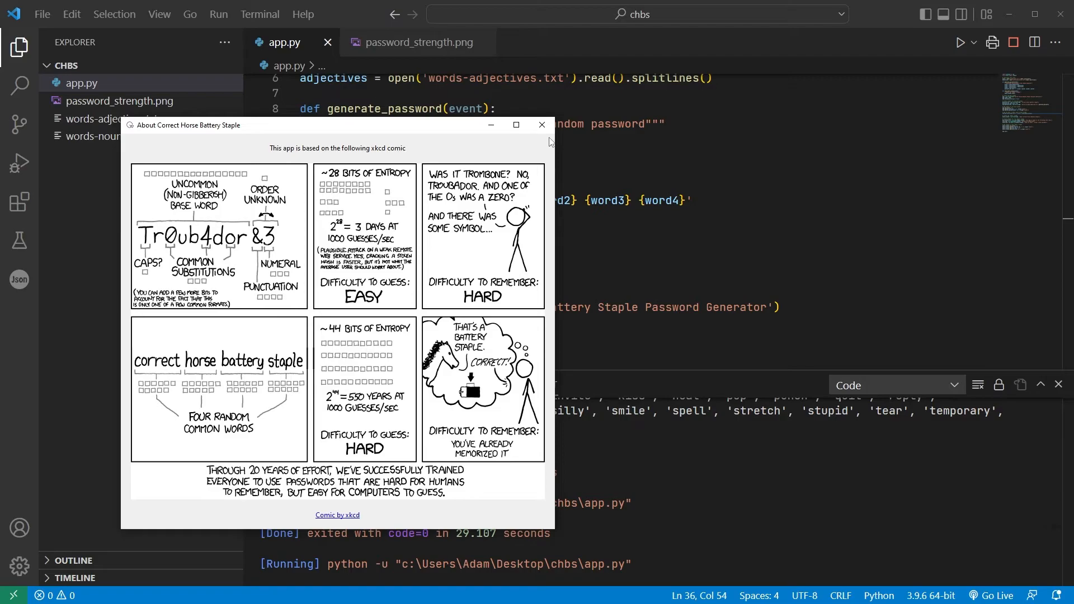
click(541, 124)
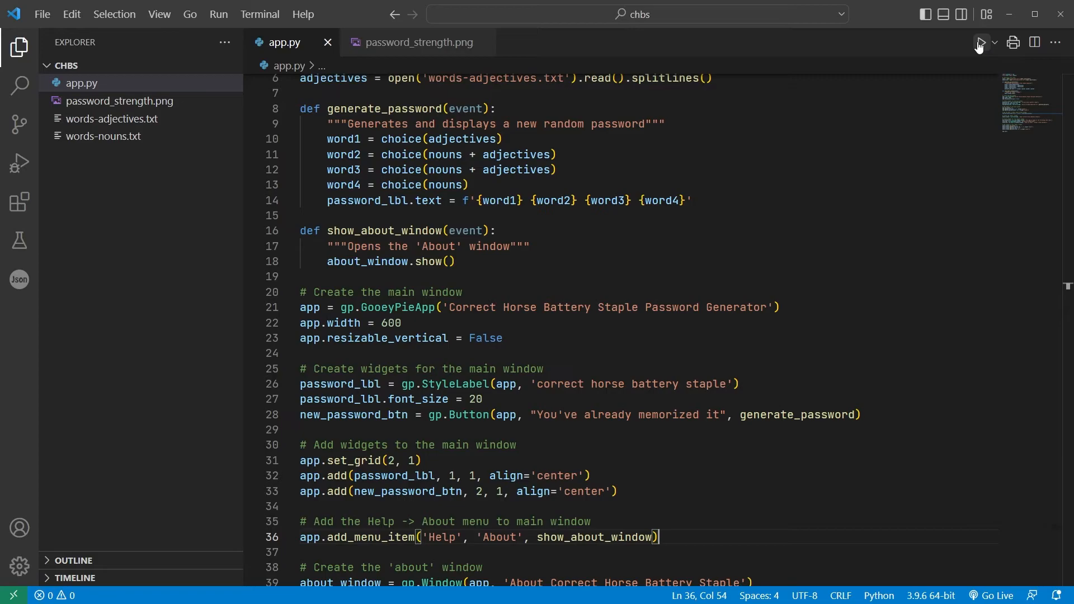
Run the history variant and step back and forward through generated passwords
click(979, 42)
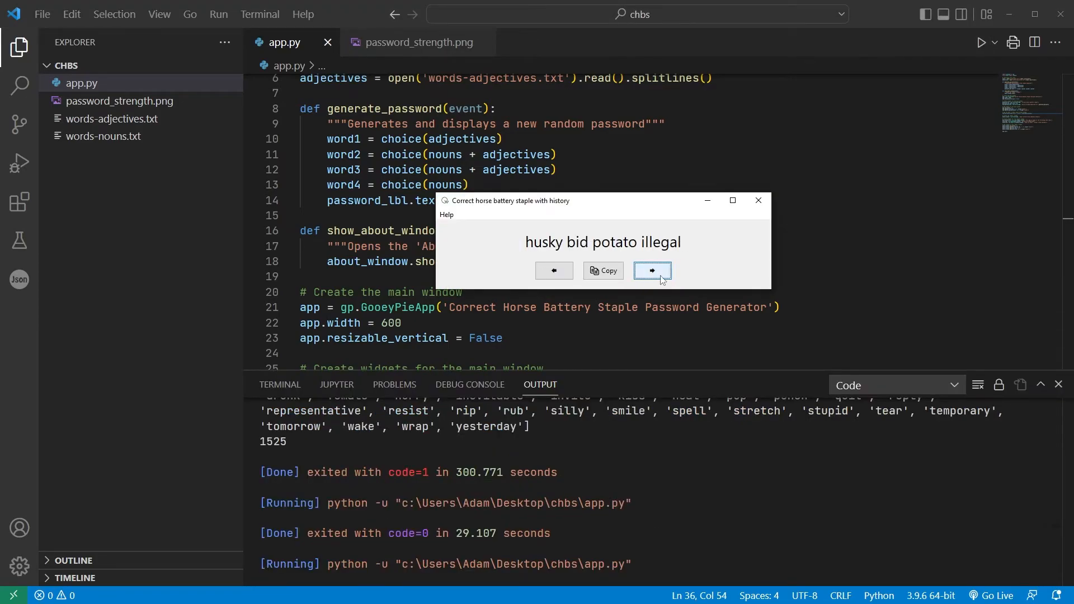
click(650, 270)
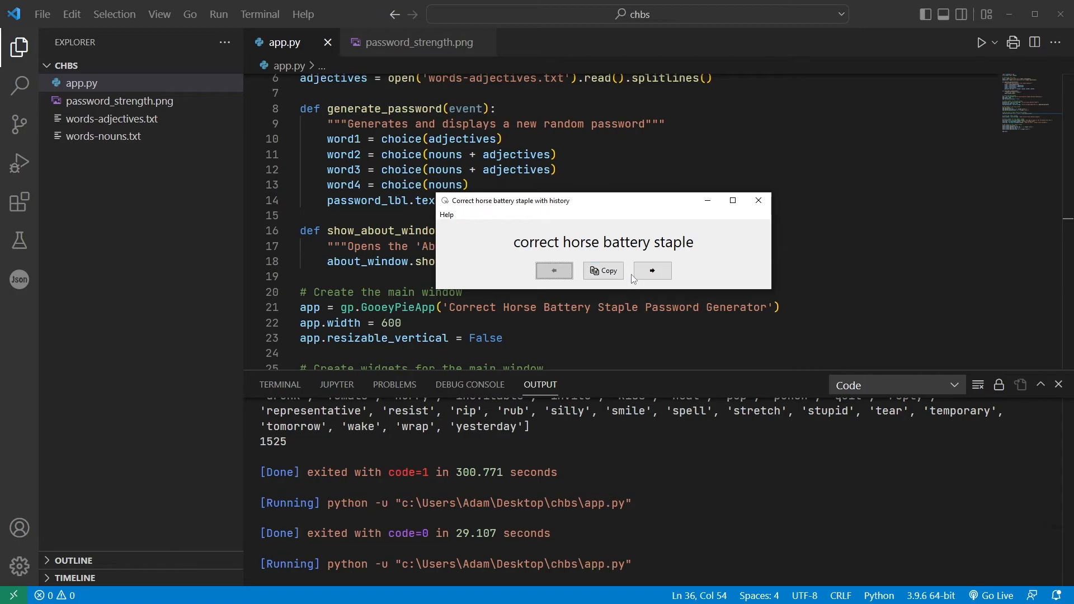
click(651, 270)
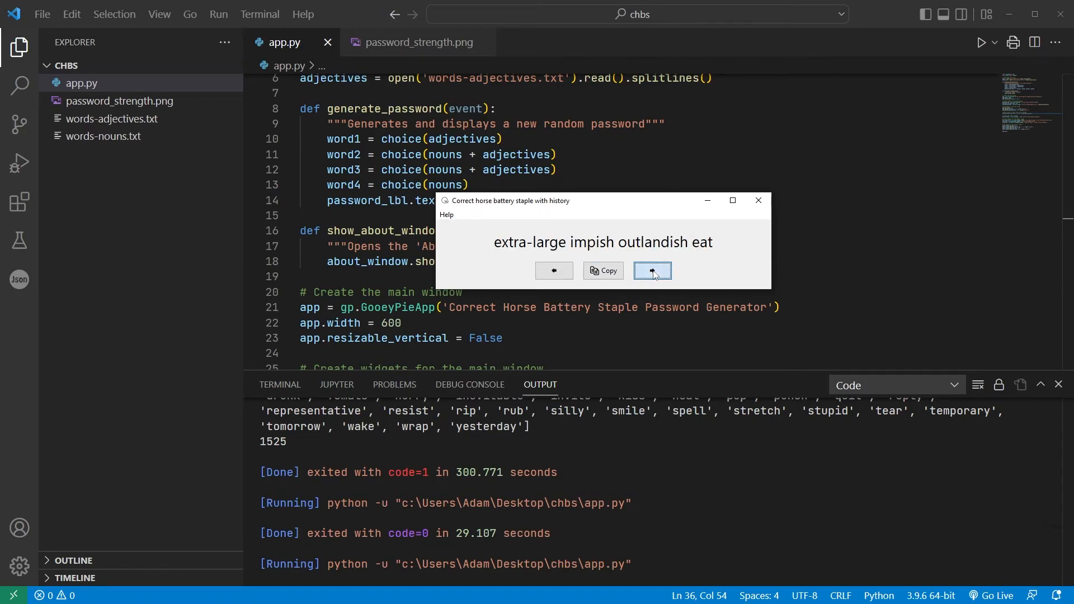
click(651, 270)
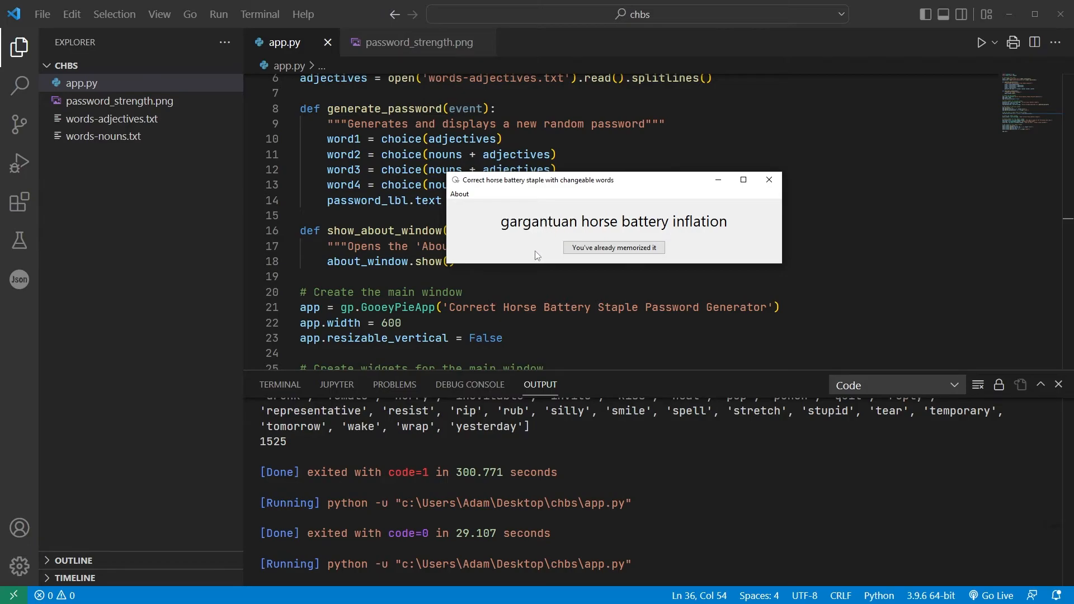
mouse_move(562, 255)
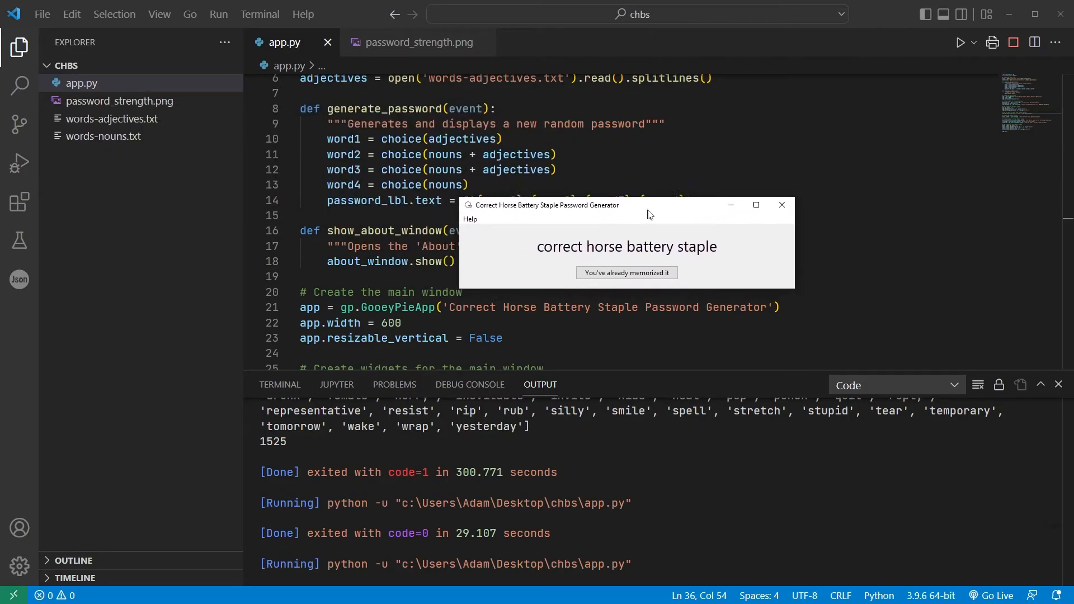
Generate about twenty new four-word passwords, ending on 'precious happy test cake'
click(626, 272)
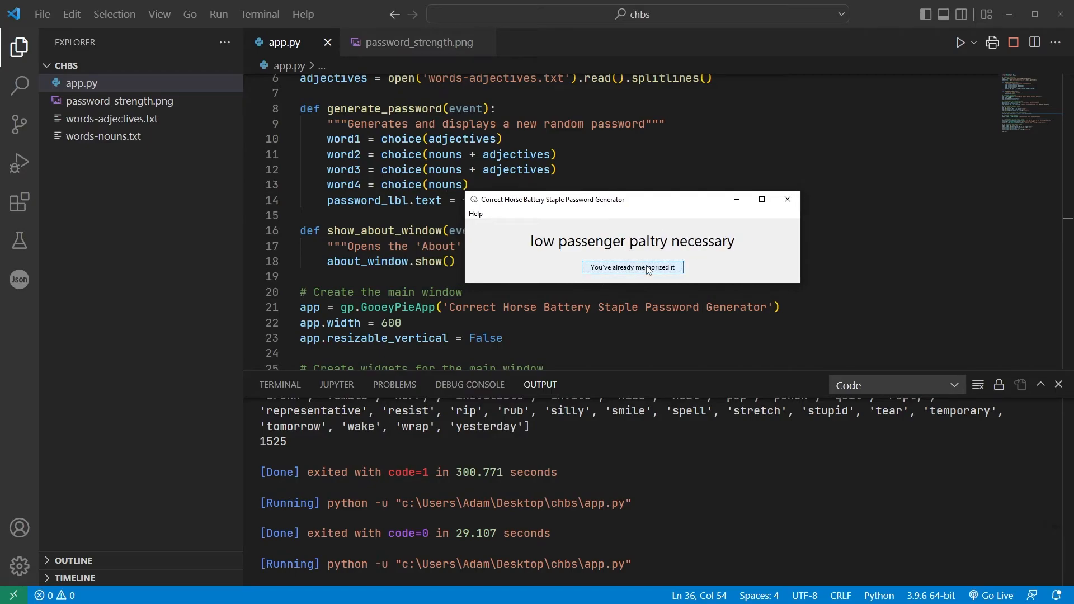
click(631, 267)
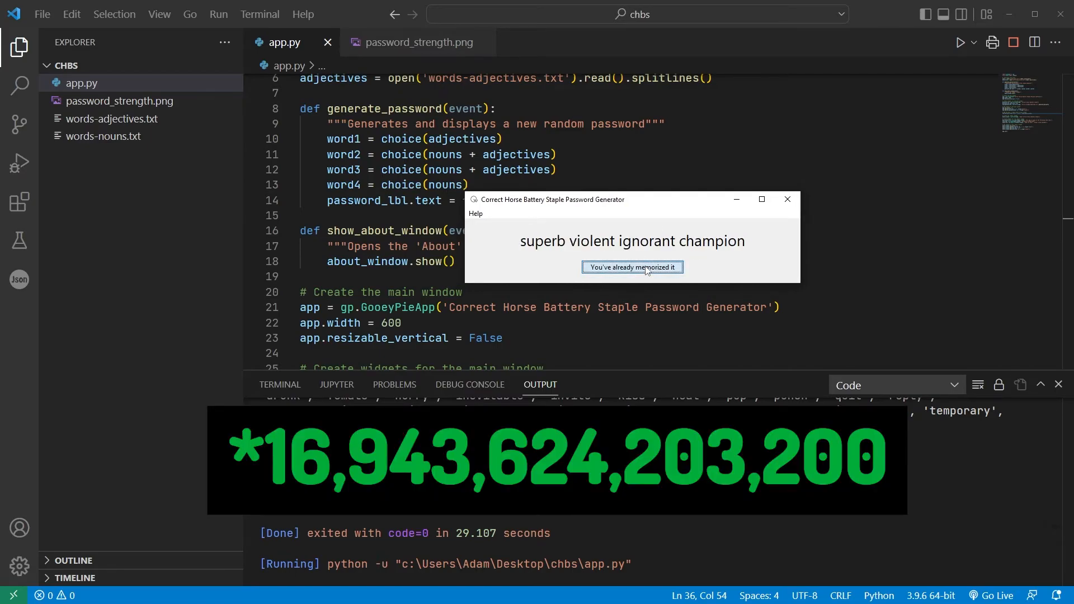
click(632, 268)
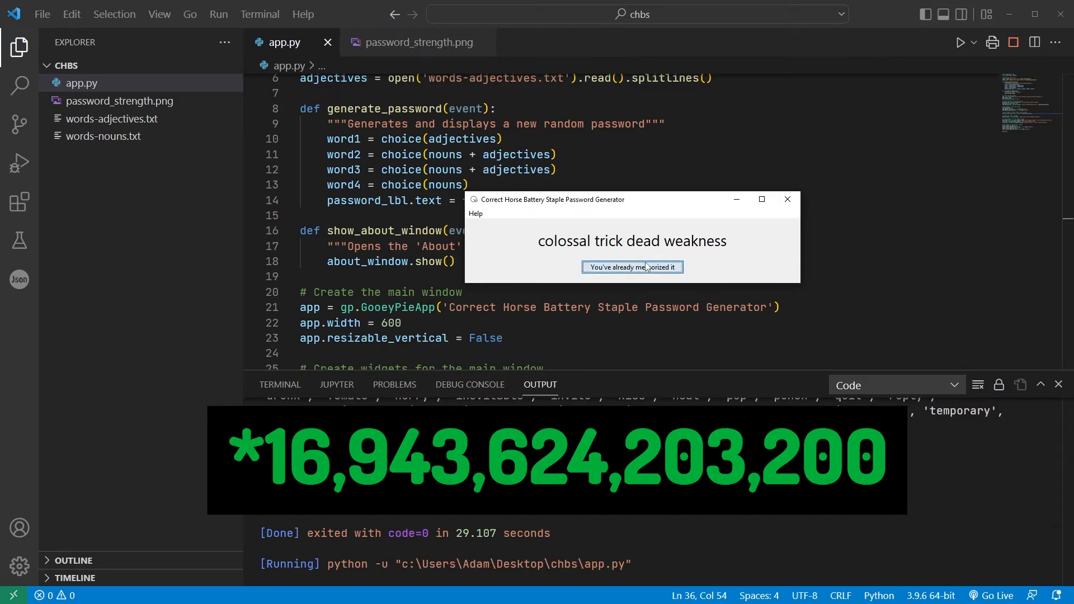
click(631, 268)
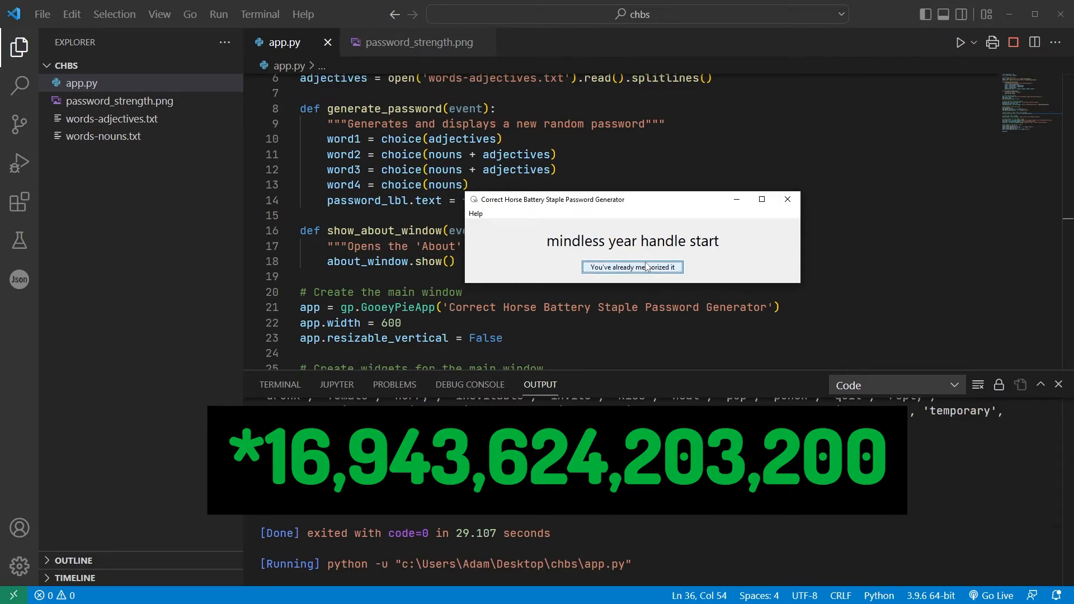
click(631, 268)
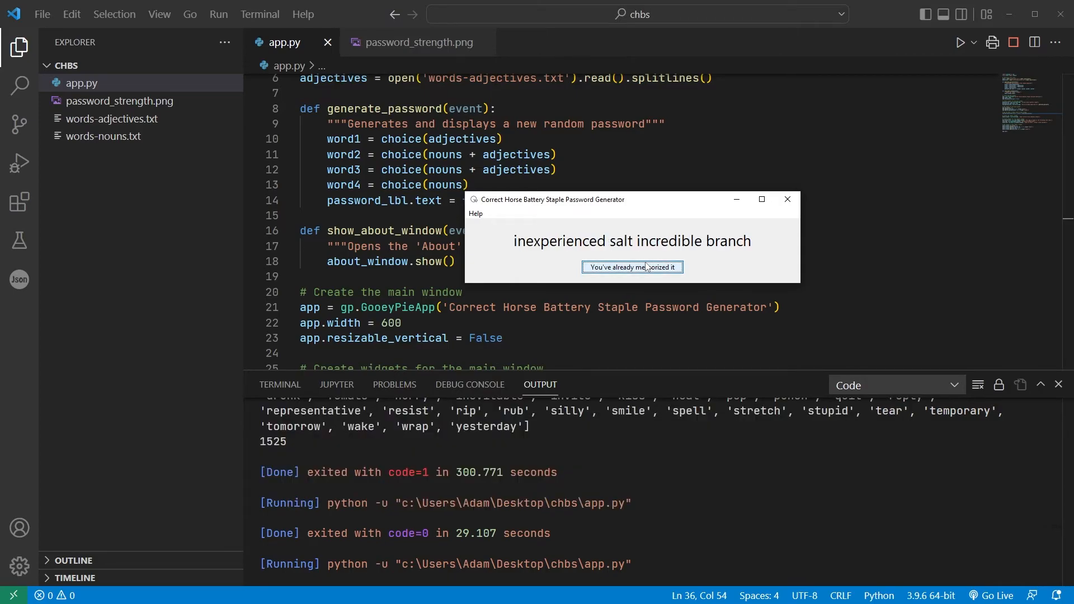
click(631, 267)
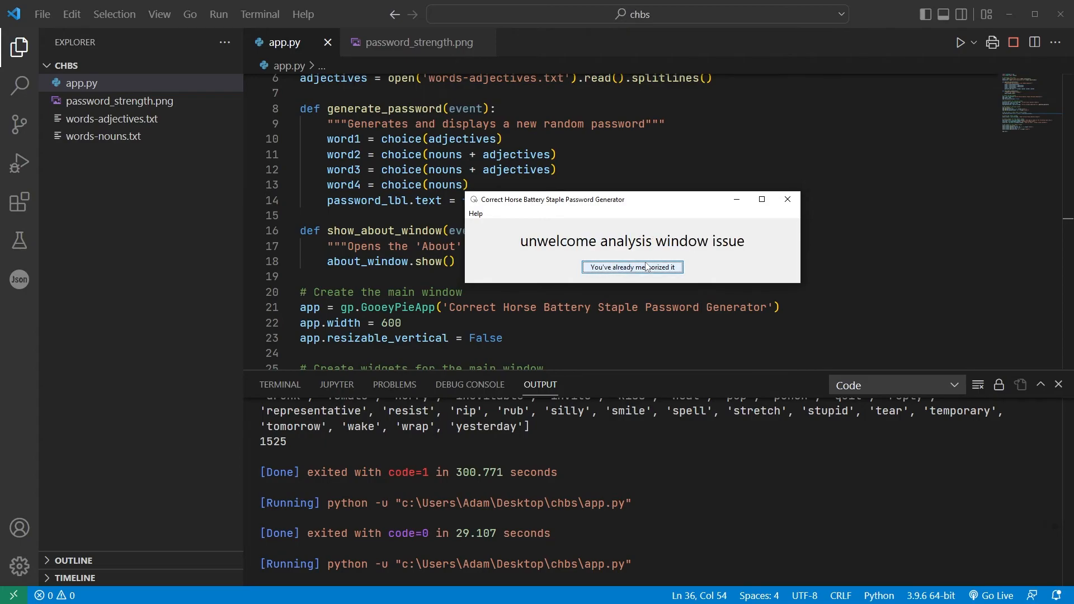
click(631, 267)
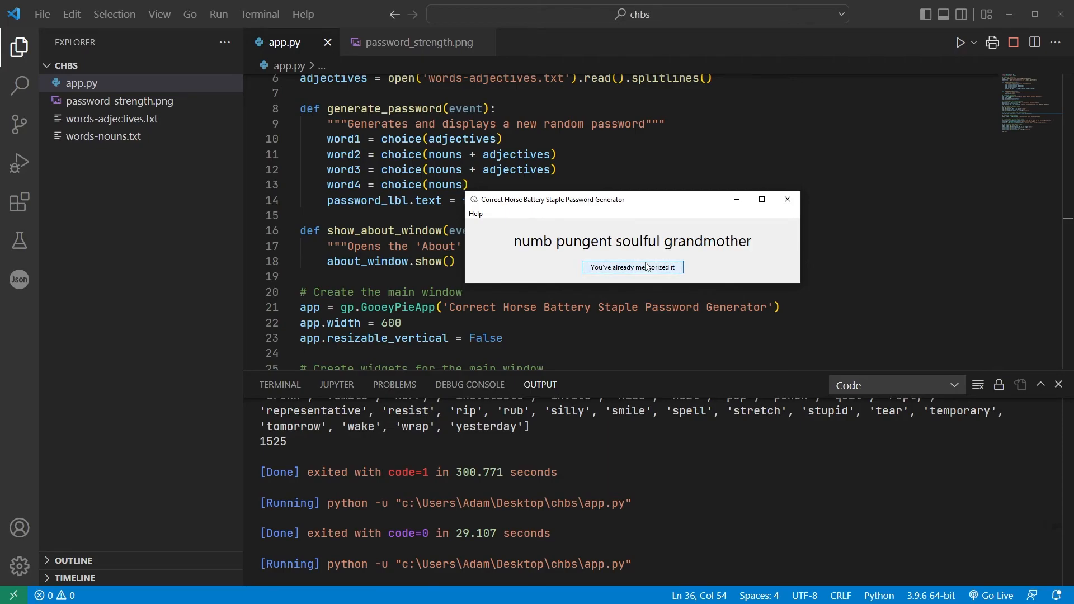
click(631, 266)
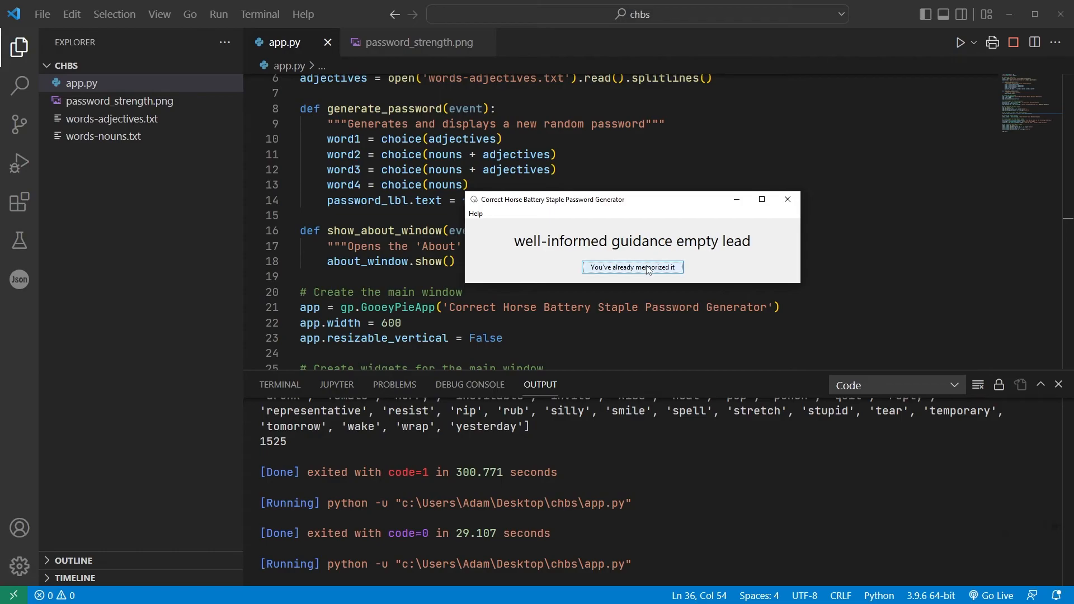
click(631, 267)
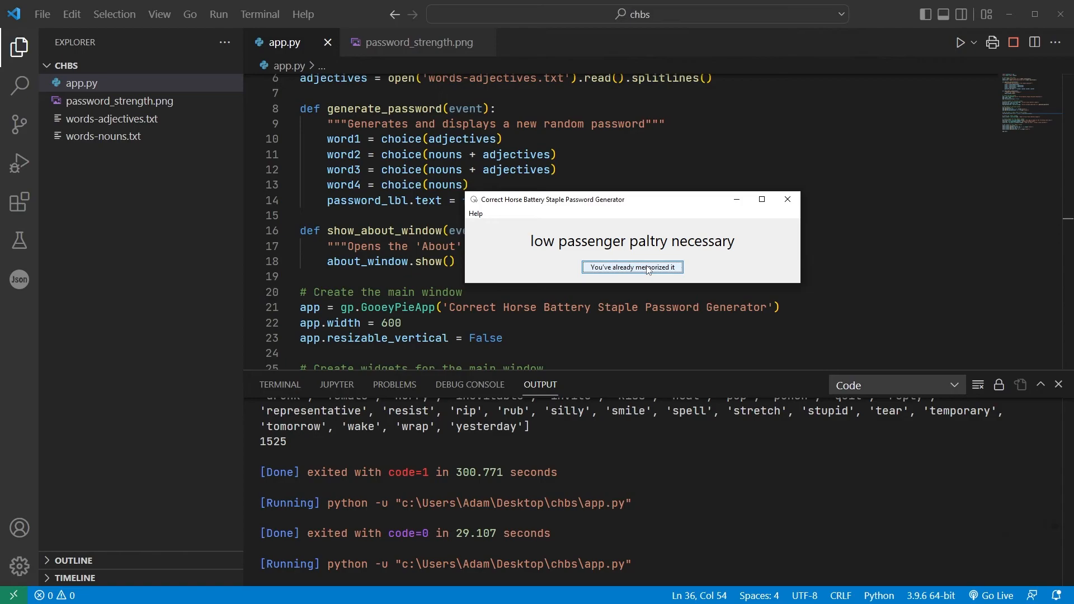
click(631, 267)
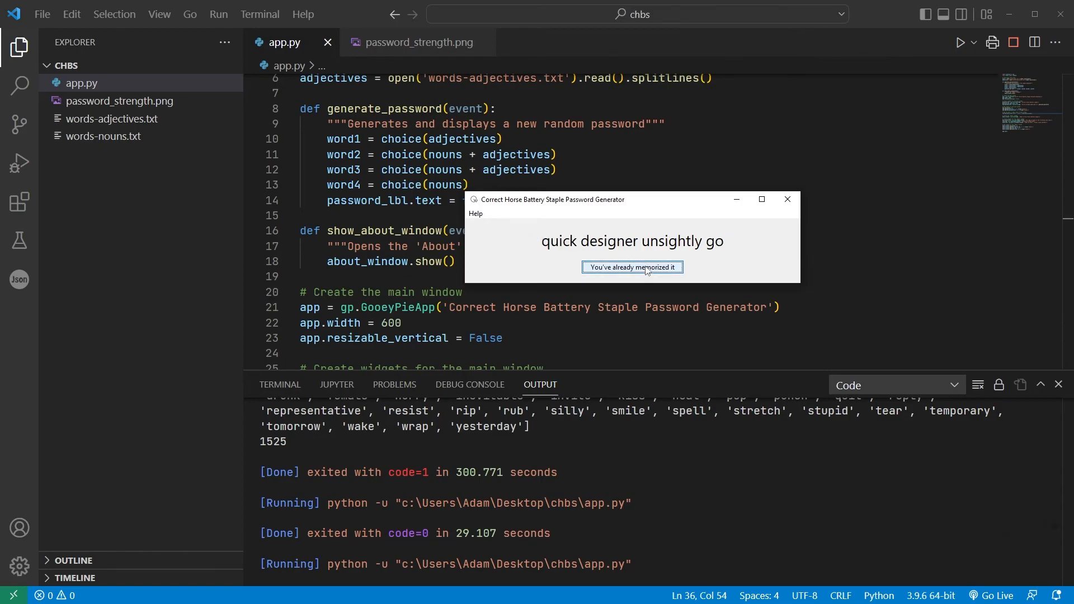
click(632, 267)
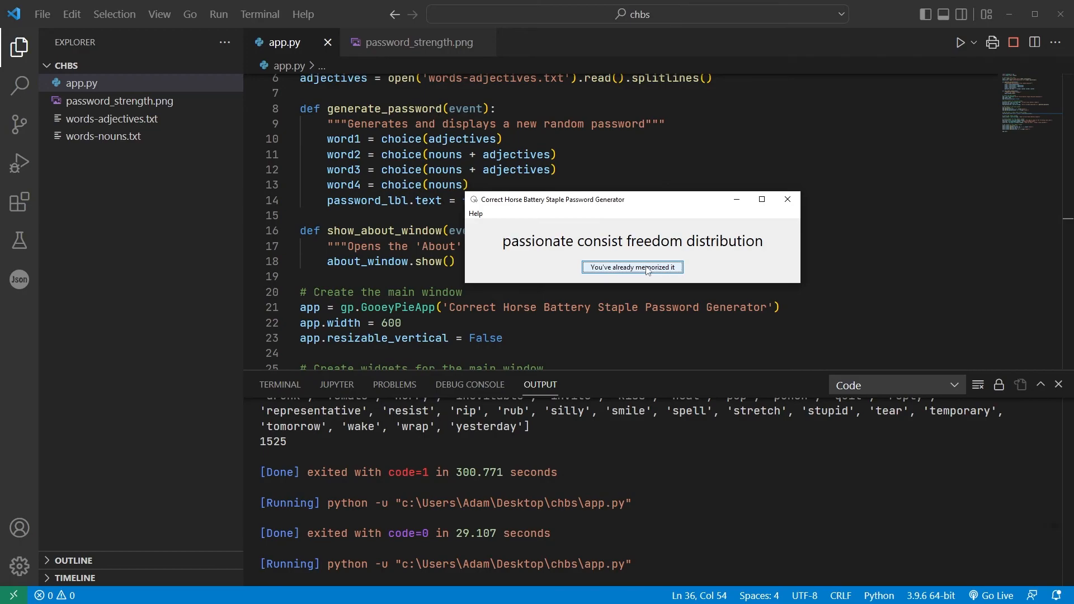
click(631, 267)
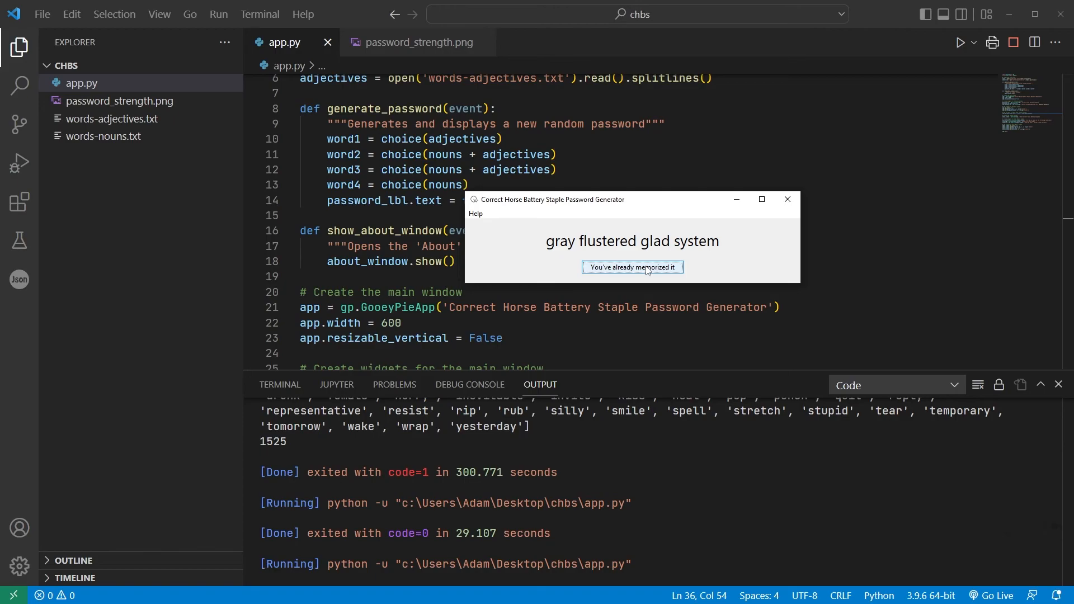
click(631, 267)
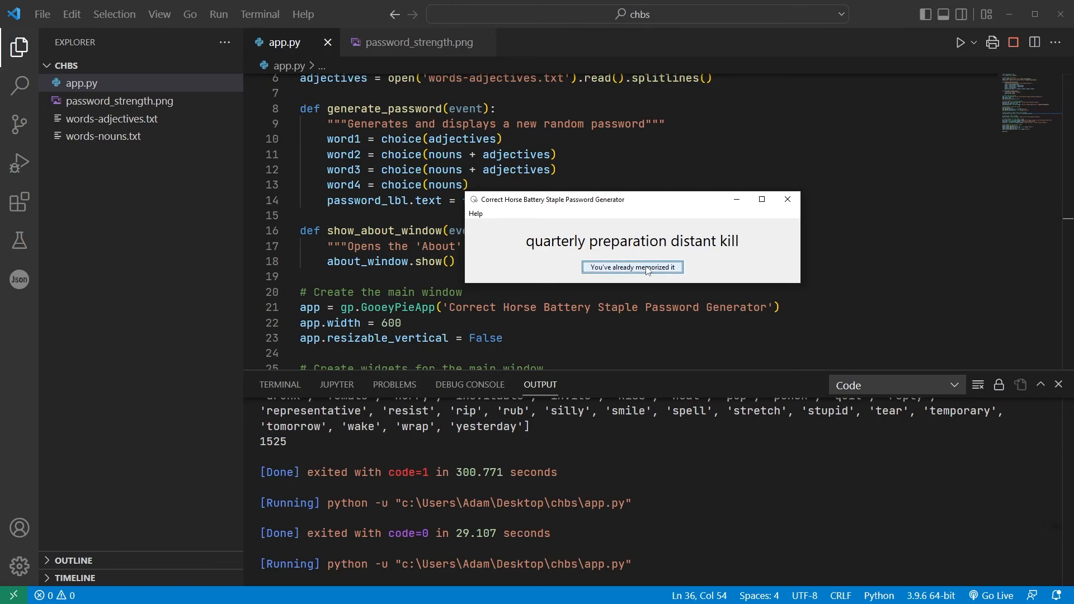
click(631, 267)
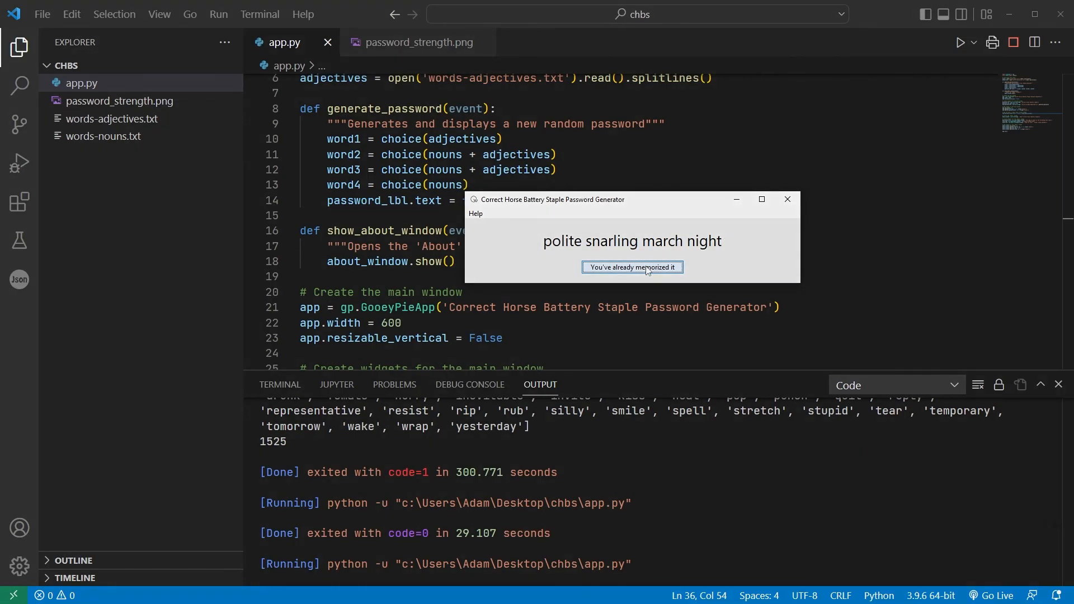
click(631, 267)
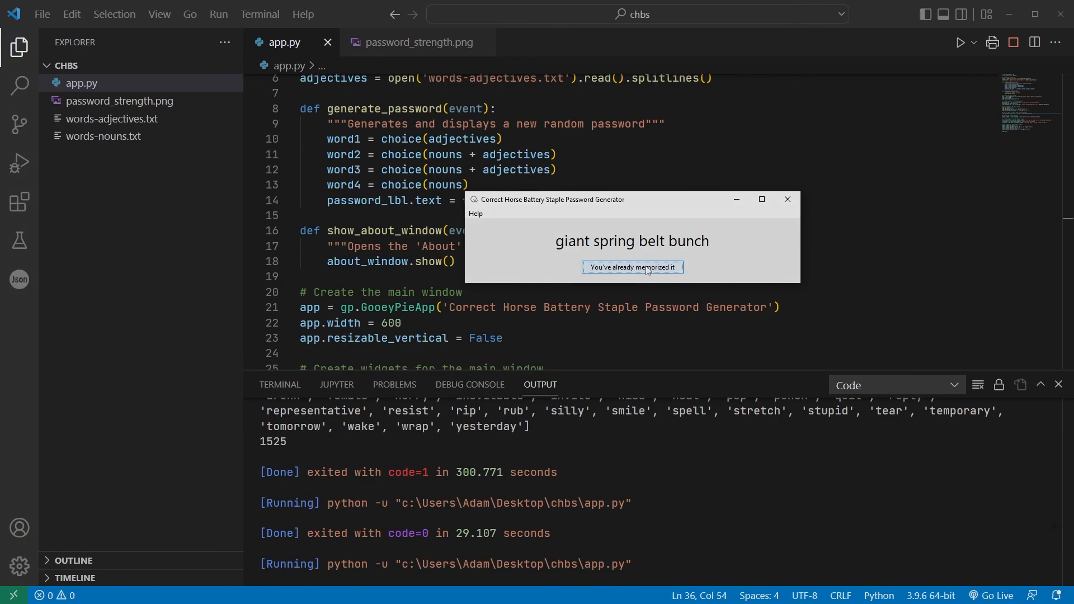
click(631, 267)
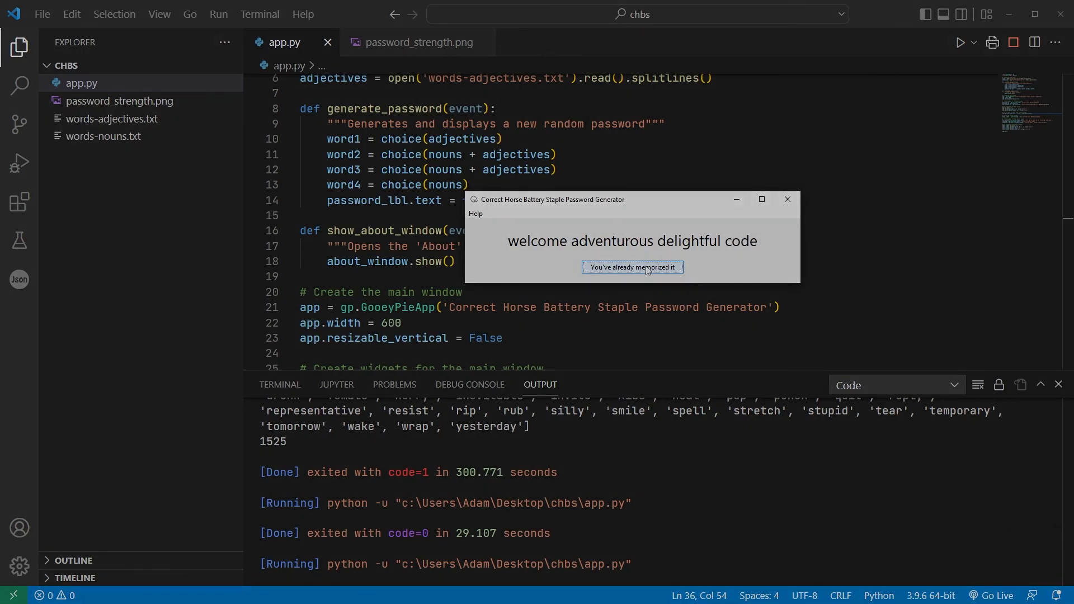
click(631, 268)
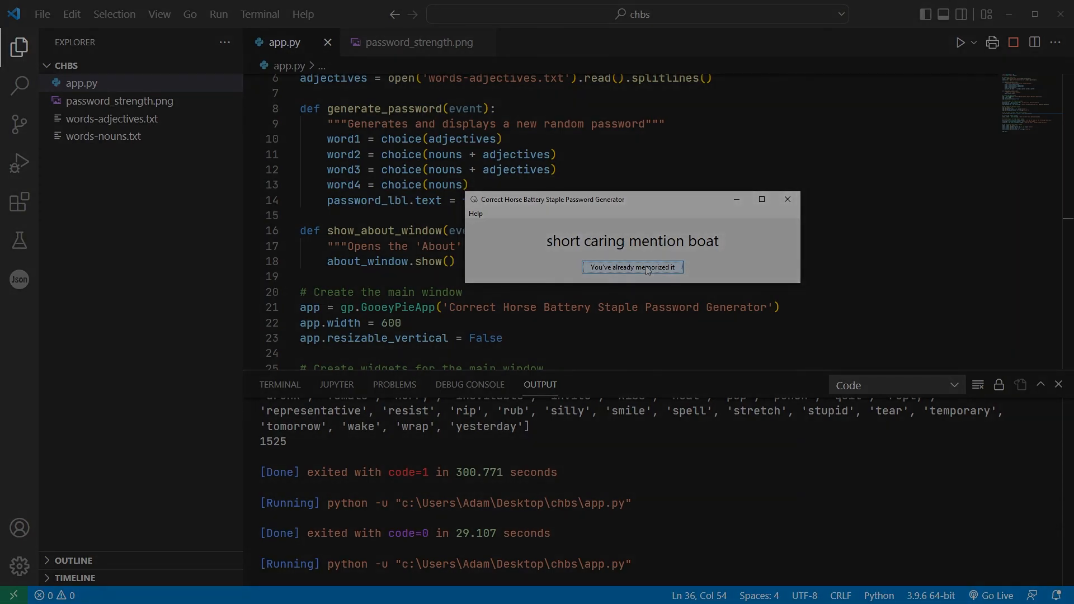
click(632, 266)
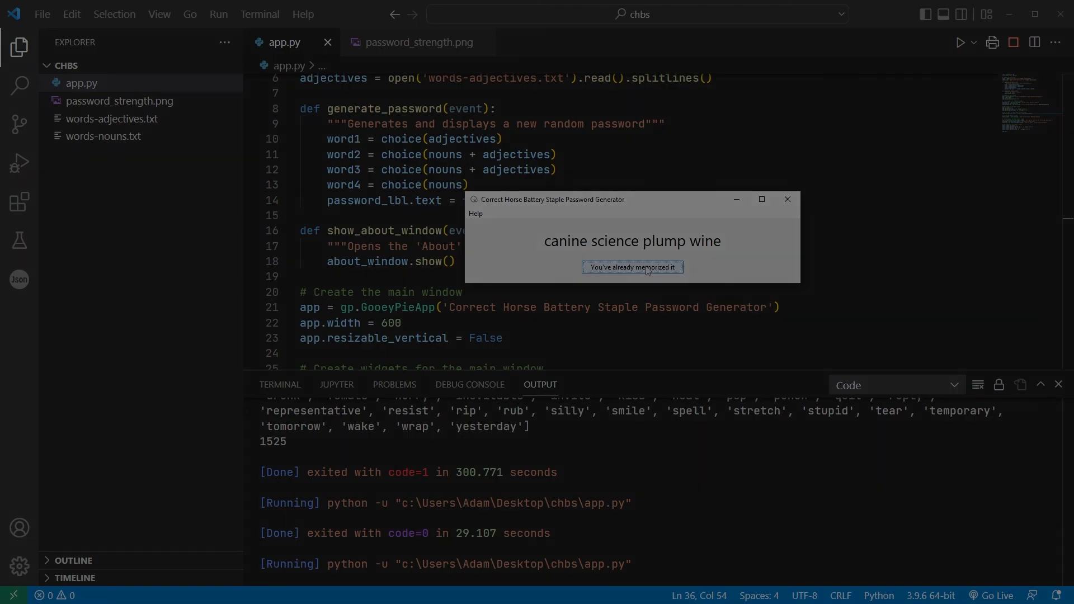
click(632, 268)
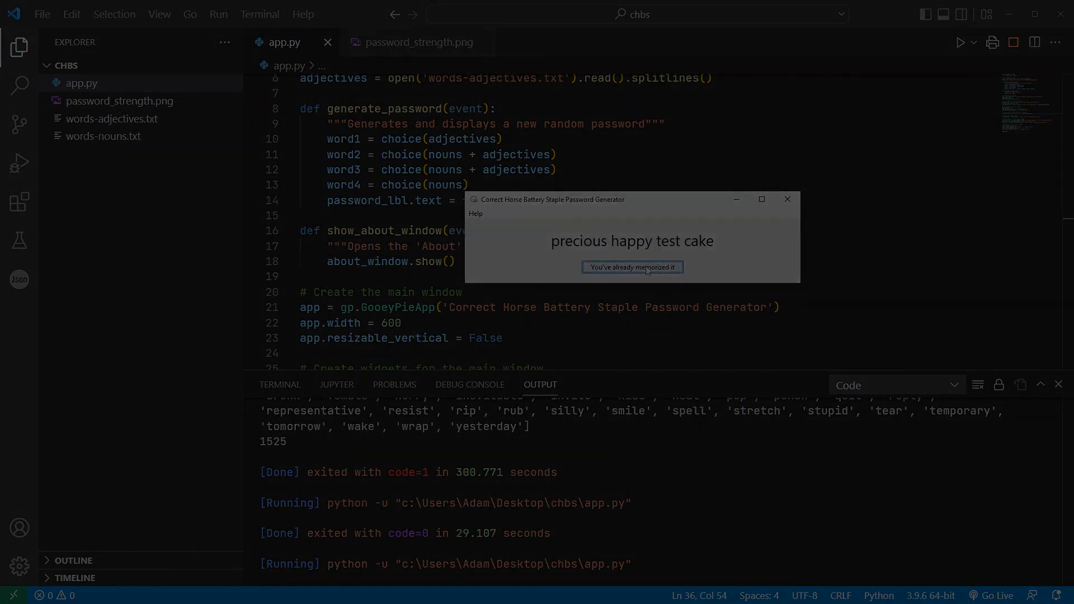